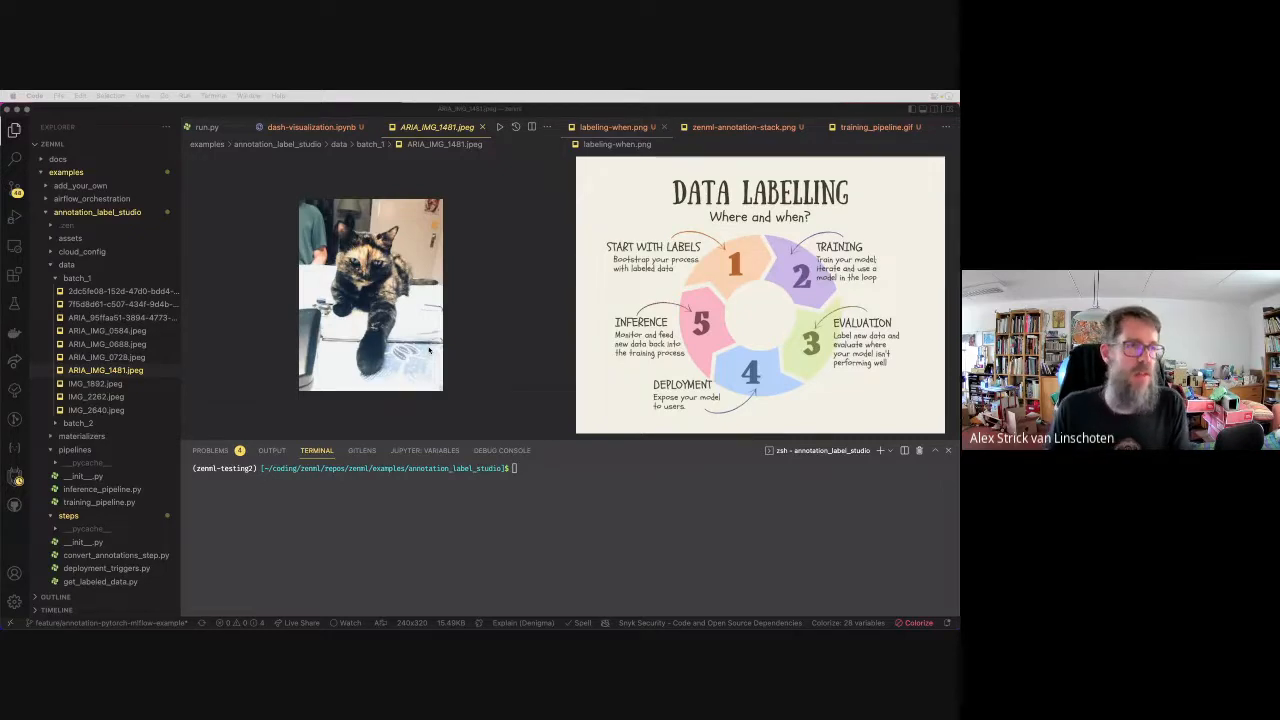
mouse_move(448, 253)
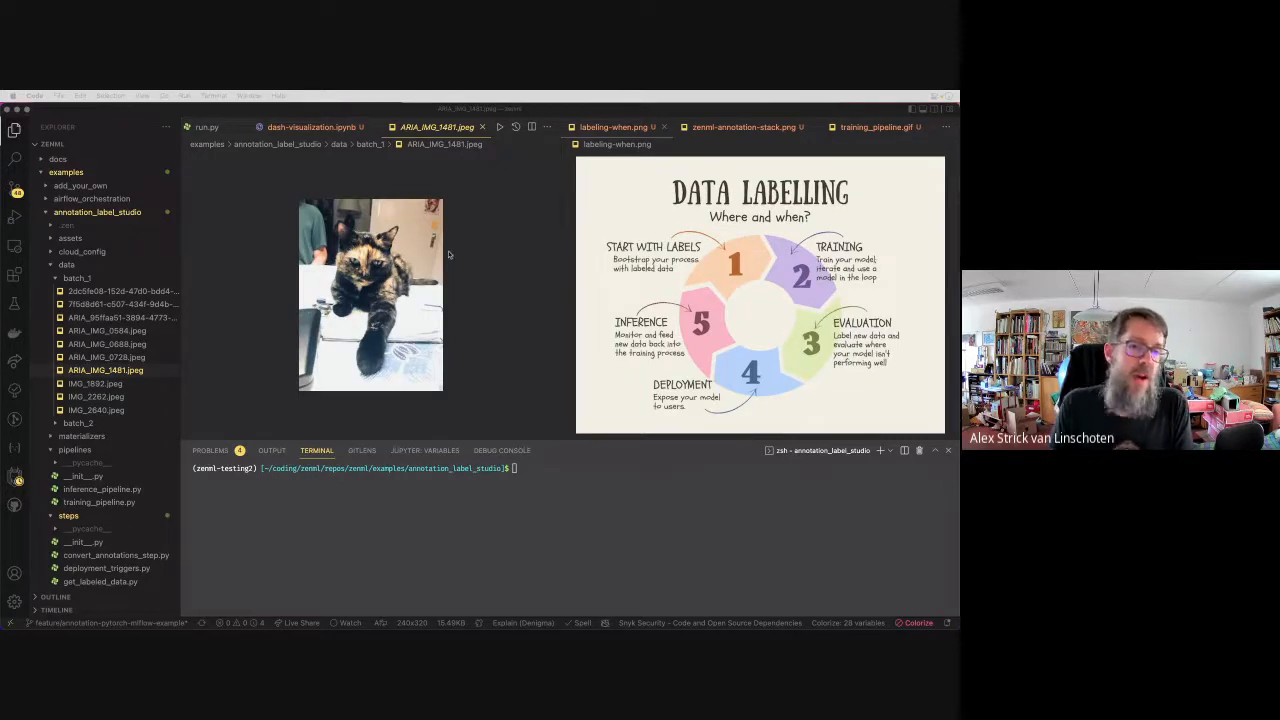
mouse_move(507, 367)
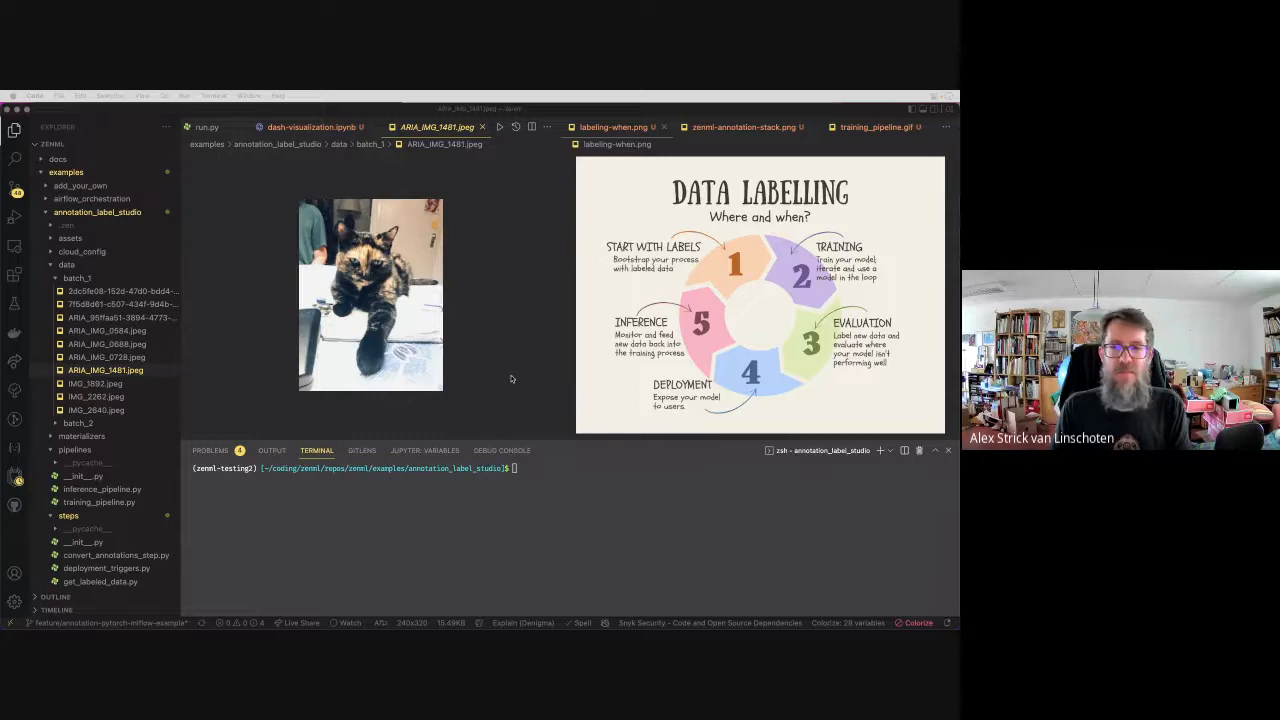
mouse_move(512, 344)
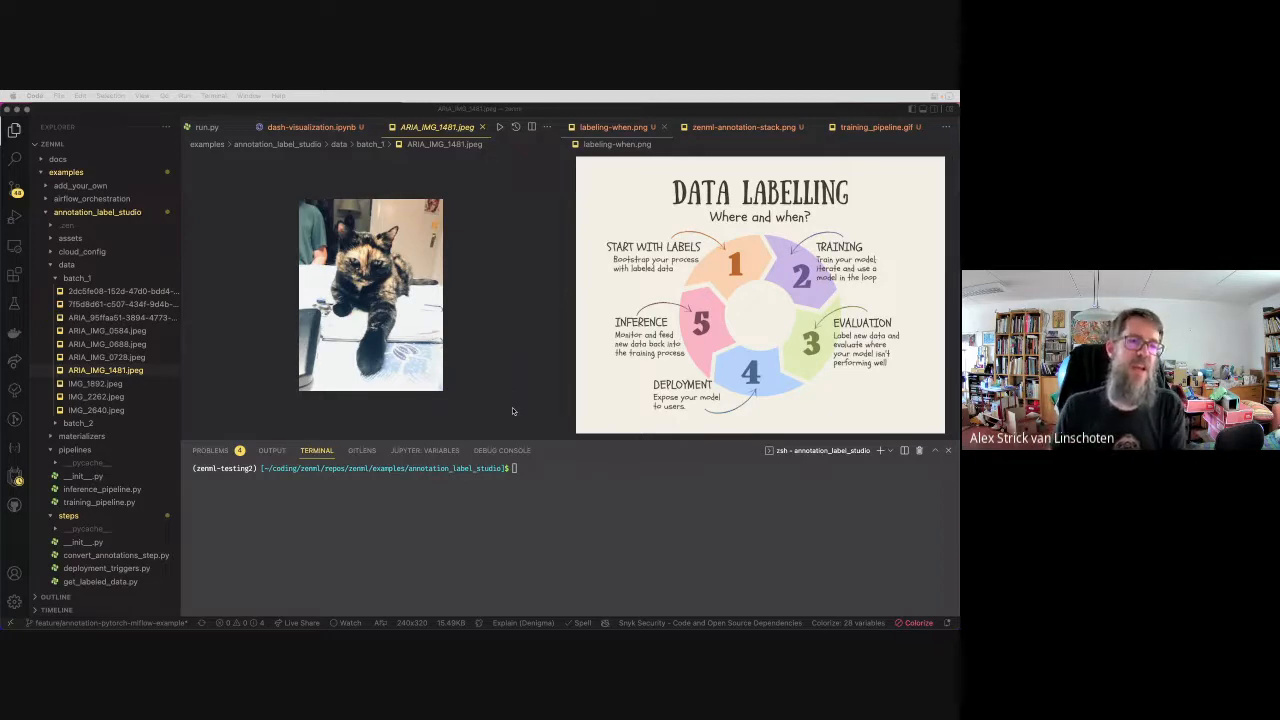
mouse_move(540, 442)
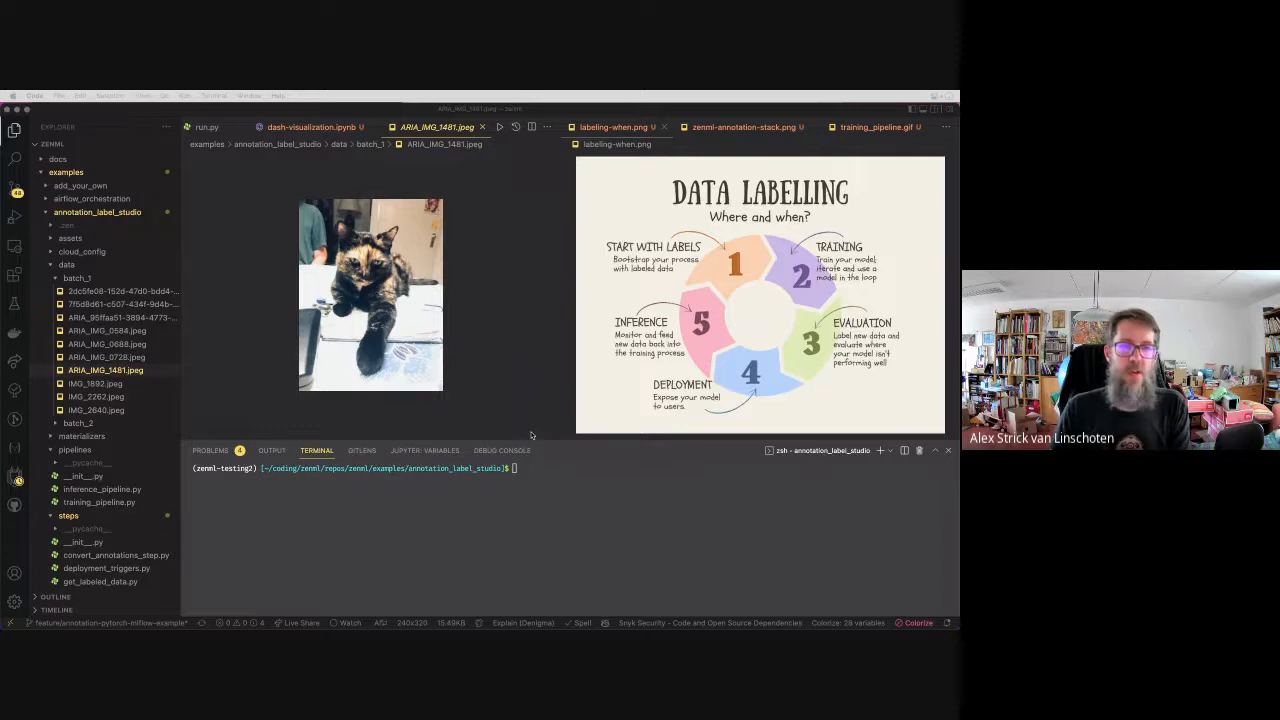
mouse_move(515, 386)
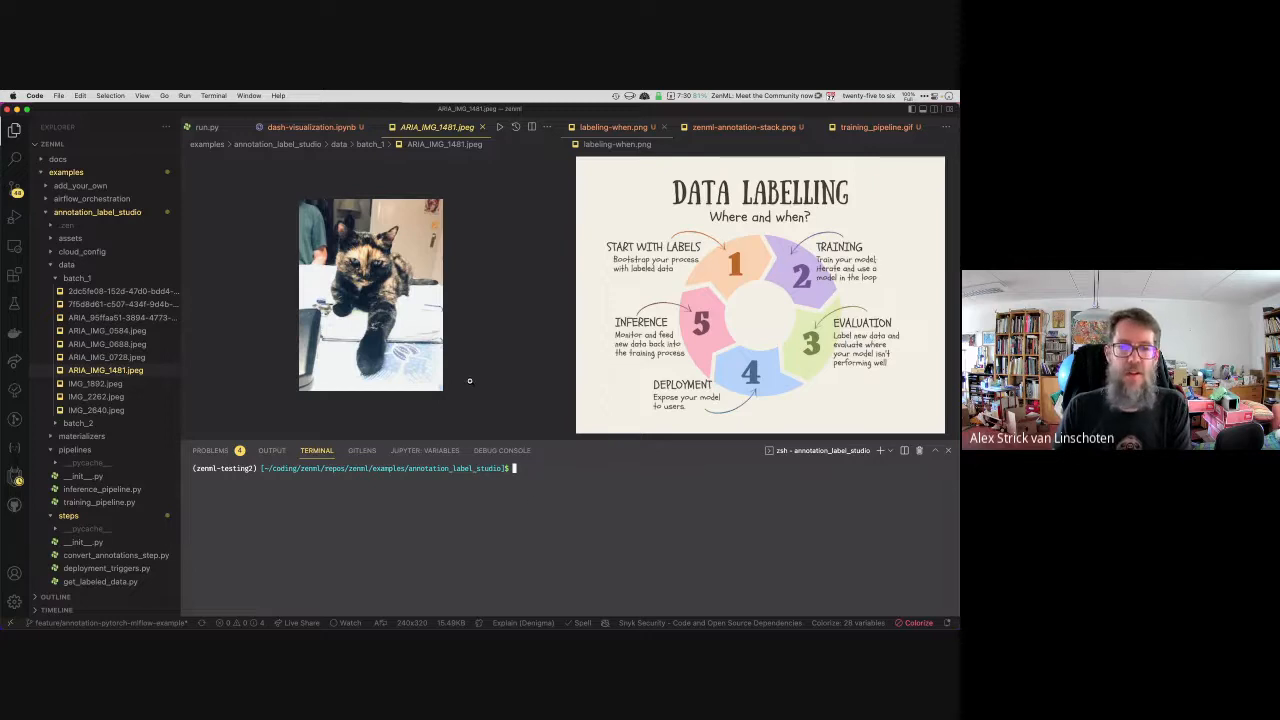
mouse_move(494, 393)
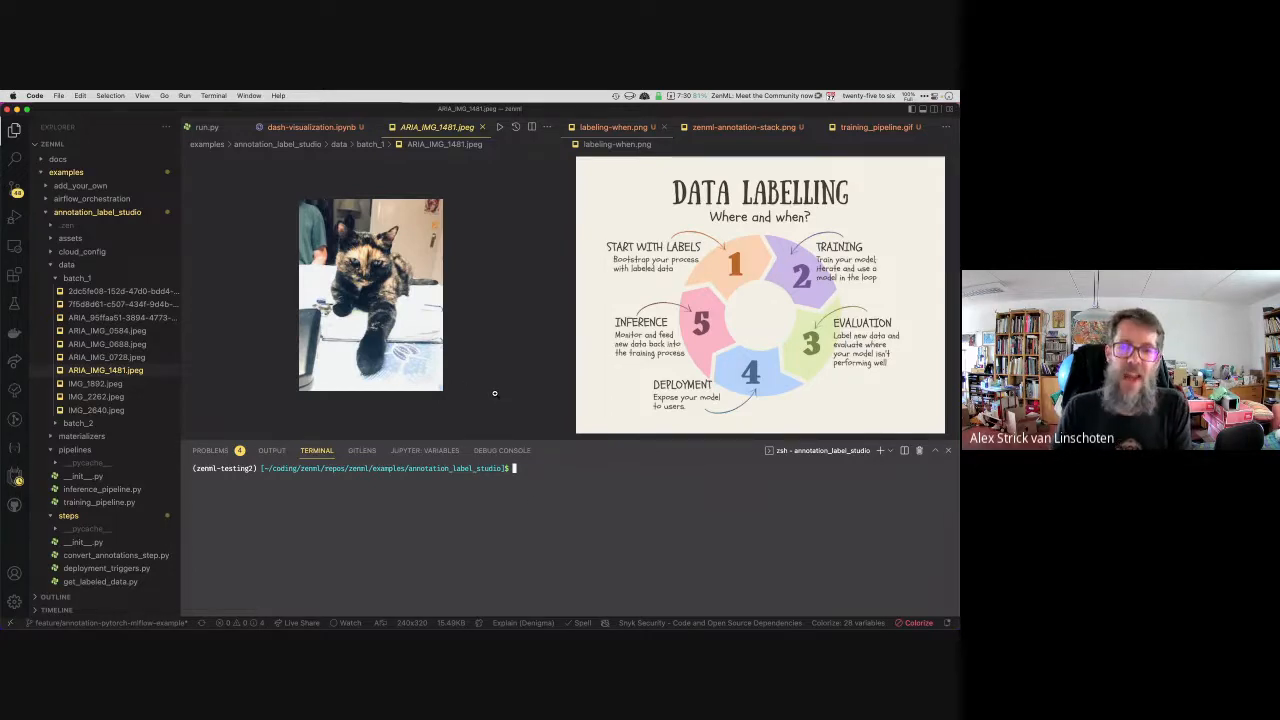
mouse_move(509, 322)
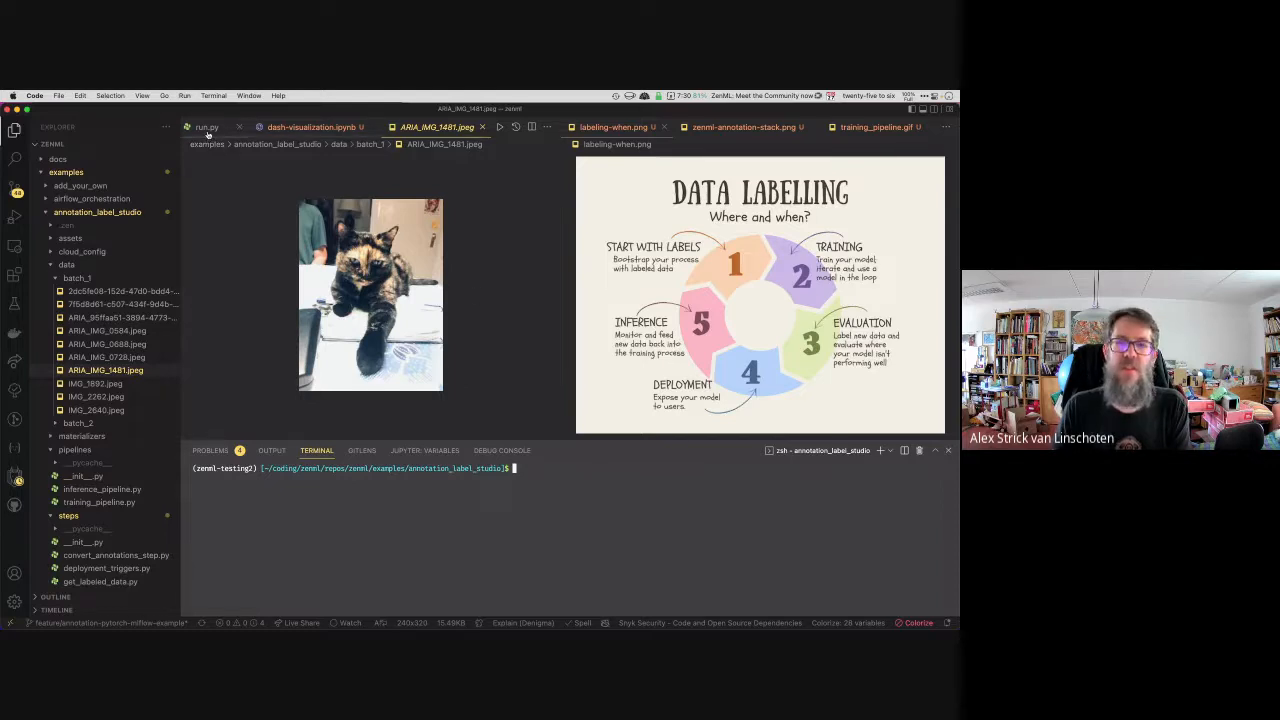
mouse_move(206, 127)
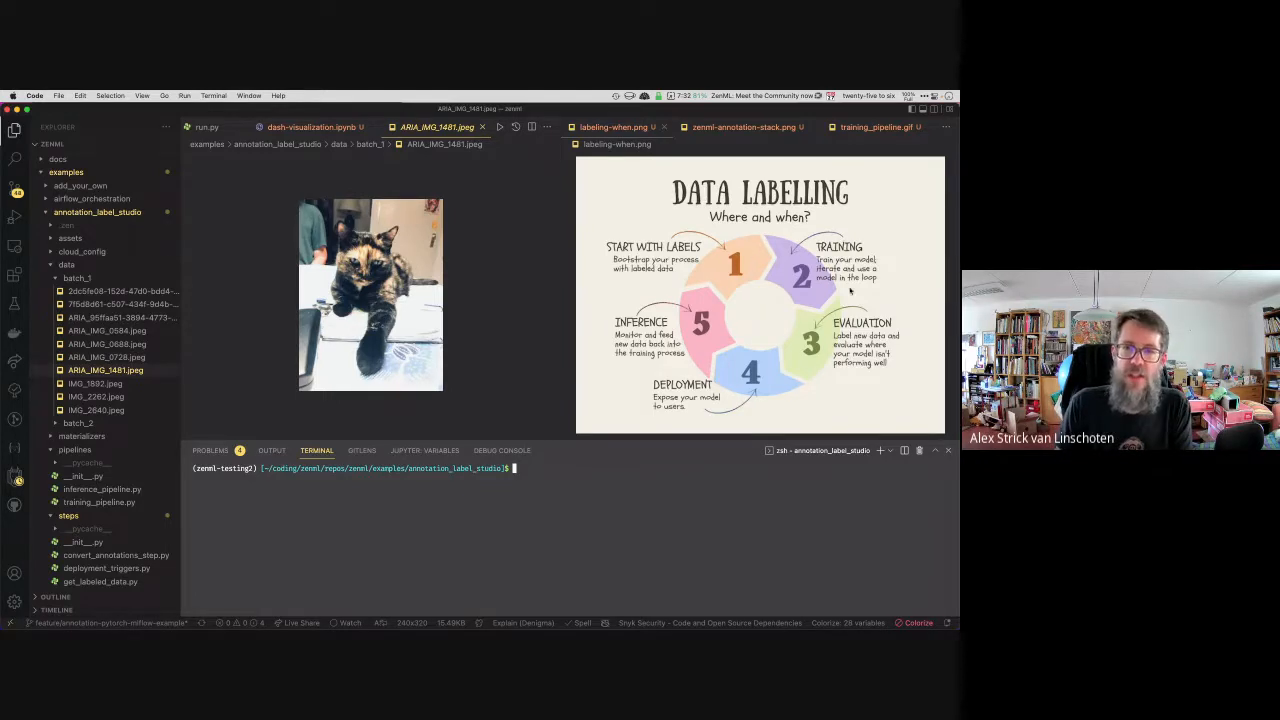
mouse_move(760, 324)
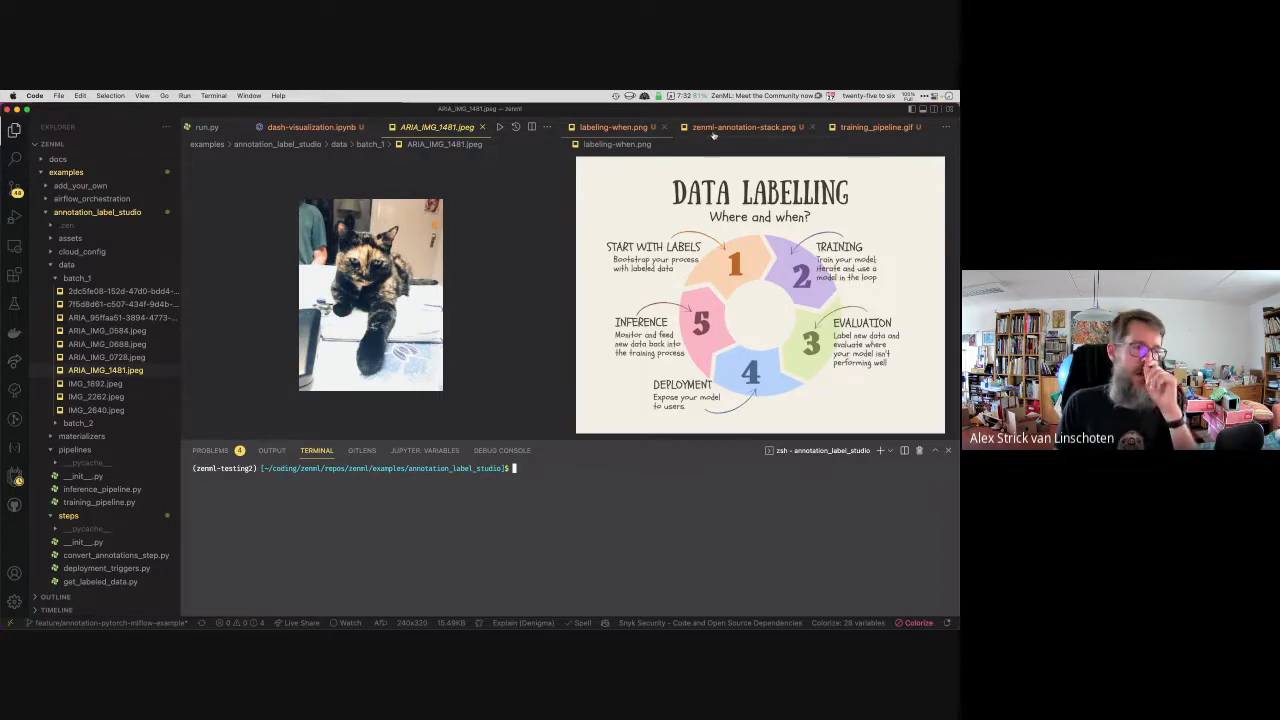
mouse_move(745, 127)
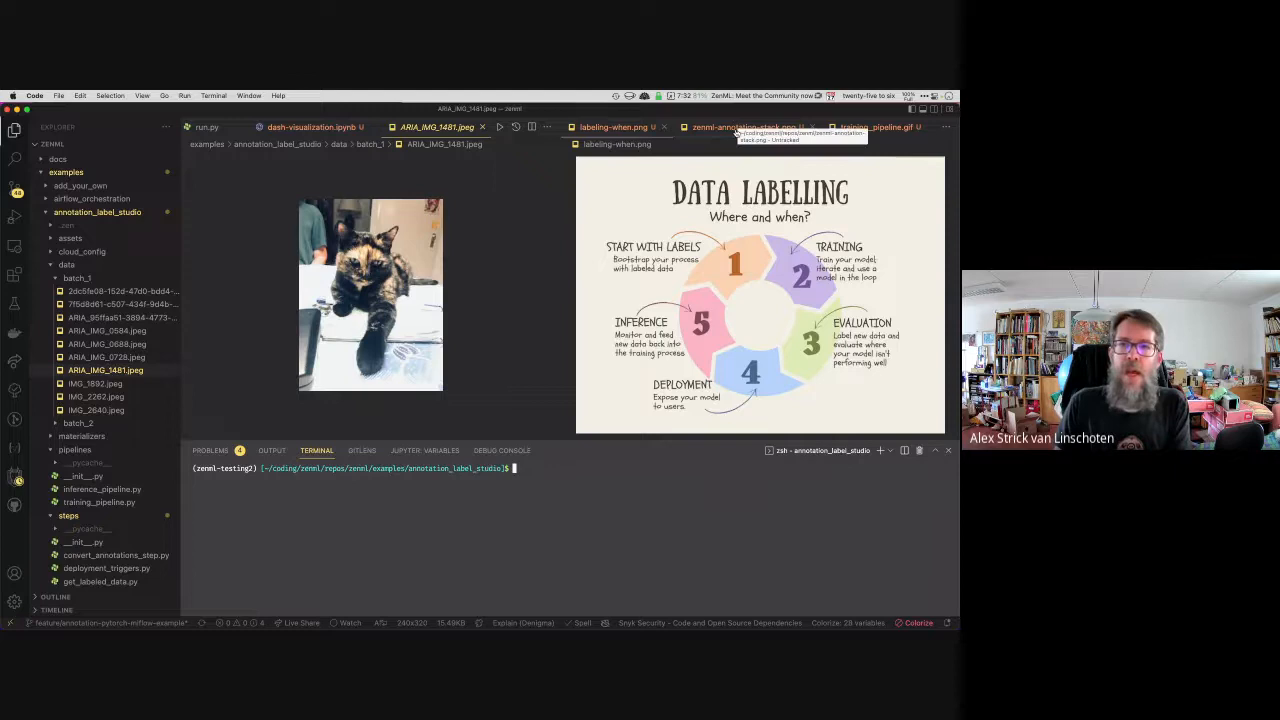
Step: Display the zenml-annotation-stack.png diagram in the right editor group beside the cat photo
left_click(744, 127)
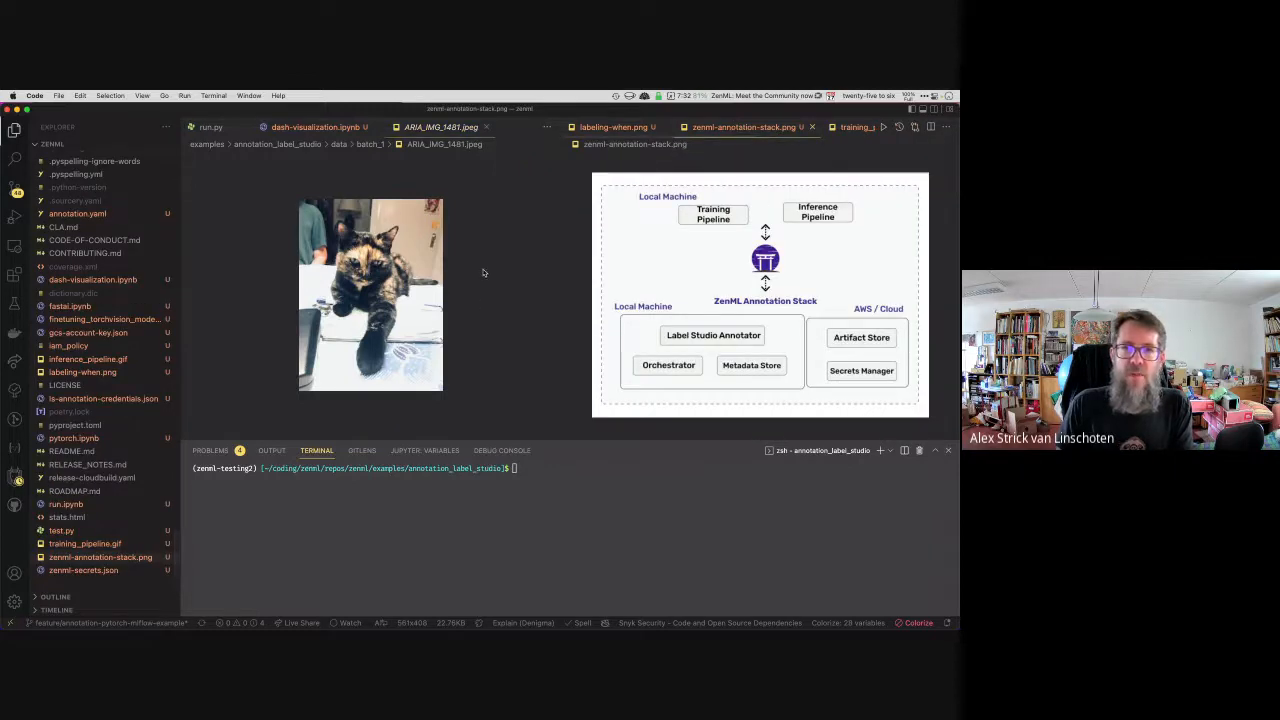
mouse_move(748, 221)
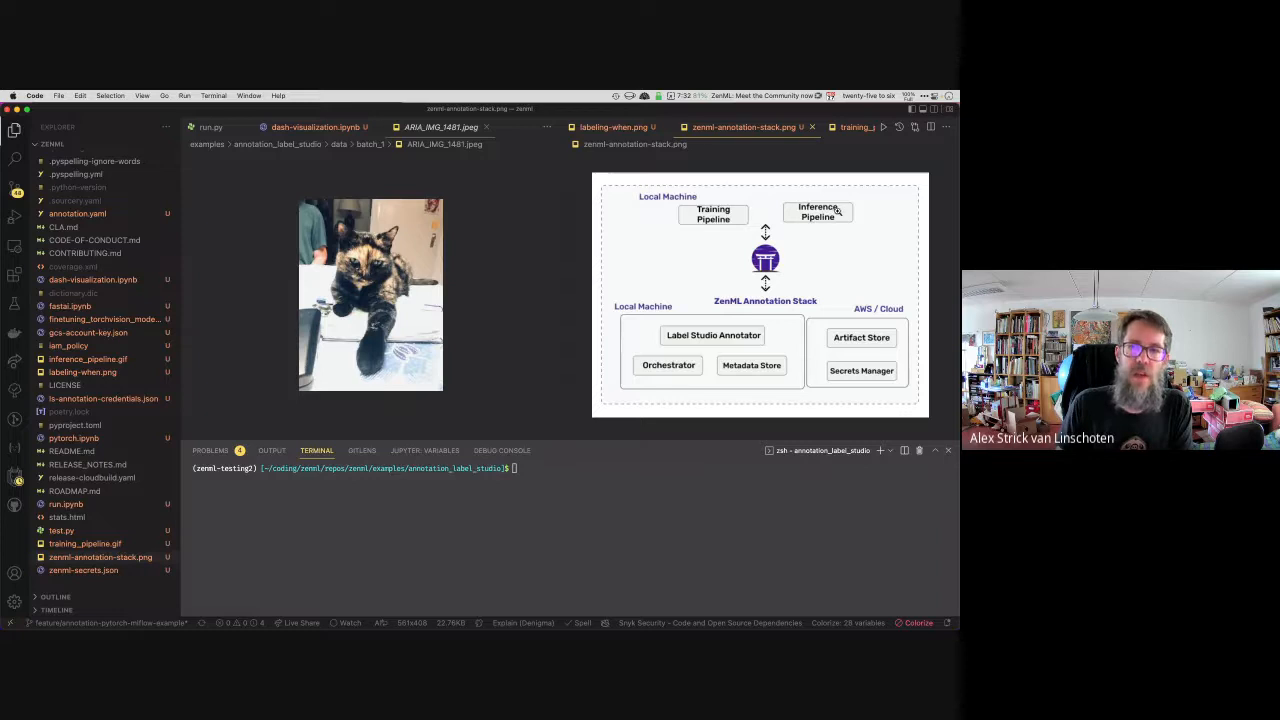
mouse_move(690, 233)
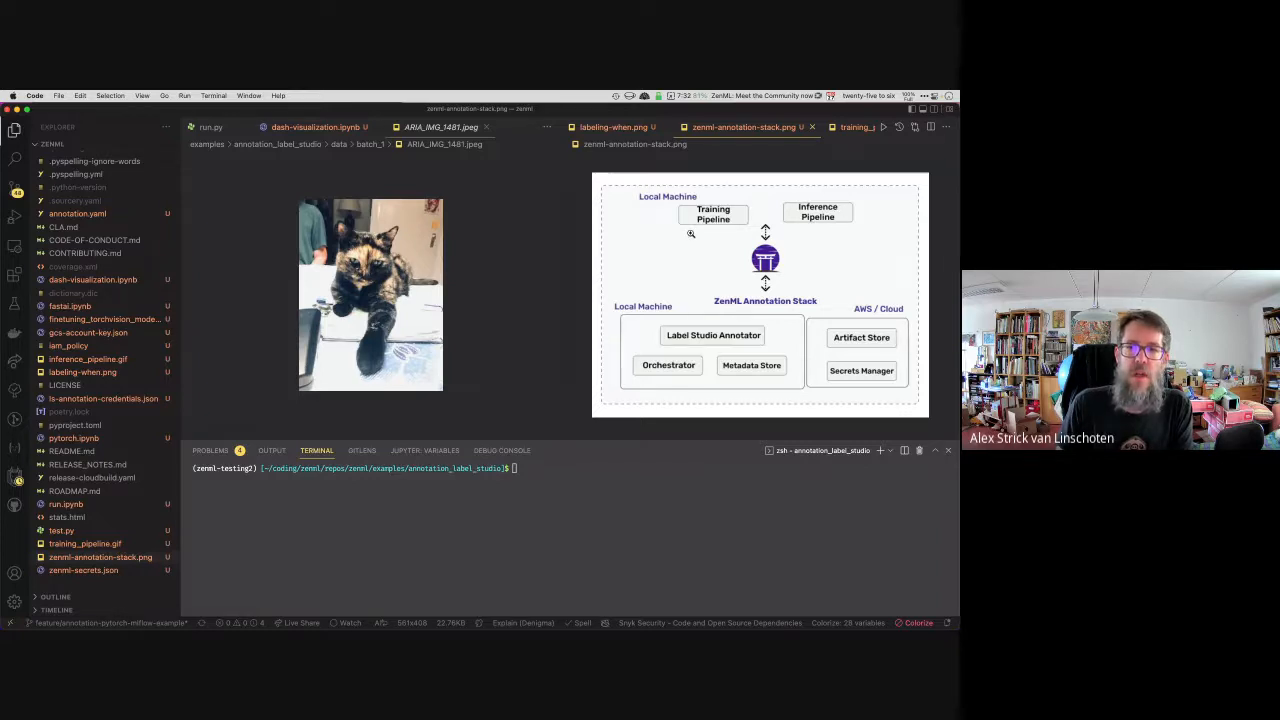
mouse_move(658, 377)
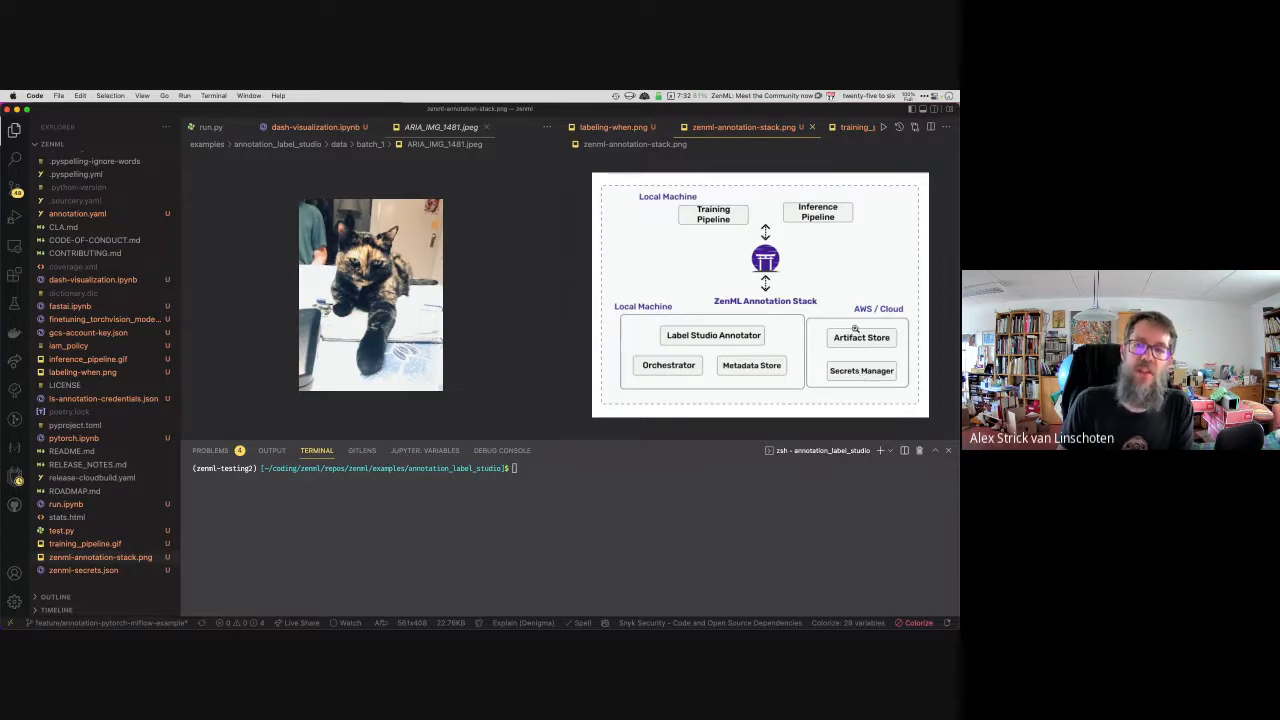
mouse_move(851, 337)
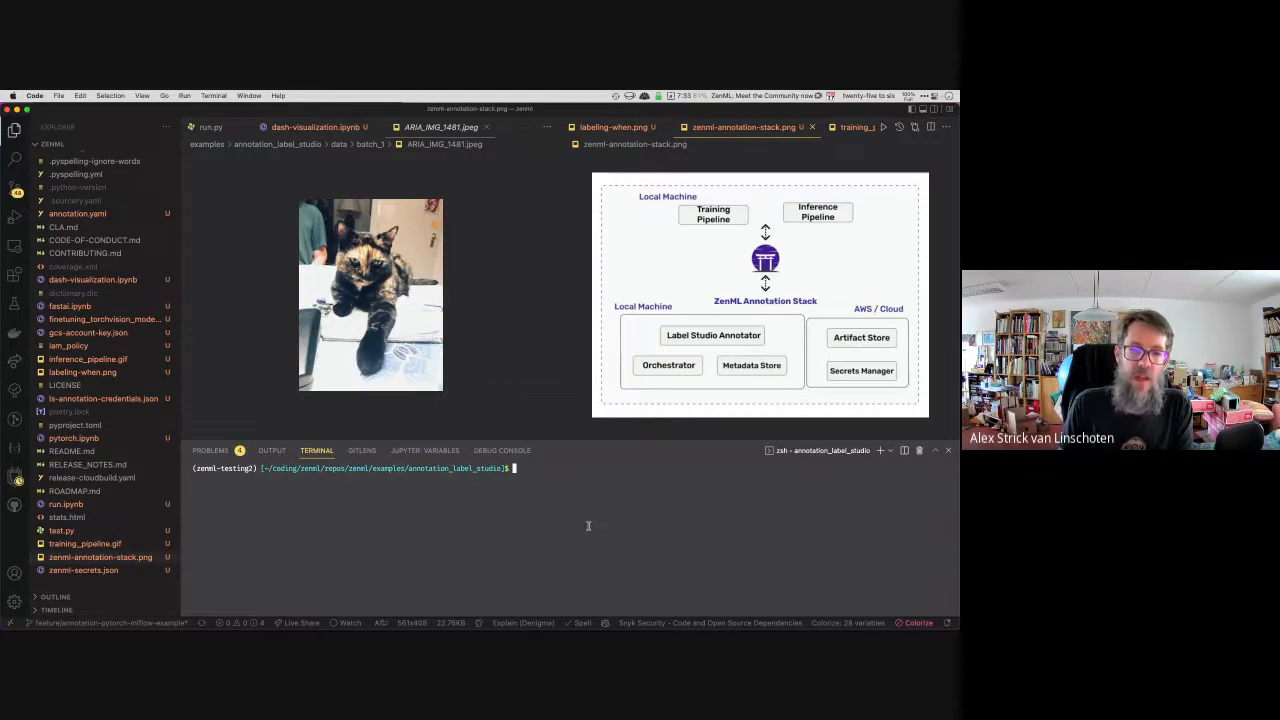
Step: Run zenml stack list and zenml stack describe to show the aws-annotation stack components
type("zenml stack list")
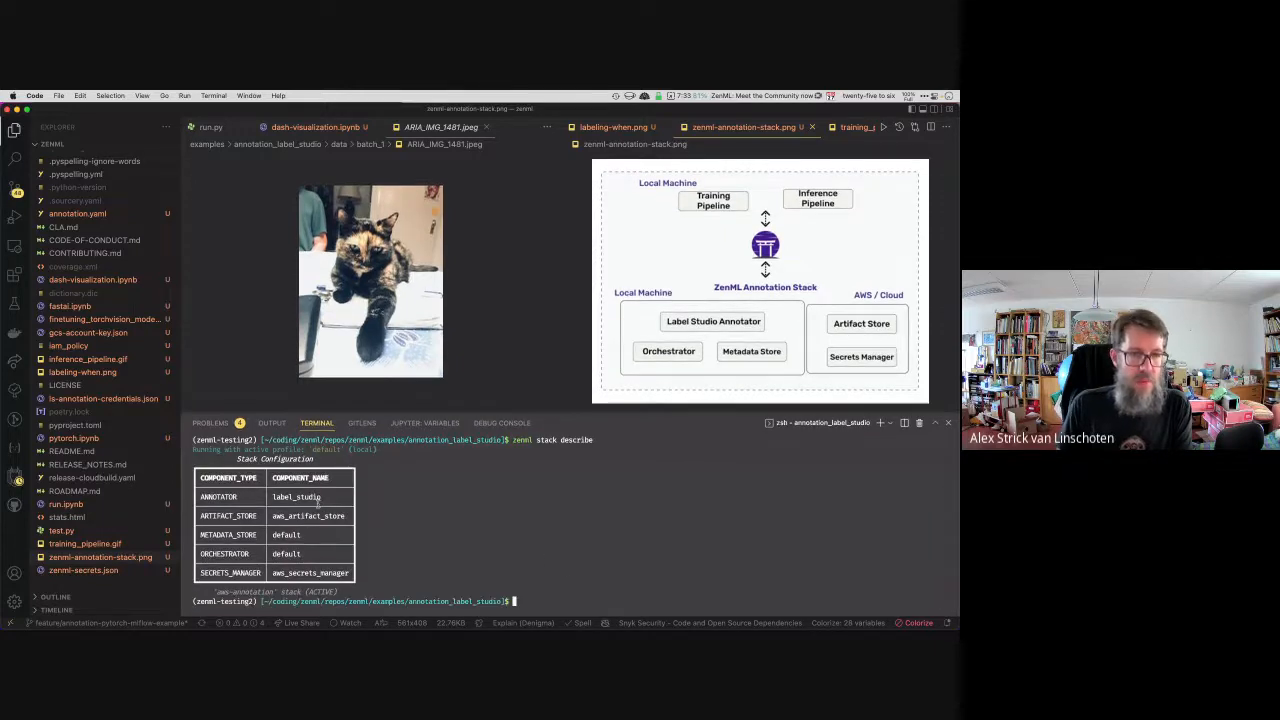
mouse_move(580, 570)
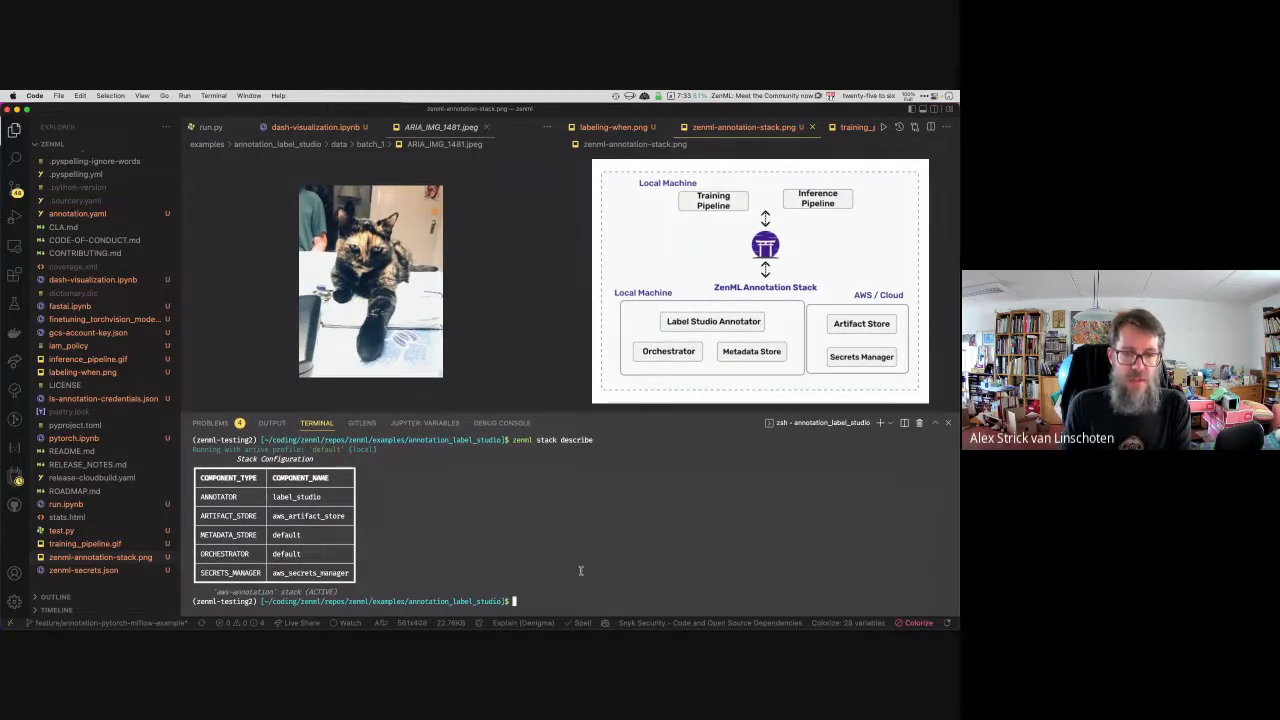
type("zenml stack describe")
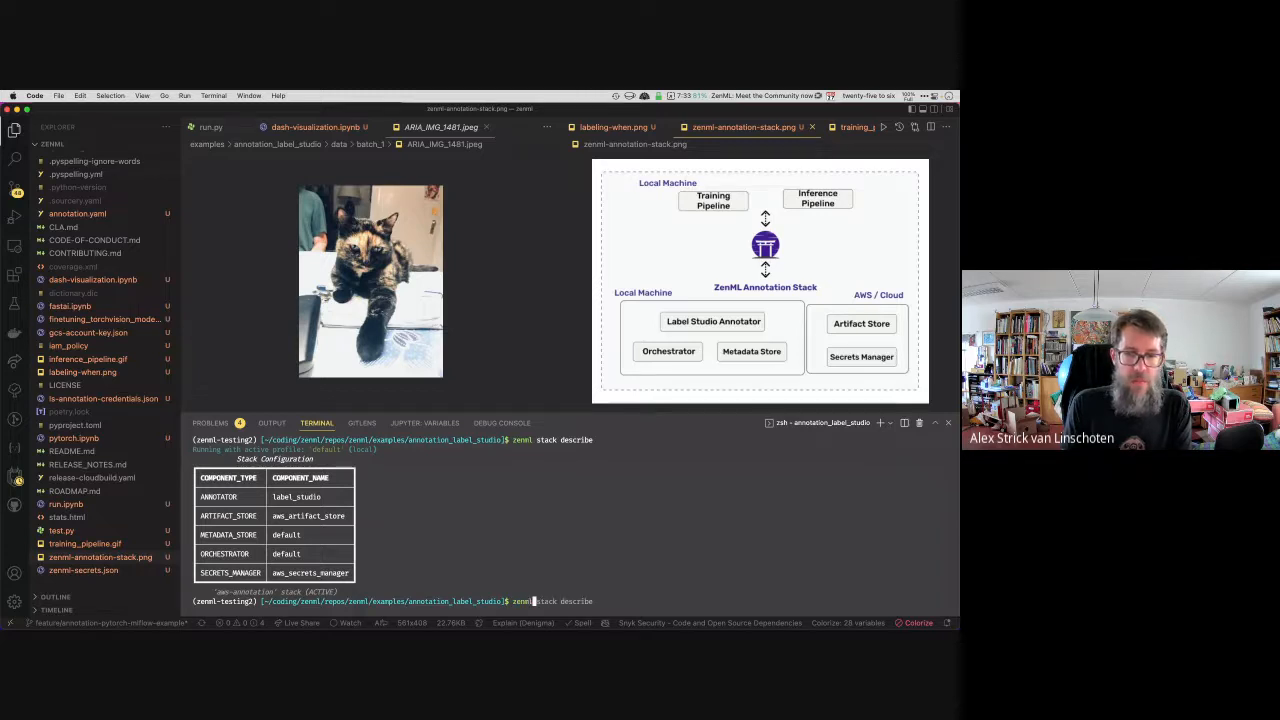
type("annotator")
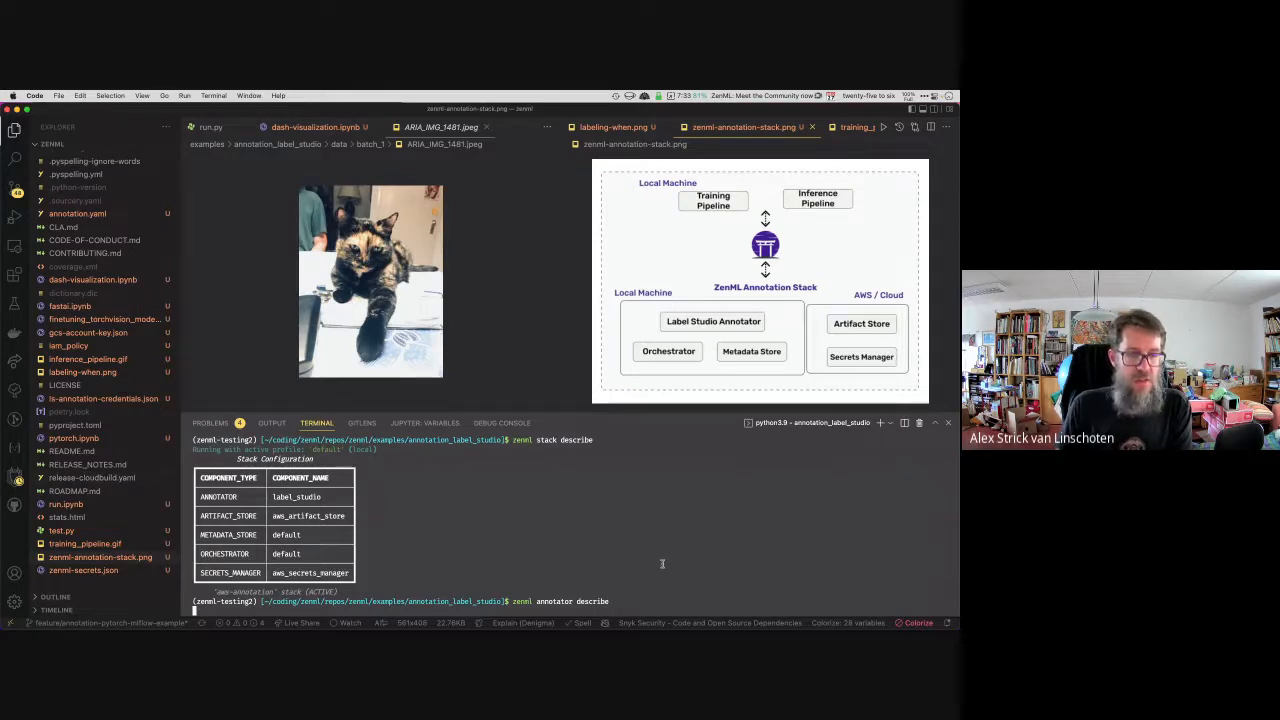
Step: Describe the label_studio annotator on port 8099 and start the stack's Label Studio daemon
key("Return")
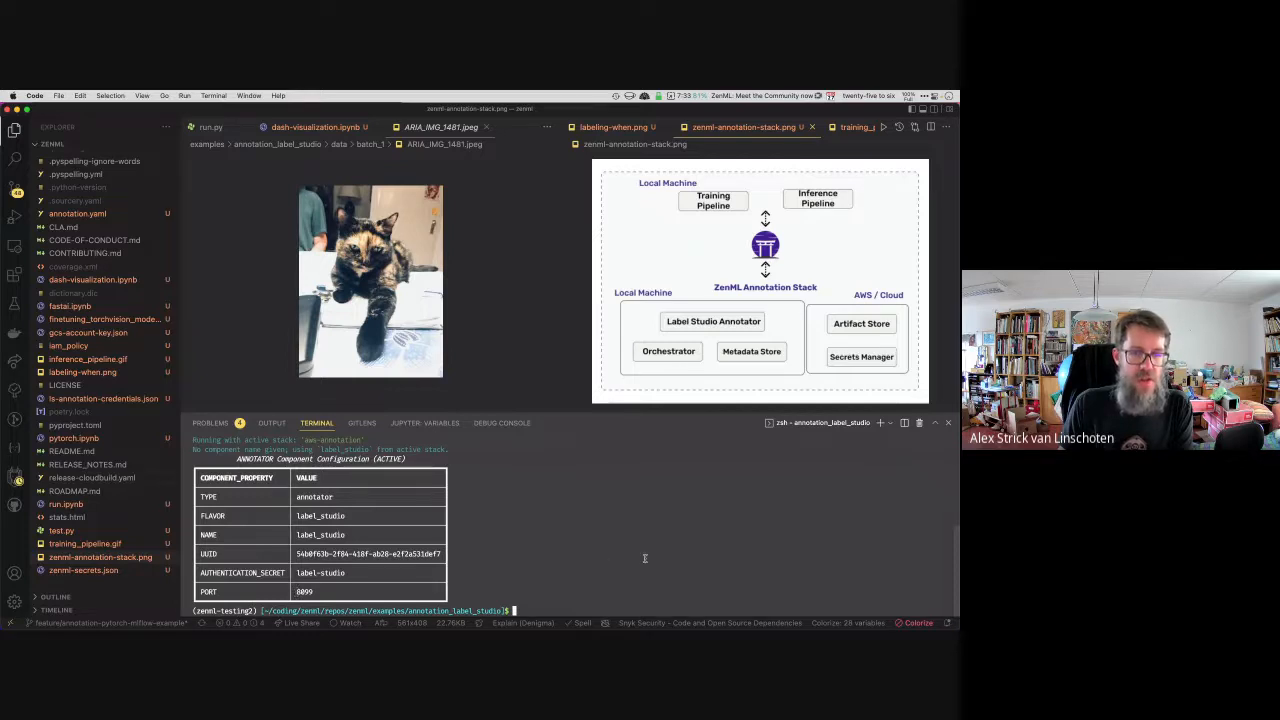
type("zenml annotator describe")
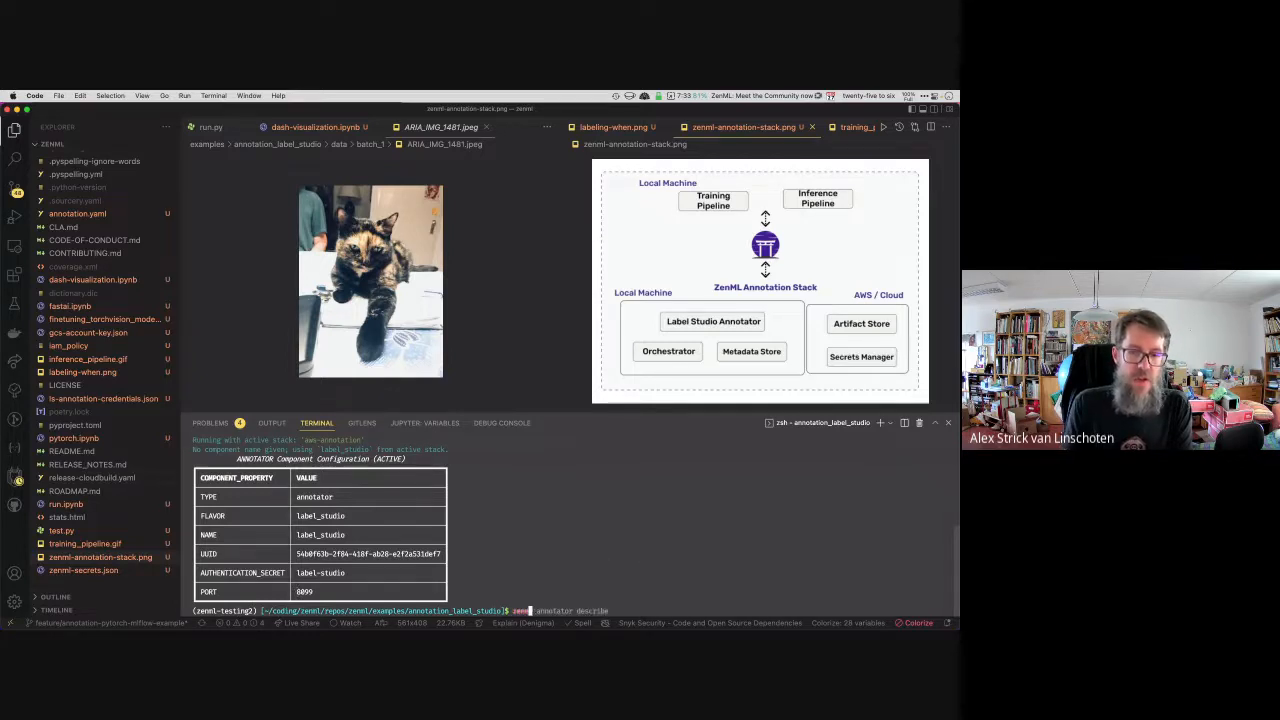
type("l stack up")
key("Return")
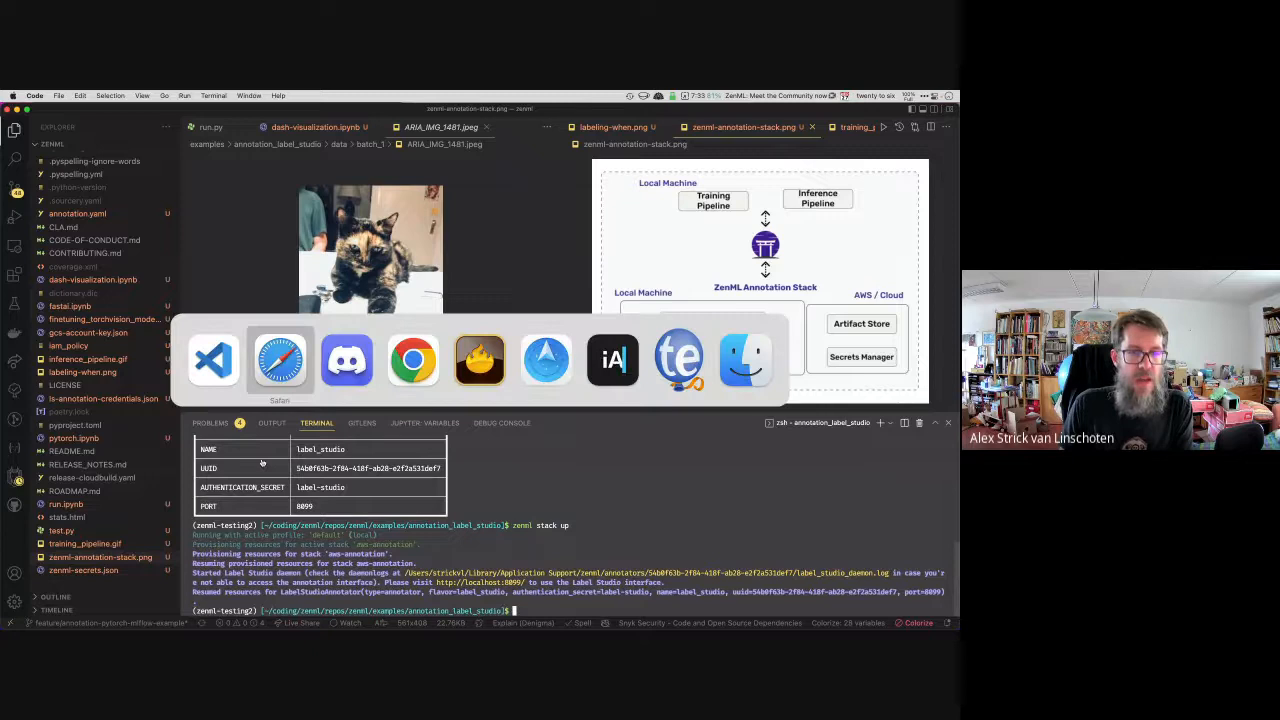
Step: Switch to Chrome and reload localhost:8099, showing an empty Label Studio projects page
left_click(413, 360)
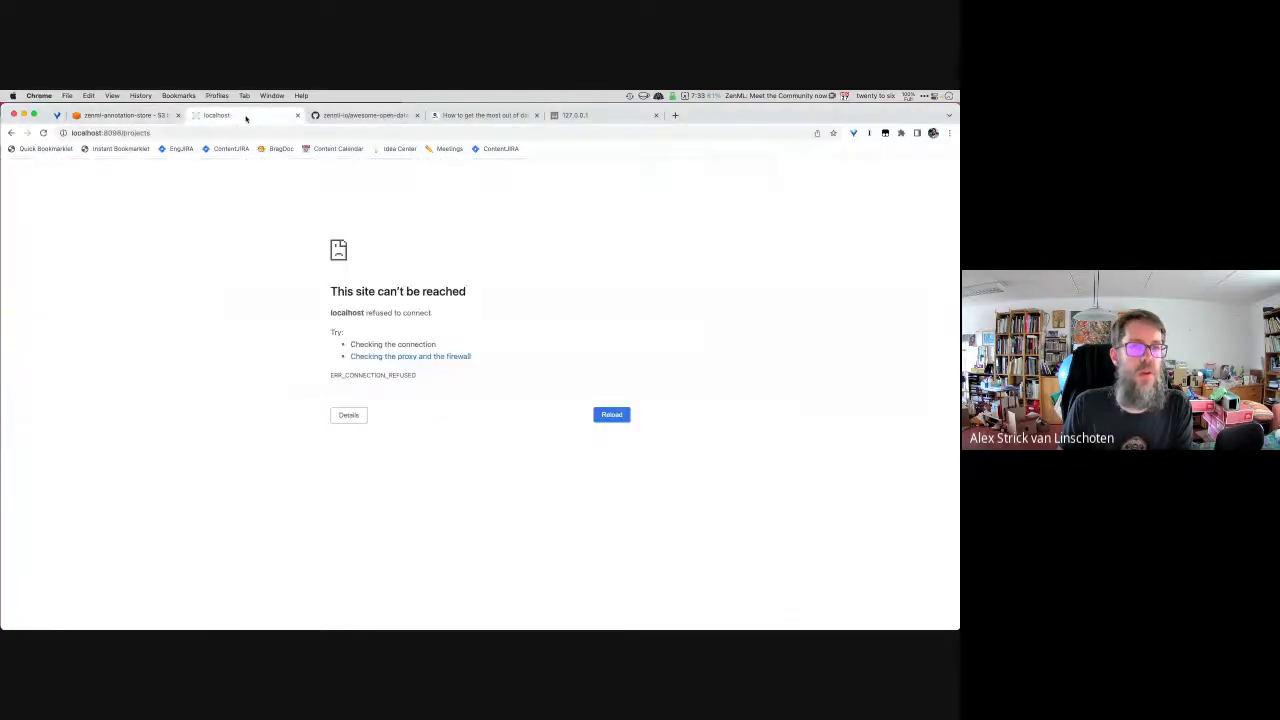
left_click(110, 132)
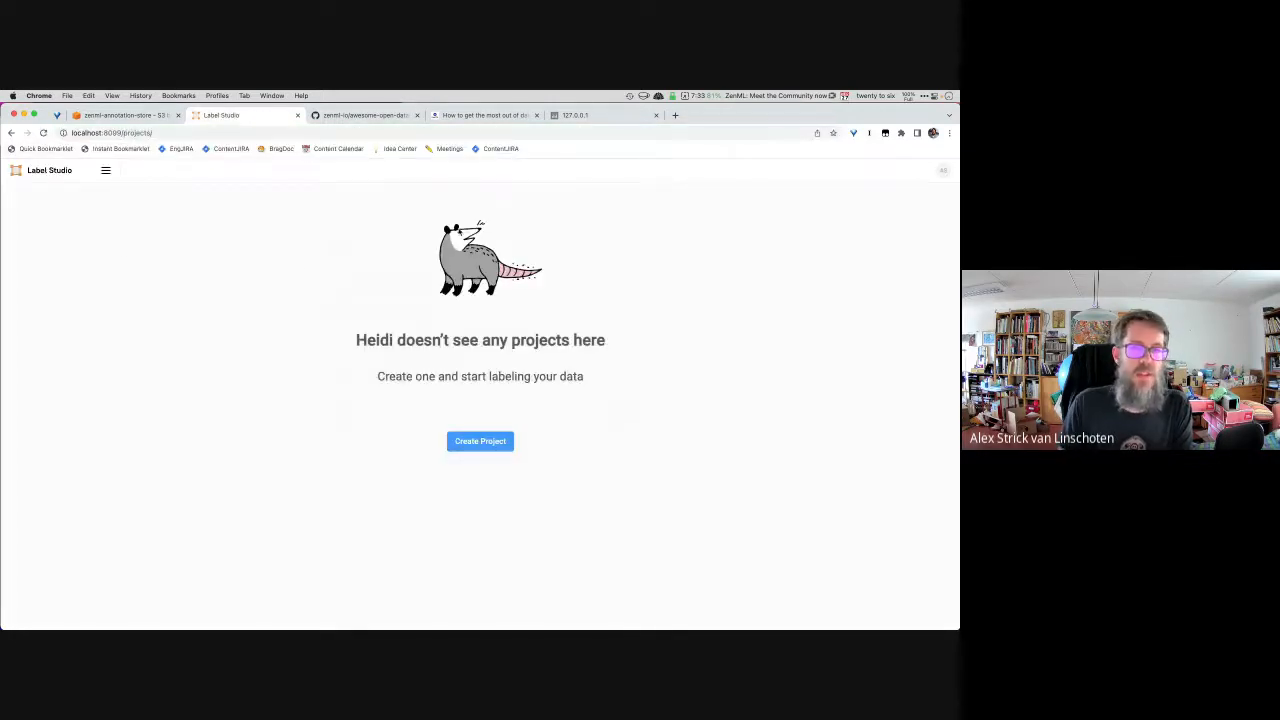
mouse_move(426, 559)
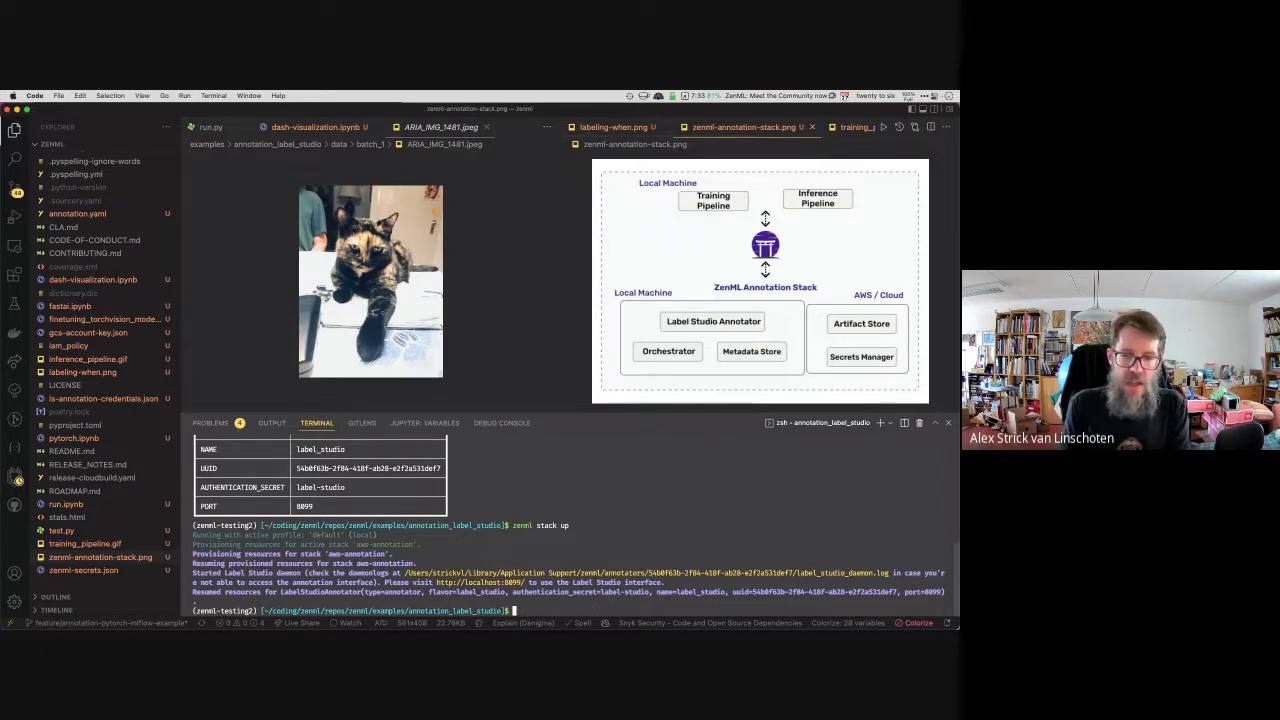
Step: Start the run.py pipeline command and show the training_pipeline.gif diagram beside the cat photo
type("python run.py aws --inference")
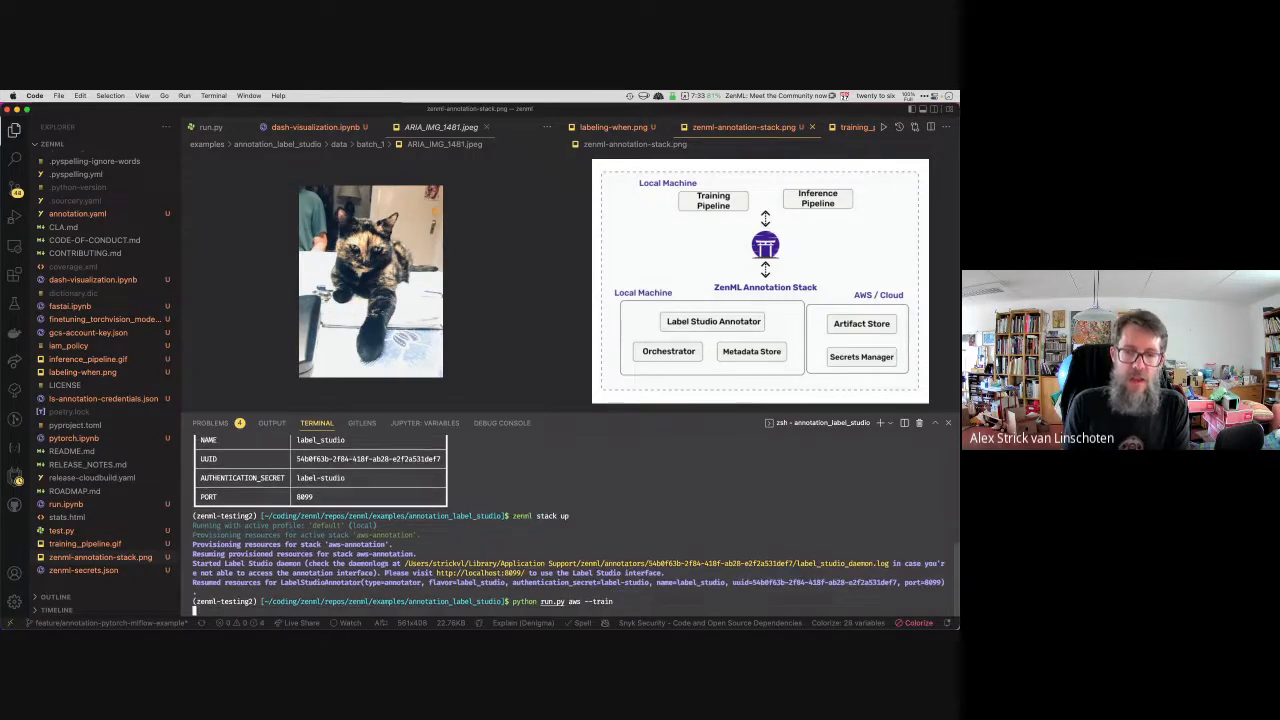
left_click(815, 127)
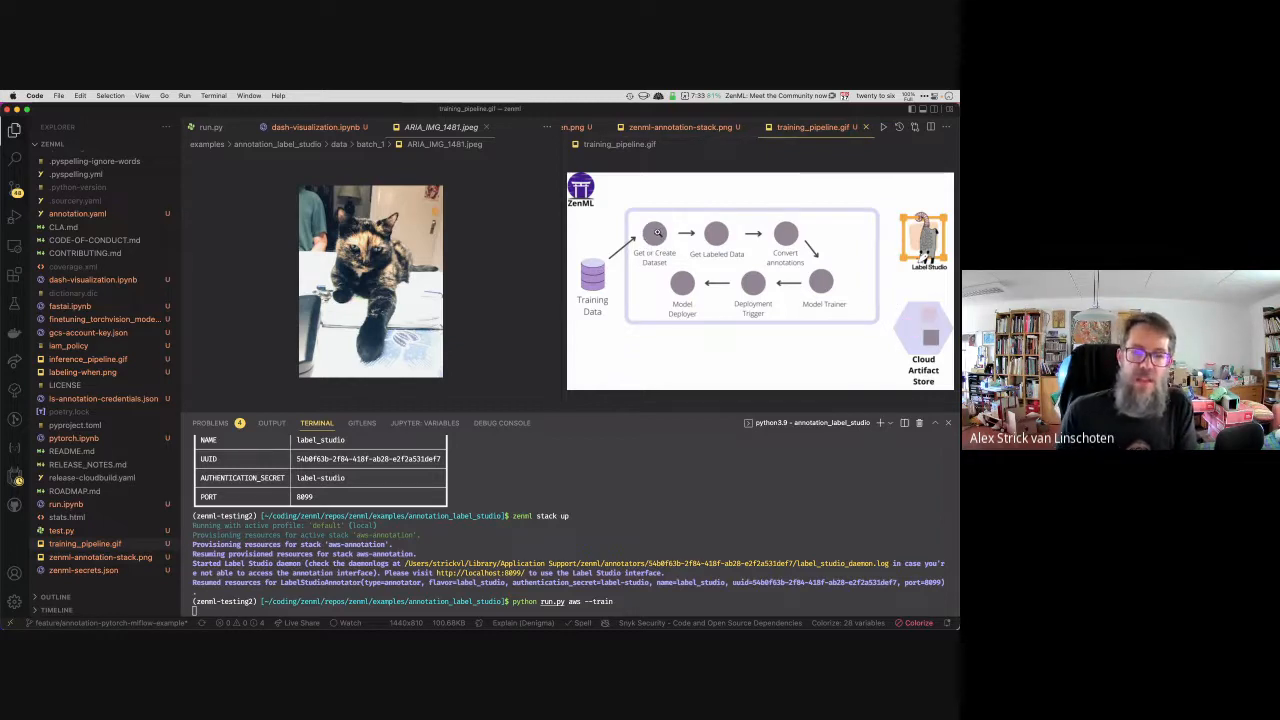
mouse_move(650, 272)
type("python run.py aws --inference")
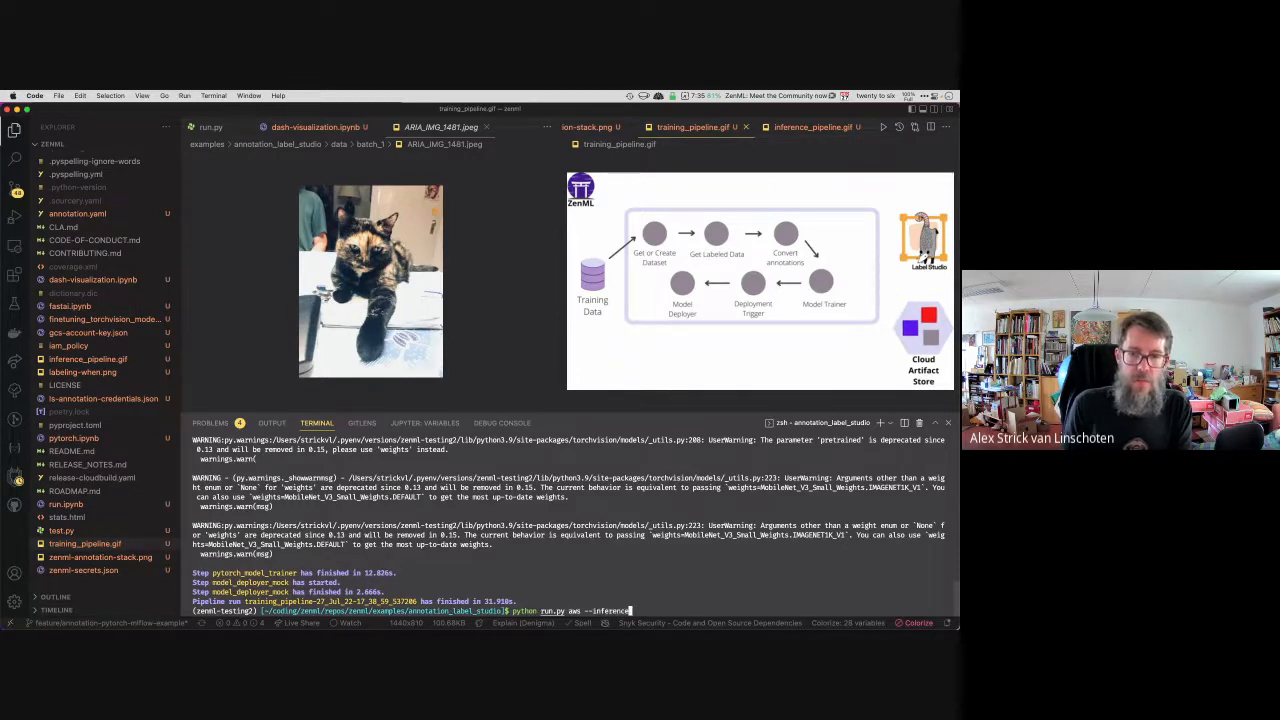
Step: Show the inference pipeline diagram and scroll through run.py while batch_2 inference runs
left_click(813, 127)
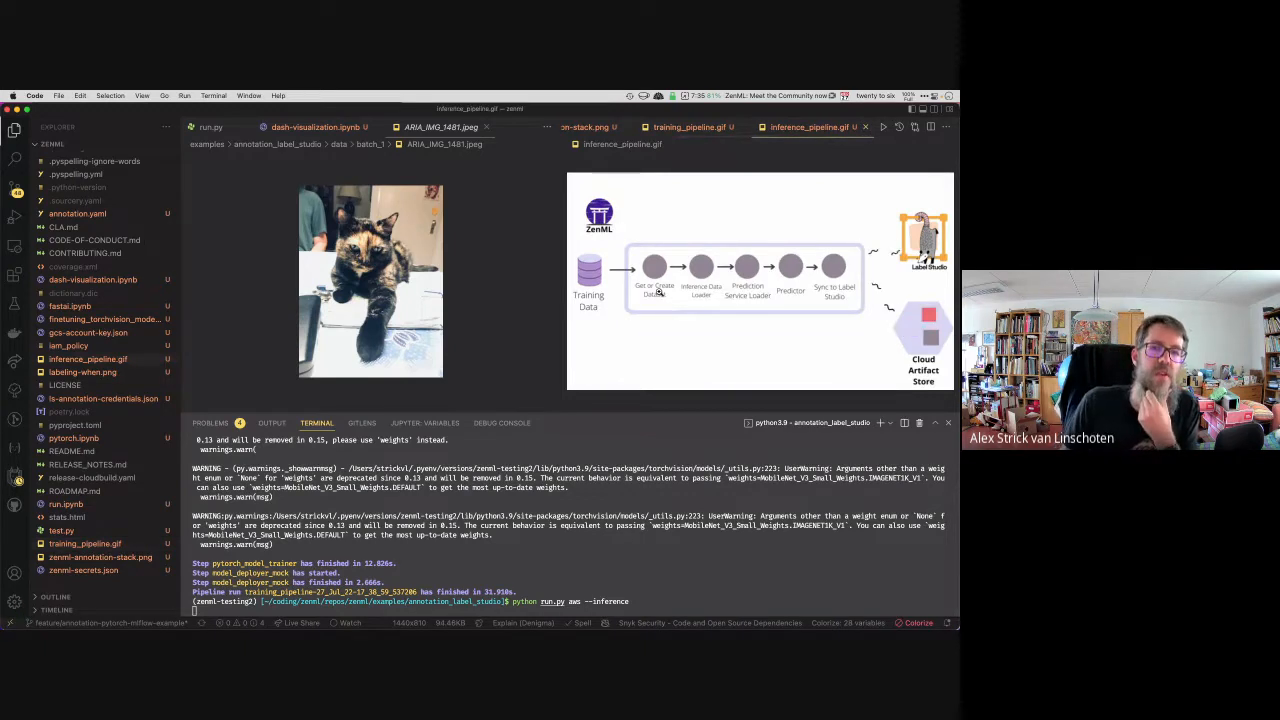
left_click(210, 127)
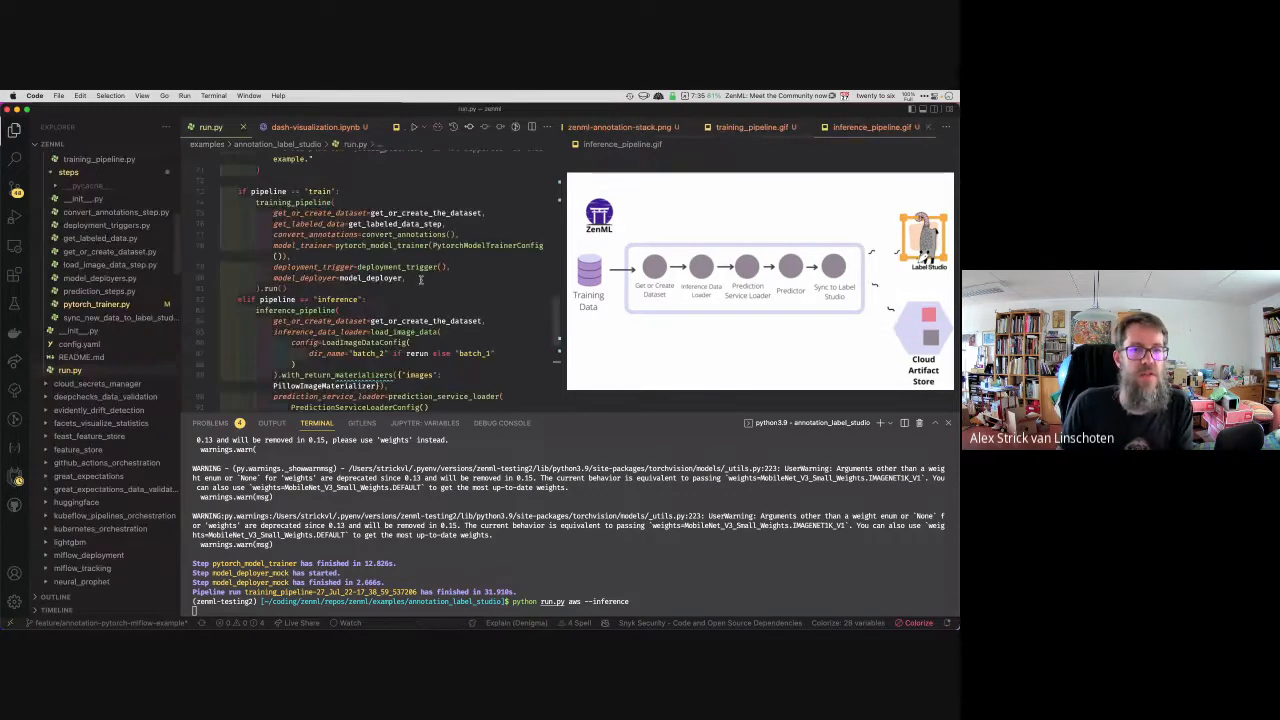
scroll("down", 3)
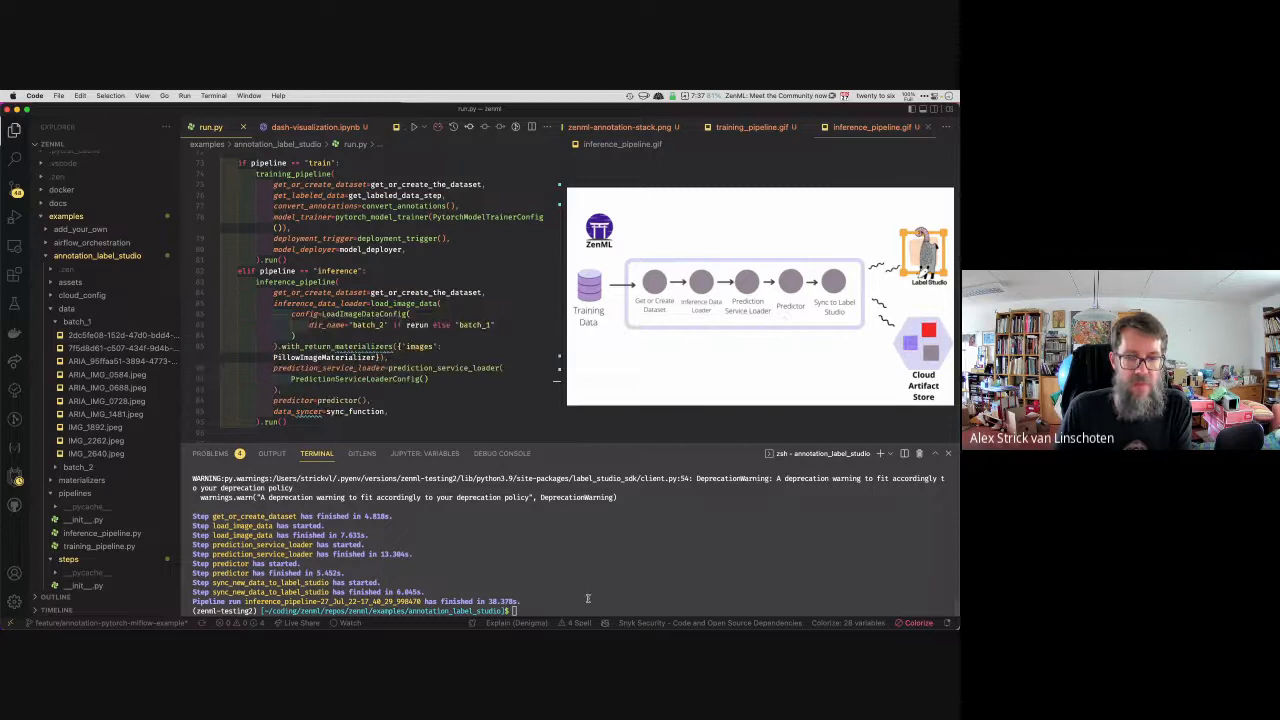
Step: Run zenml annotator dataset list, revealing the aria_detector dataset and its task counts
type("zenml stack up")
type("zenml annotator dataset list")
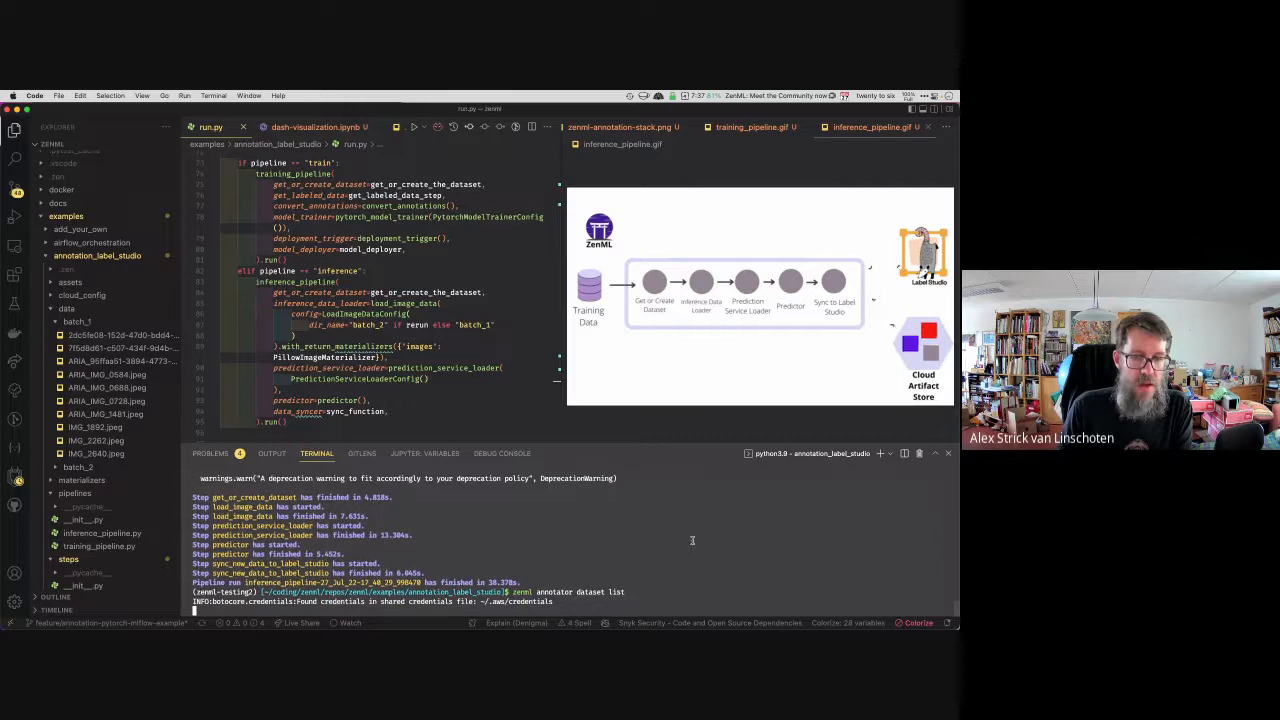
key("Return")
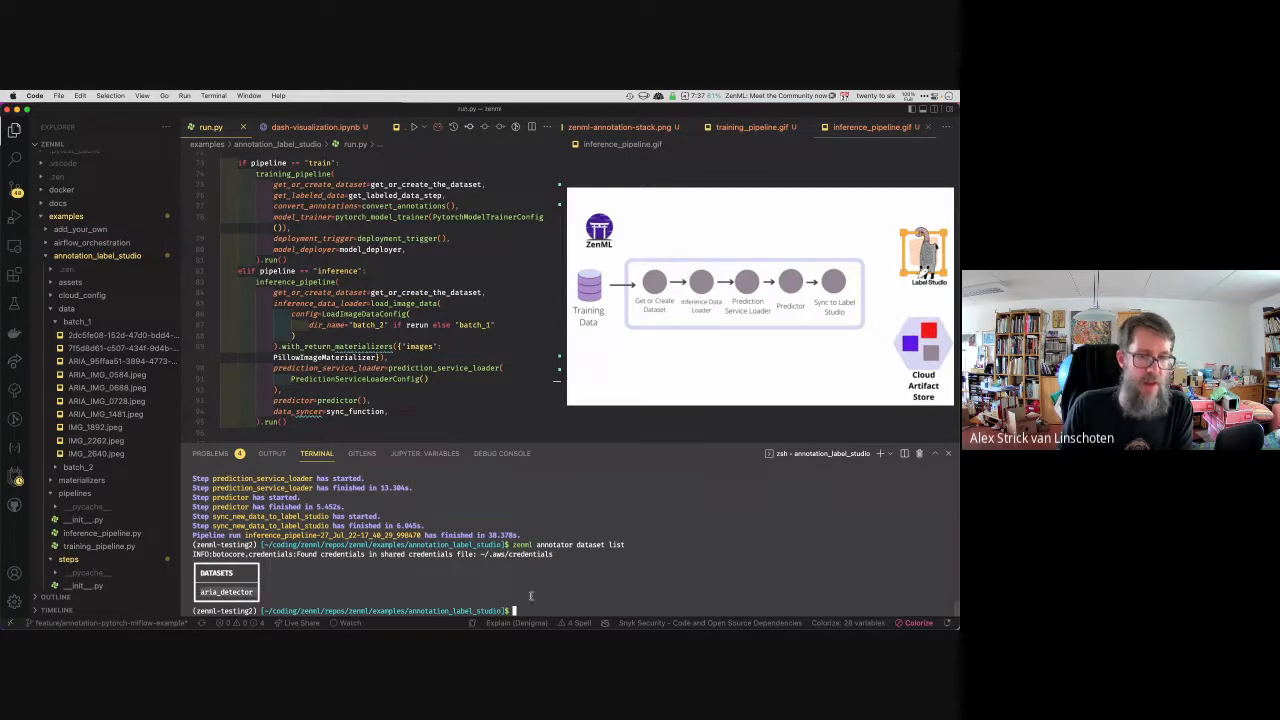
type("zenml annotator dataset list")
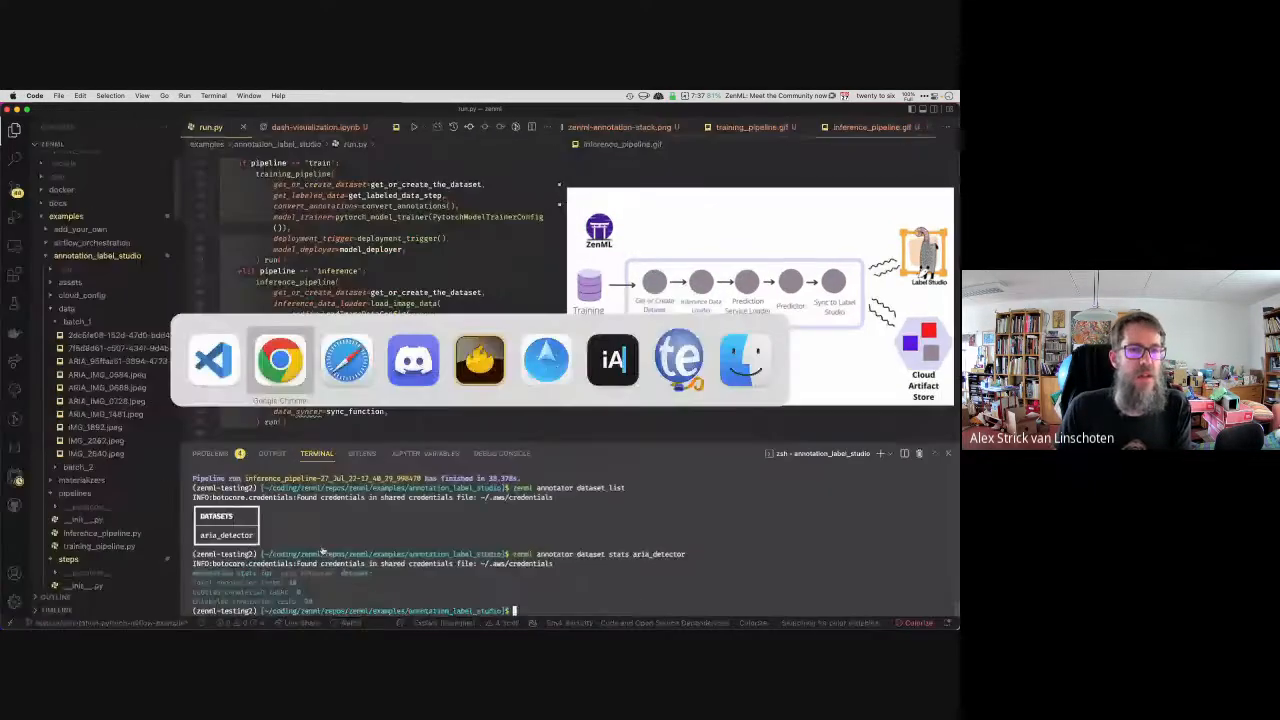
Step: Switch to Chrome, reload the Label Studio projects page and open aria_detector
left_click(280, 360)
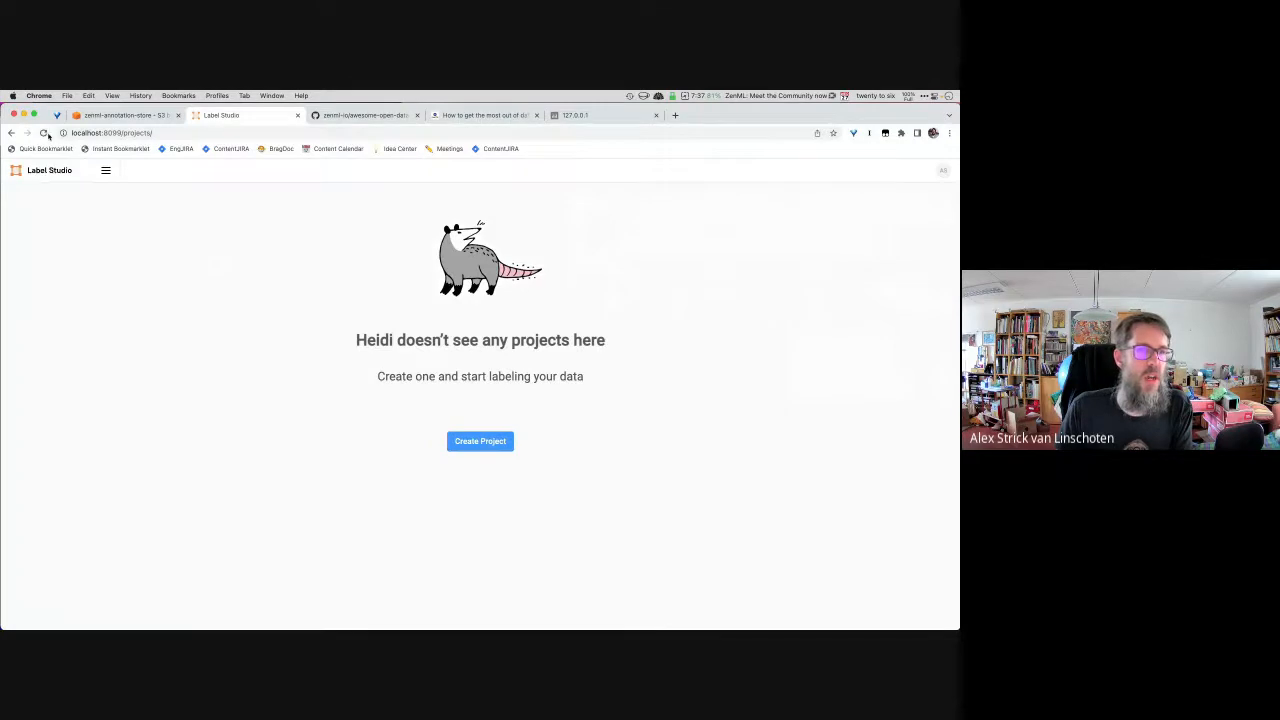
left_click(43, 133)
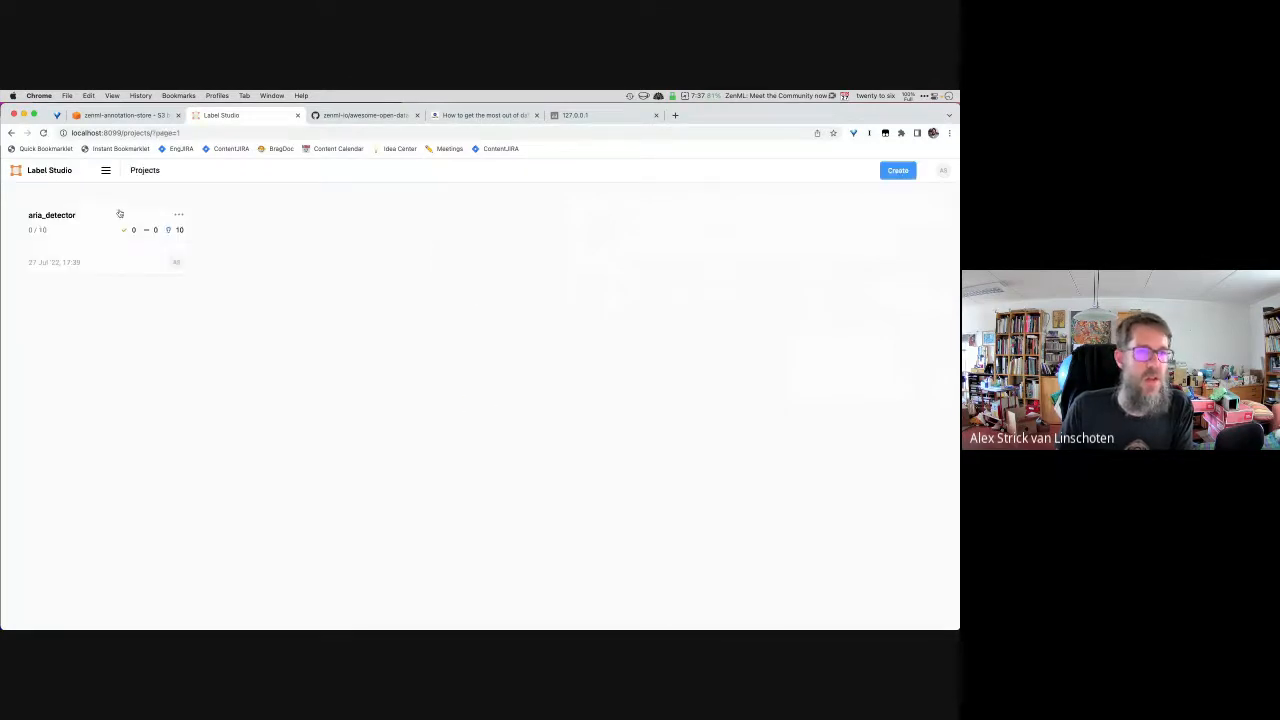
mouse_move(51, 215)
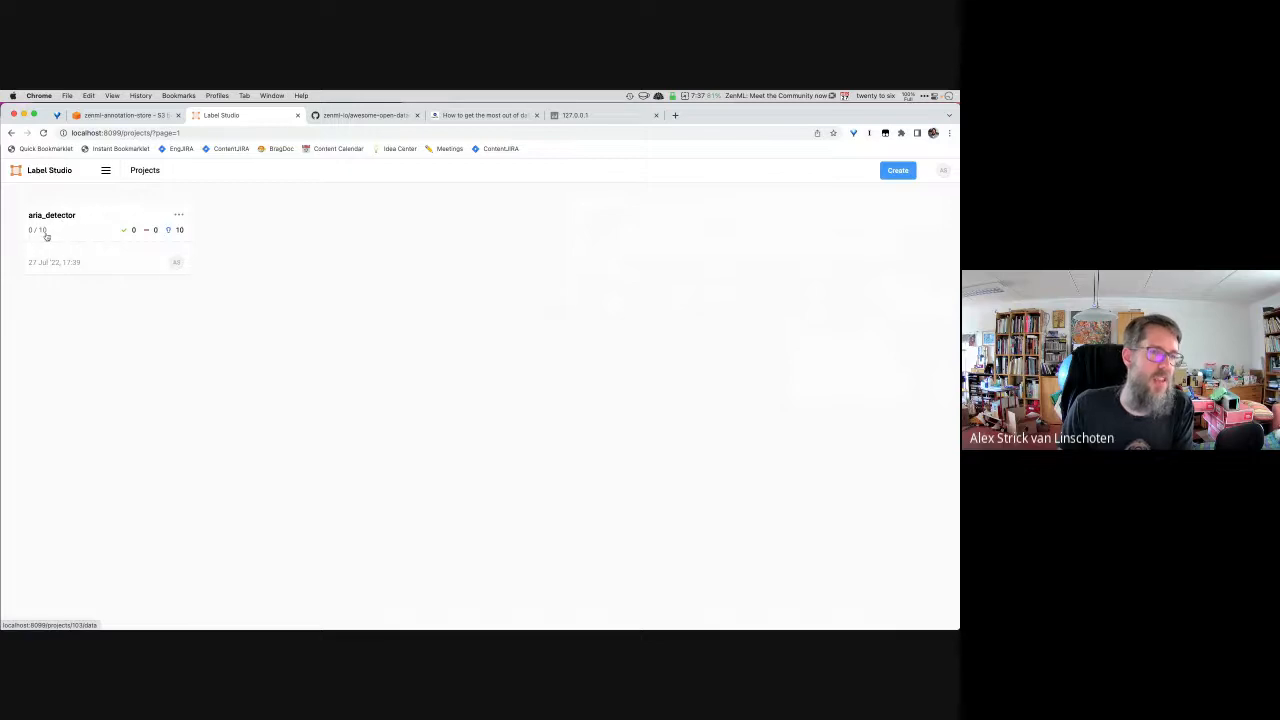
mouse_move(193, 244)
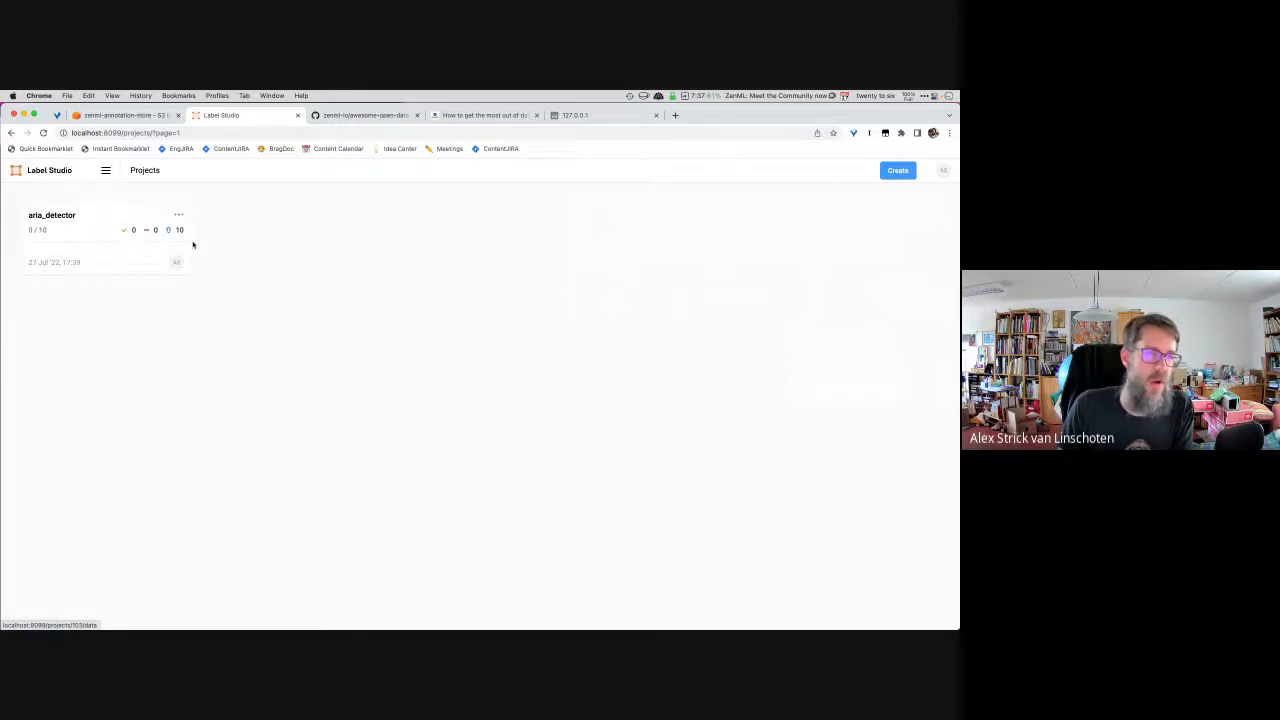
left_click(51, 214)
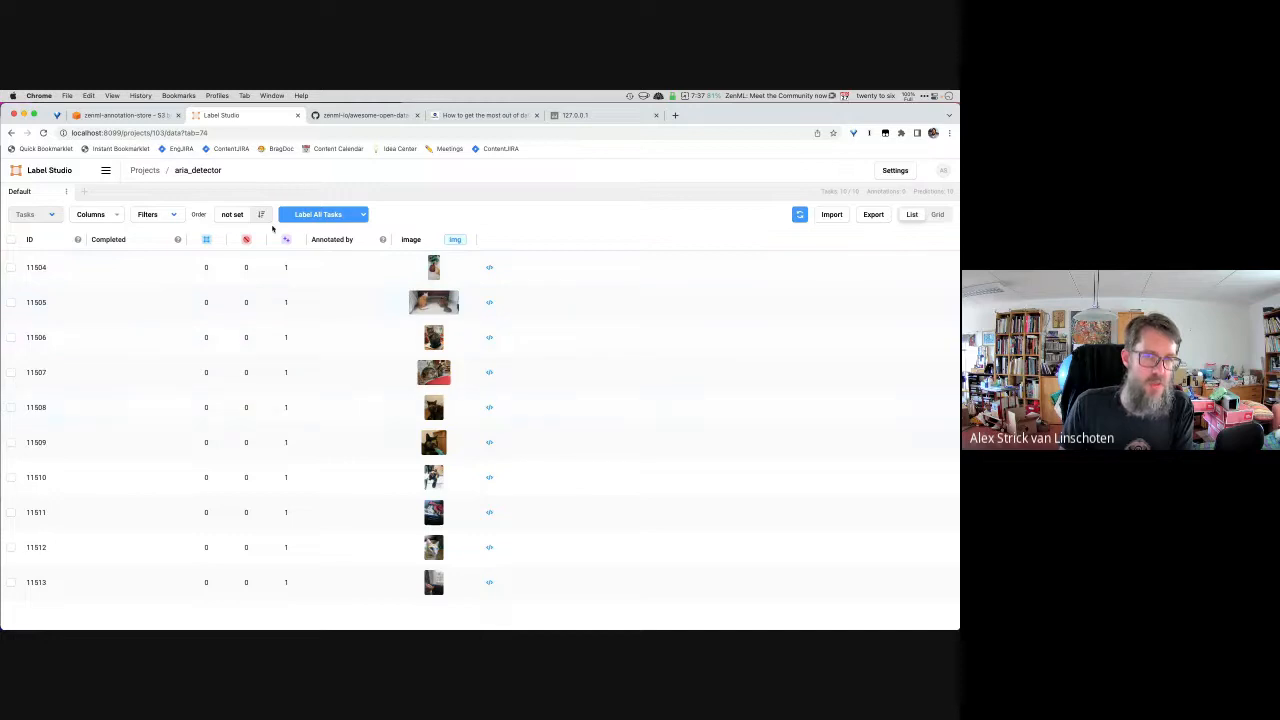
mouse_move(287, 239)
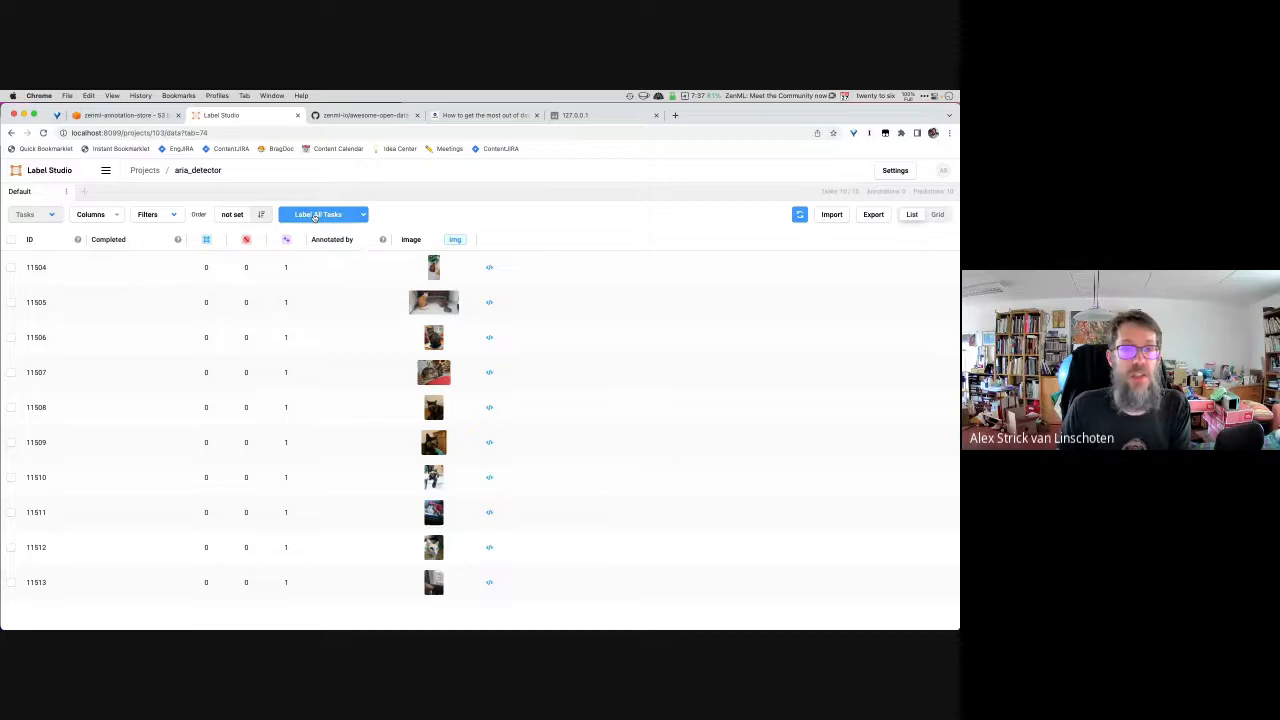
Step: Label all tasks by submitting each predicted aria/not_aria label, then return to the task list
left_click(318, 214)
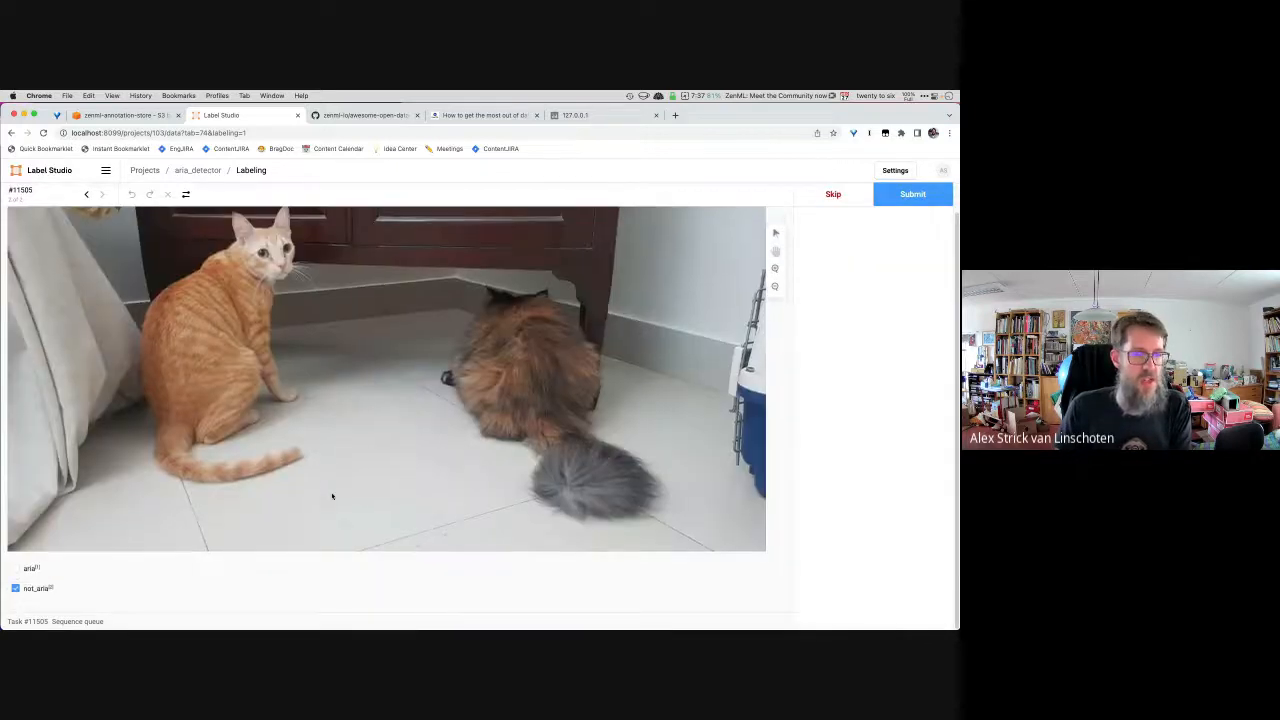
left_click(911, 194)
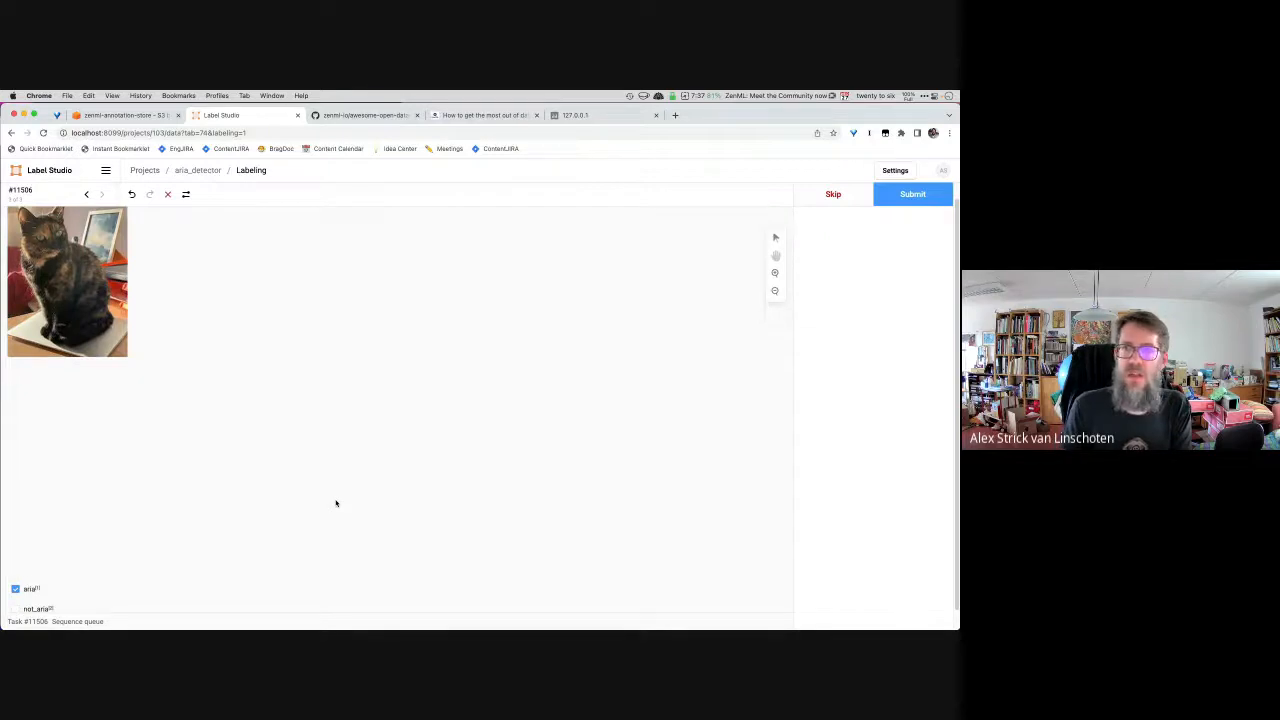
left_click(911, 194)
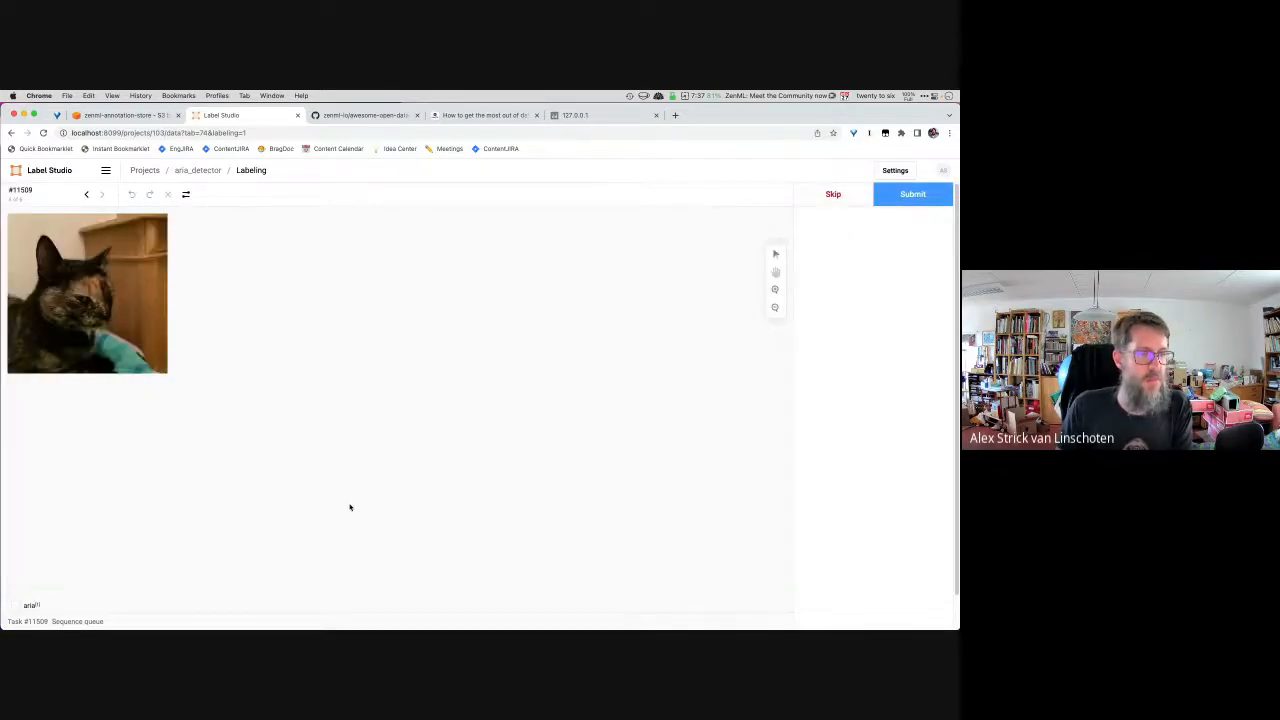
left_click(911, 194)
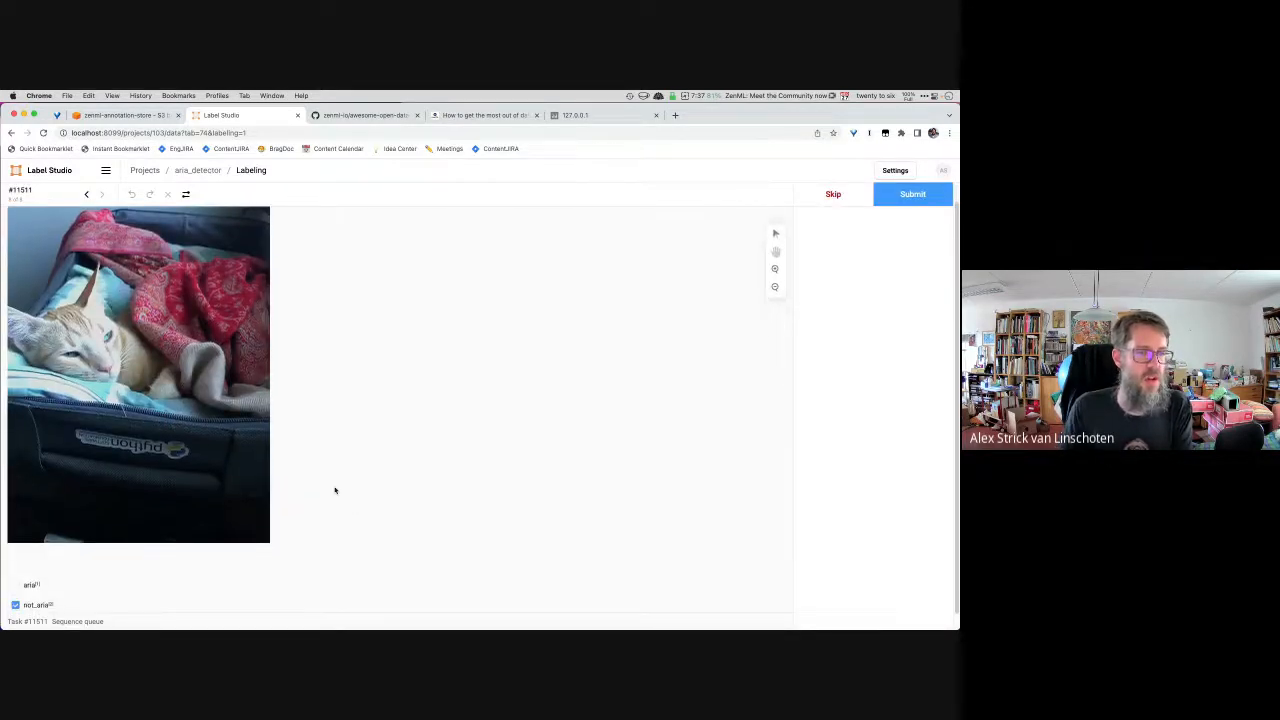
left_click(911, 193)
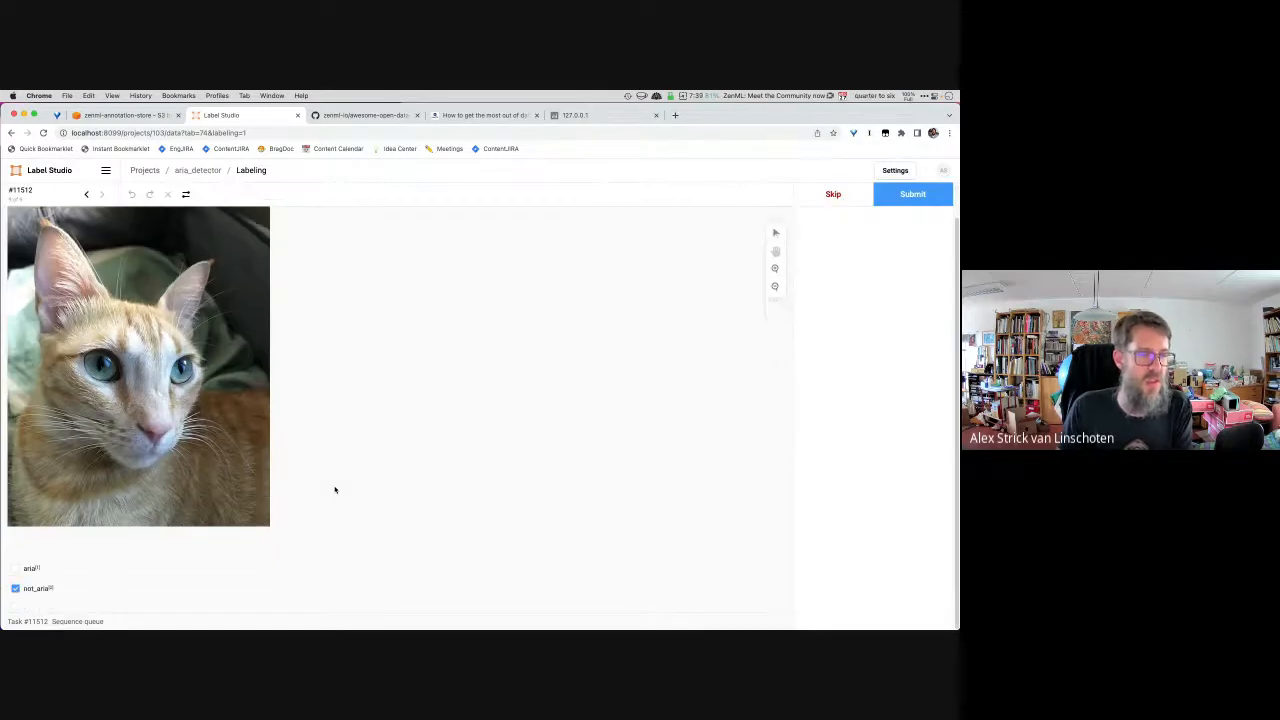
left_click(911, 193)
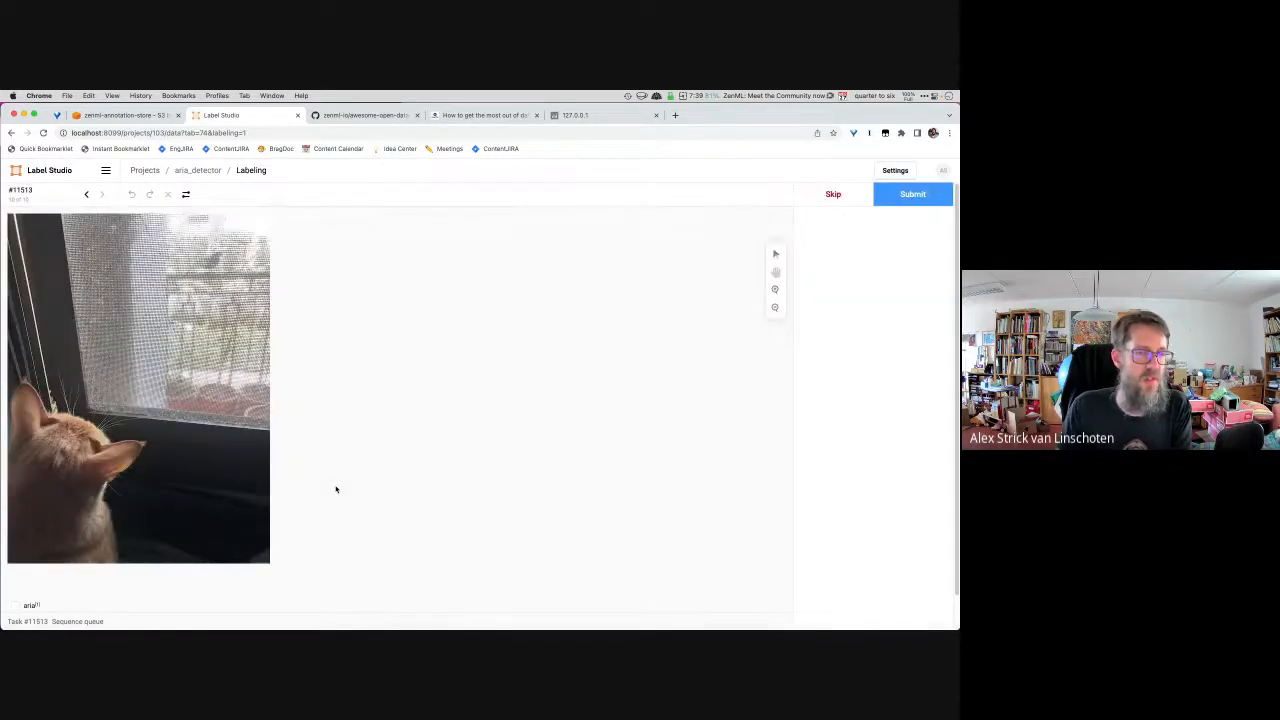
left_click(911, 194)
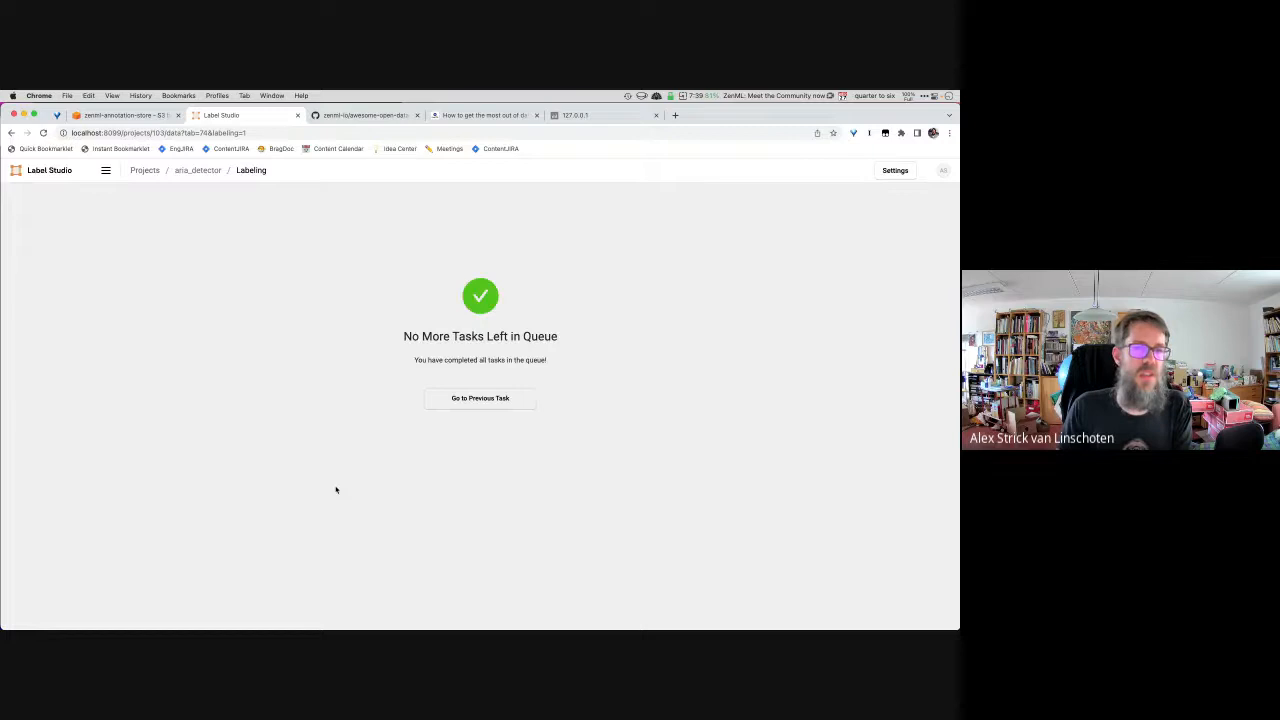
mouse_move(182, 163)
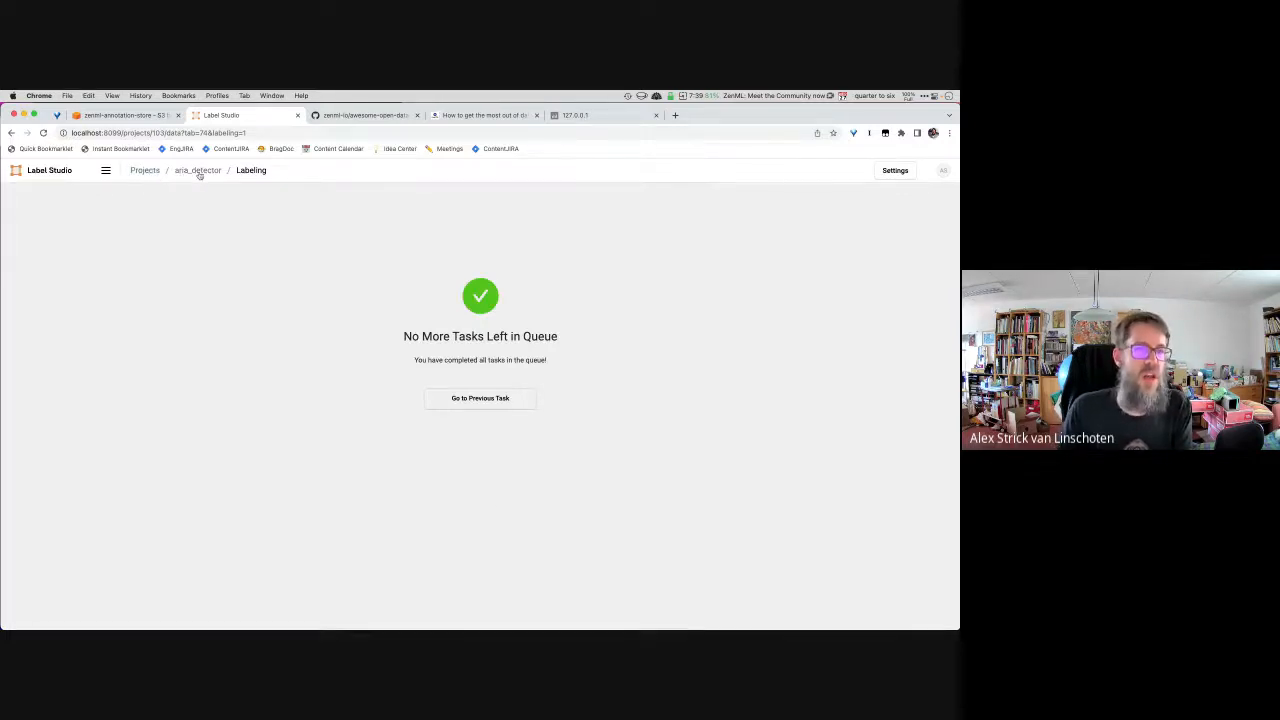
left_click(197, 170)
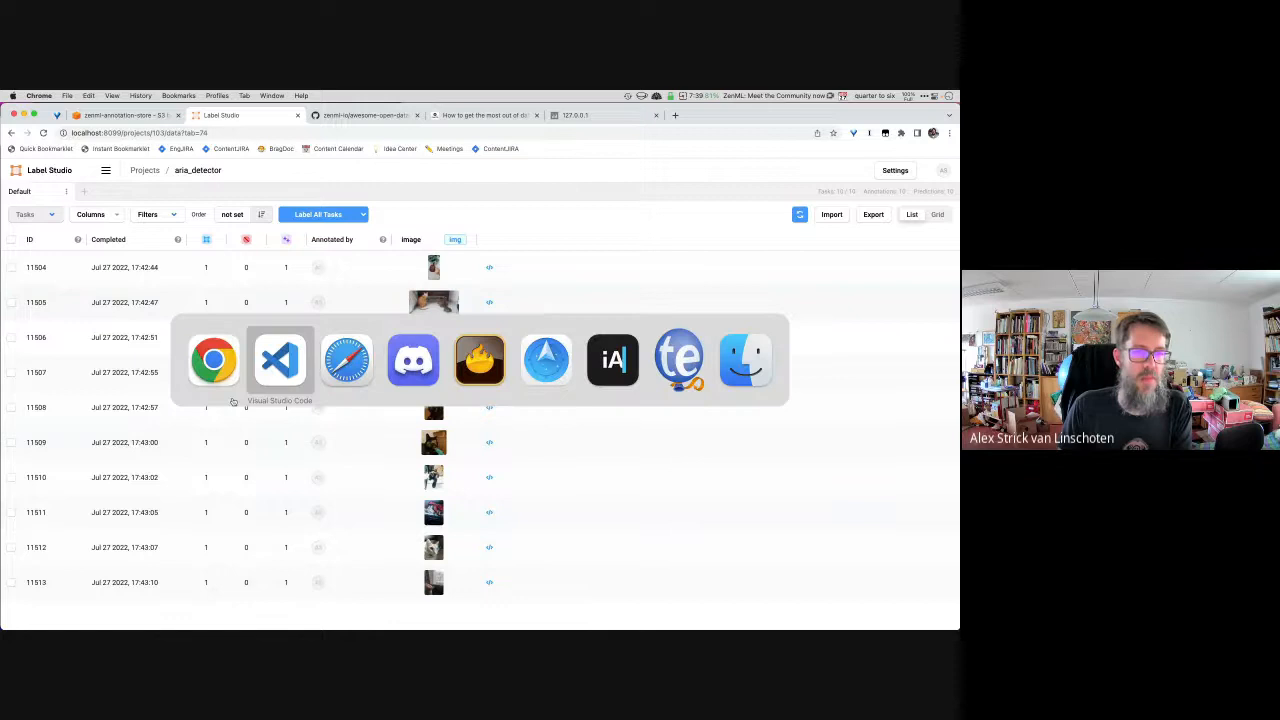
Step: Switch from the aria_detector task list back to Visual Studio Code
left_click(279, 360)
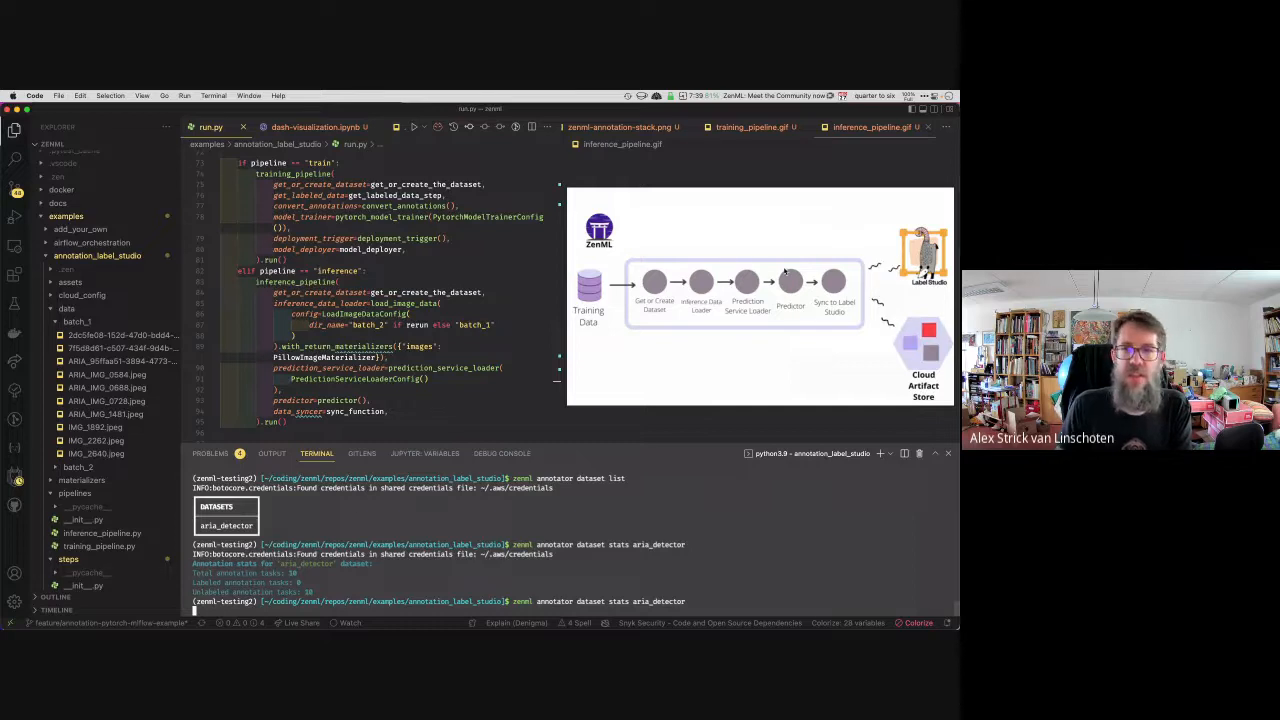
Step: Rerun `zenml annotator dataset stats aria_detector` and switch to the visualizer page in Chrome
left_click(315, 127)
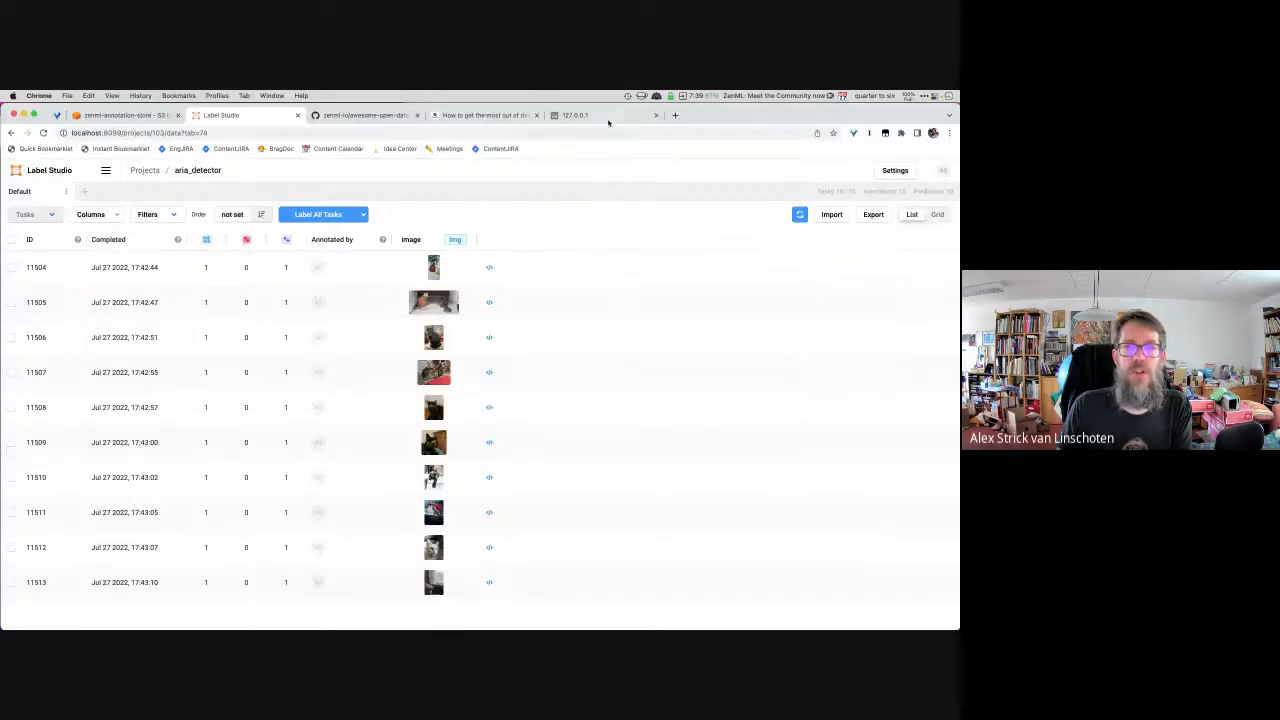
left_click(570, 115)
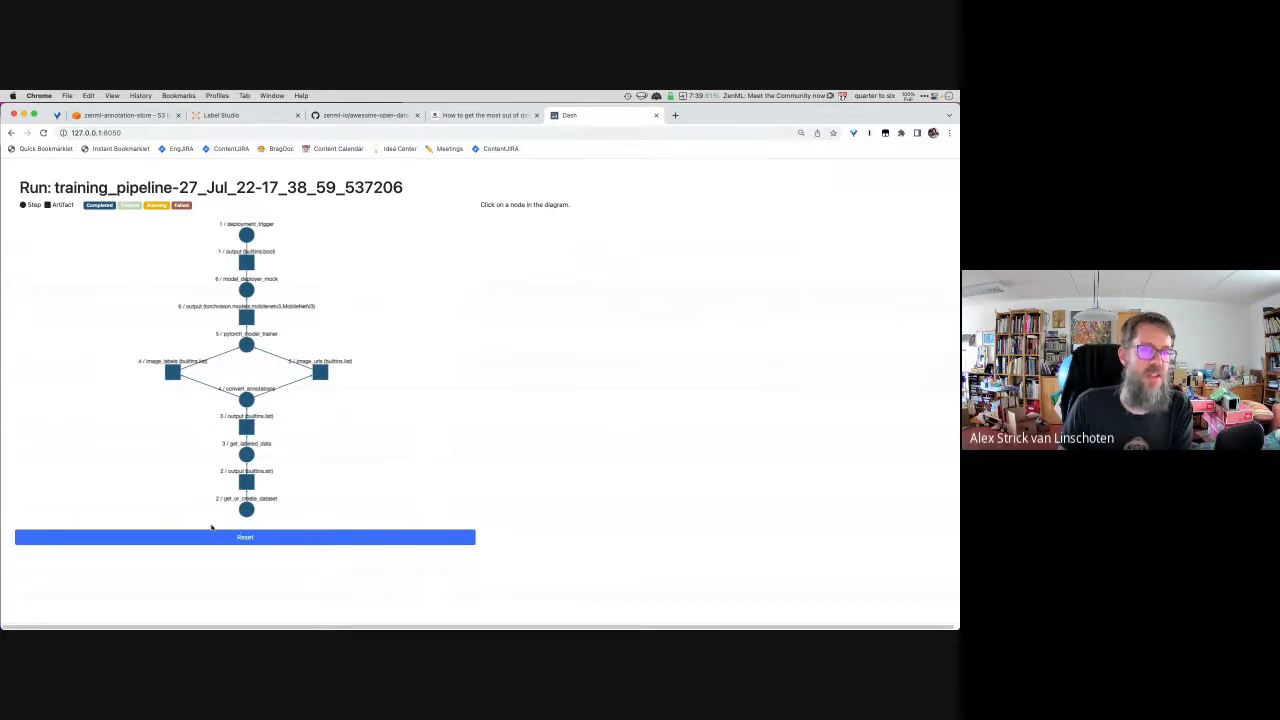
mouse_move(318, 482)
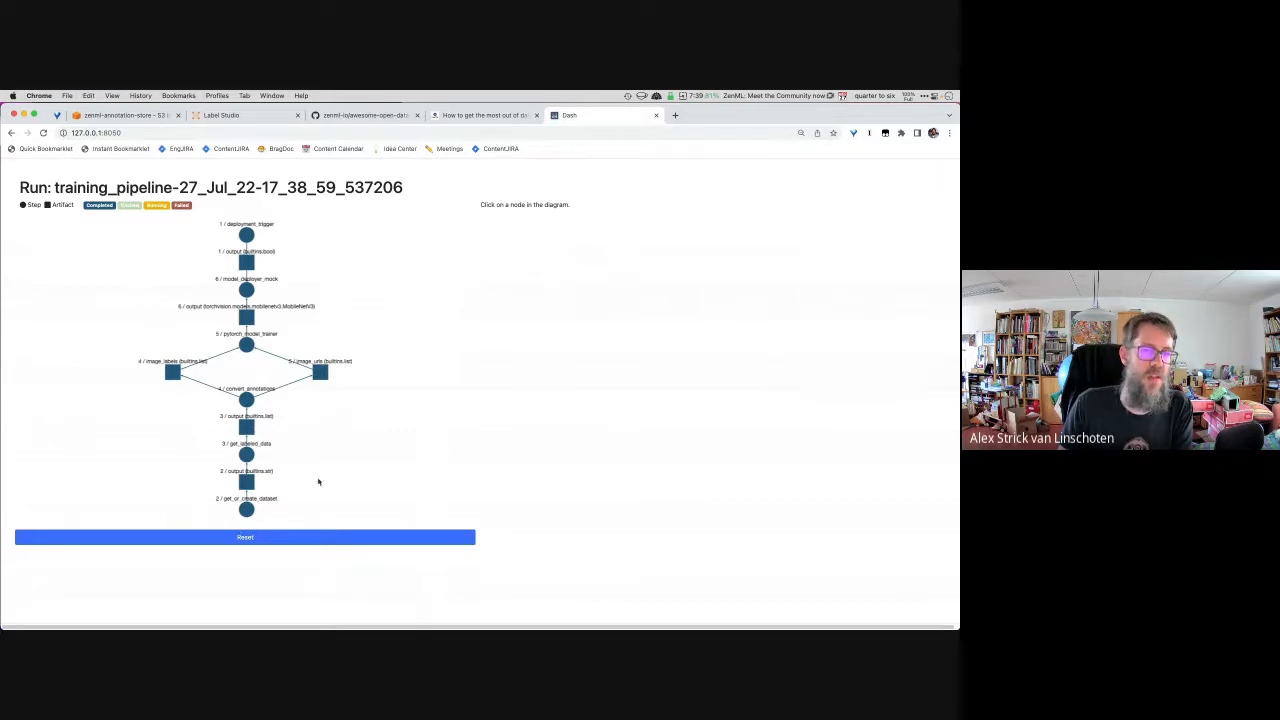
mouse_move(258, 267)
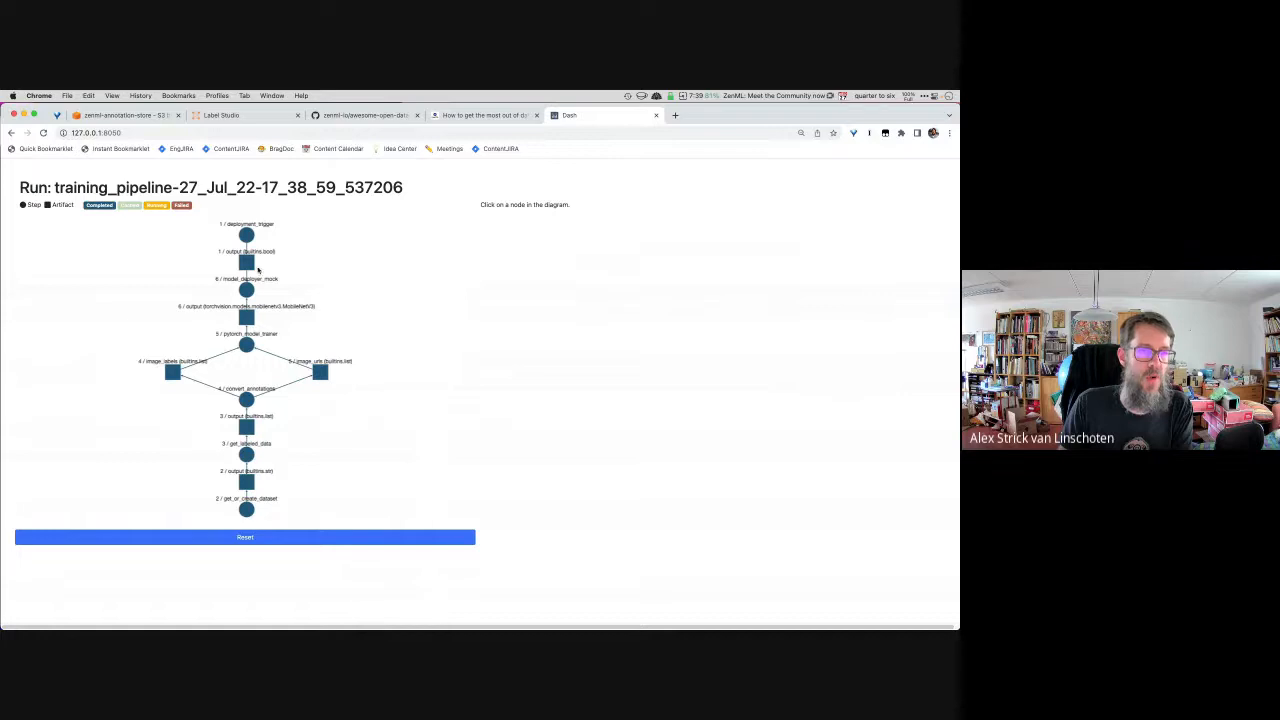
Step: Inspect the deployment trigger's output artifact and model_trainer's inputs and parameters, then return to VS Code
left_click(246, 265)
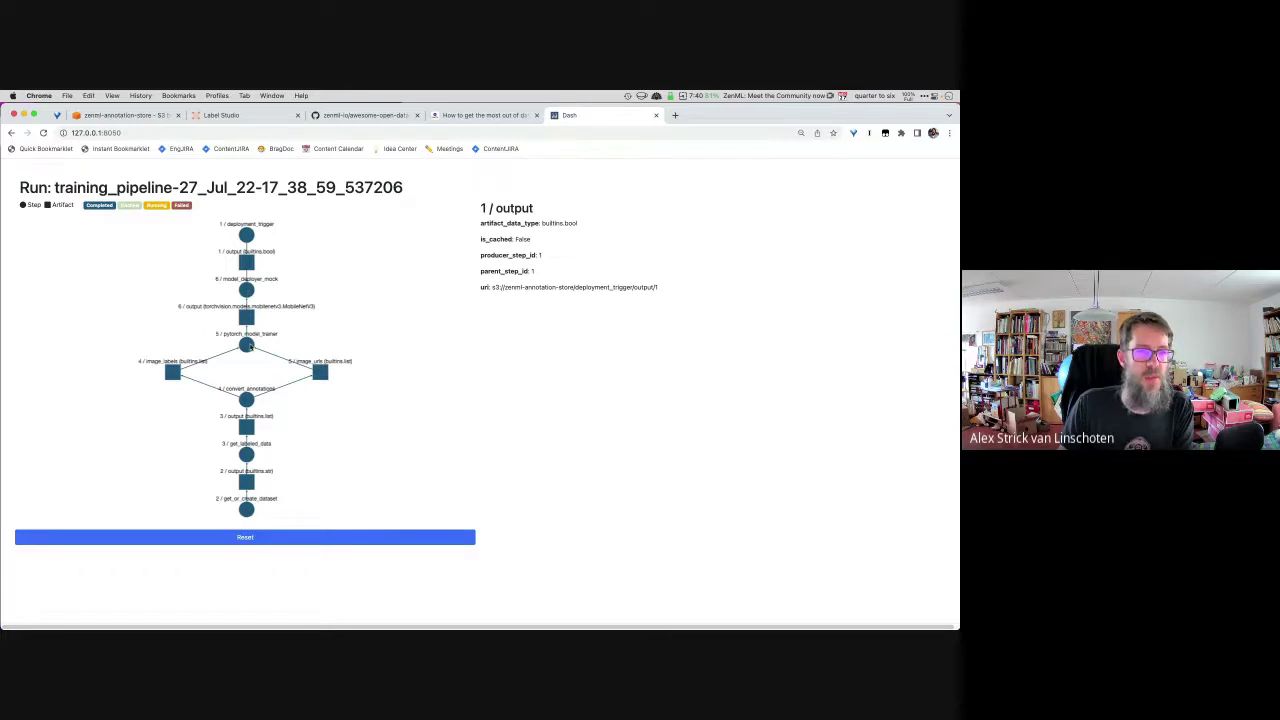
left_click(247, 345)
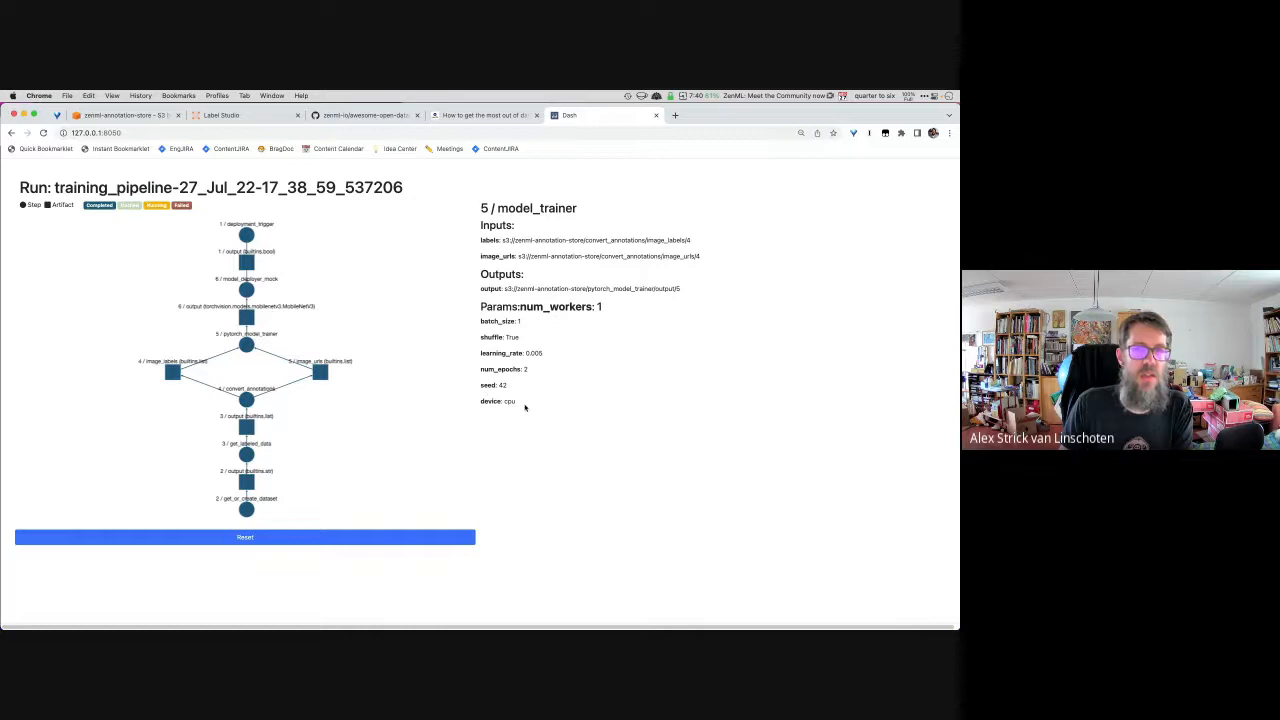
left_click(221, 115)
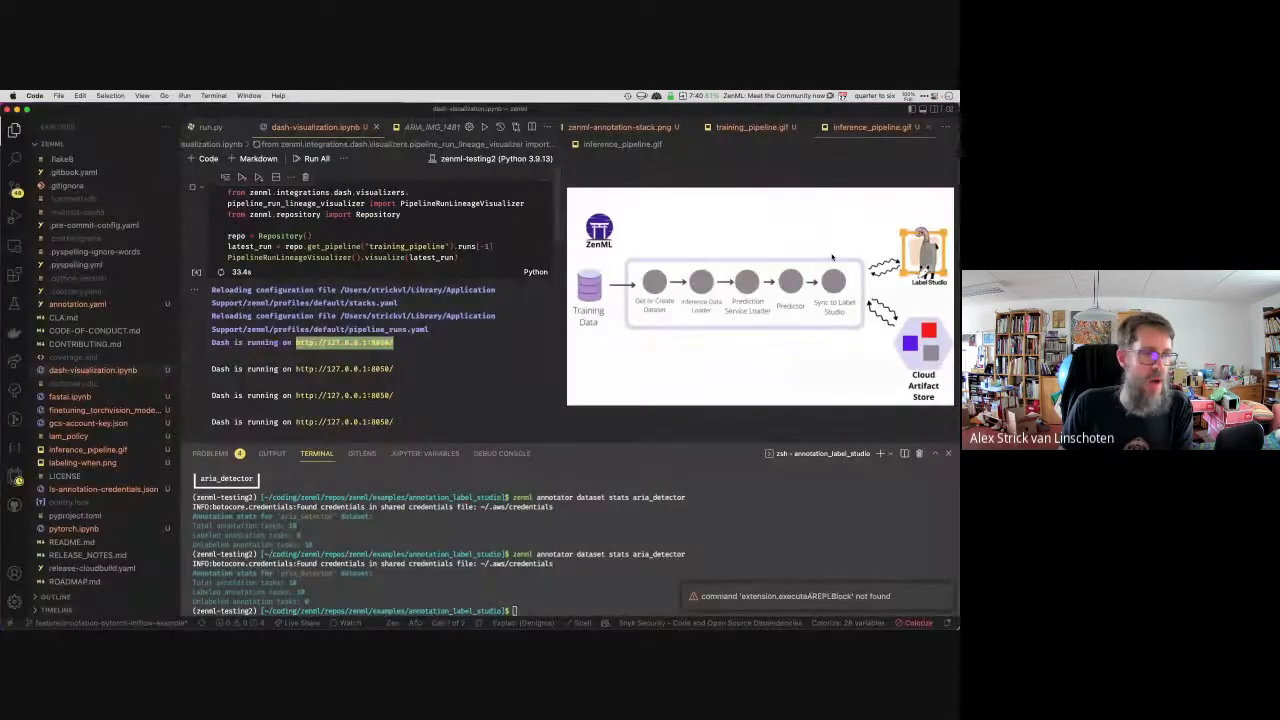
left_click(750, 127)
type("python run.py aws --train")
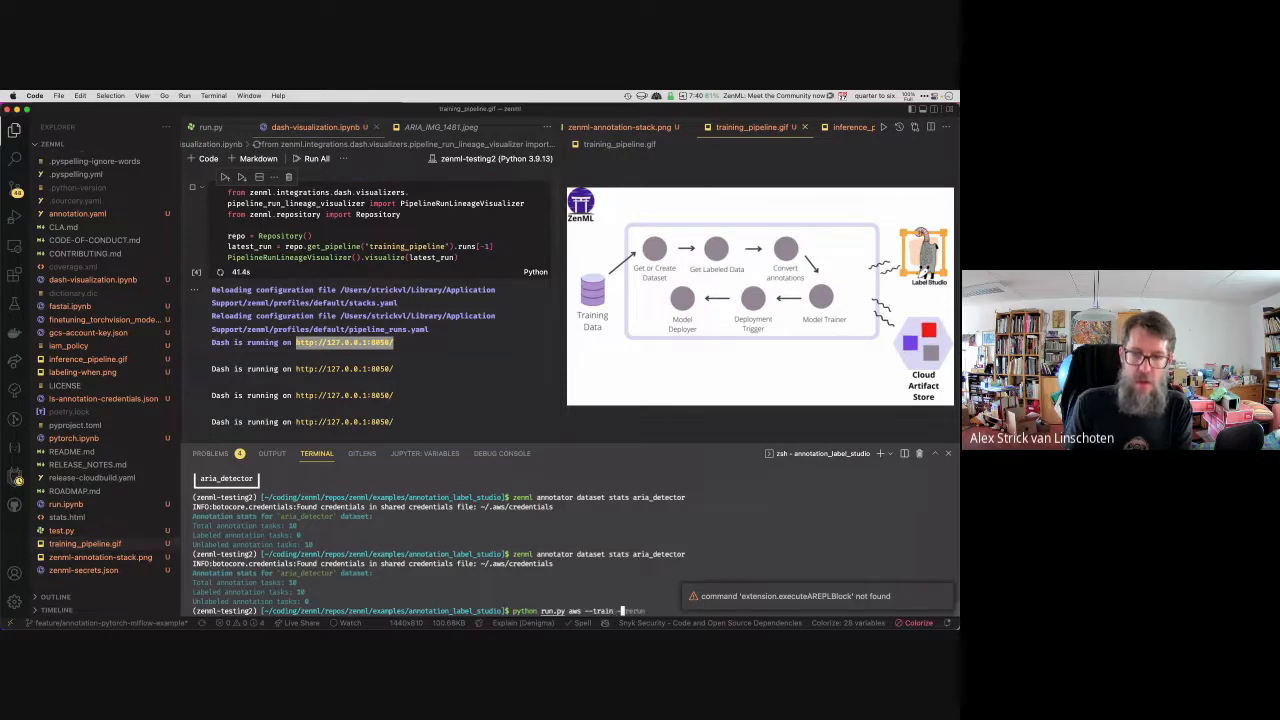
Step: Rerun the training pipeline with `python run.py aws --train --rerun`
type("--rerun")
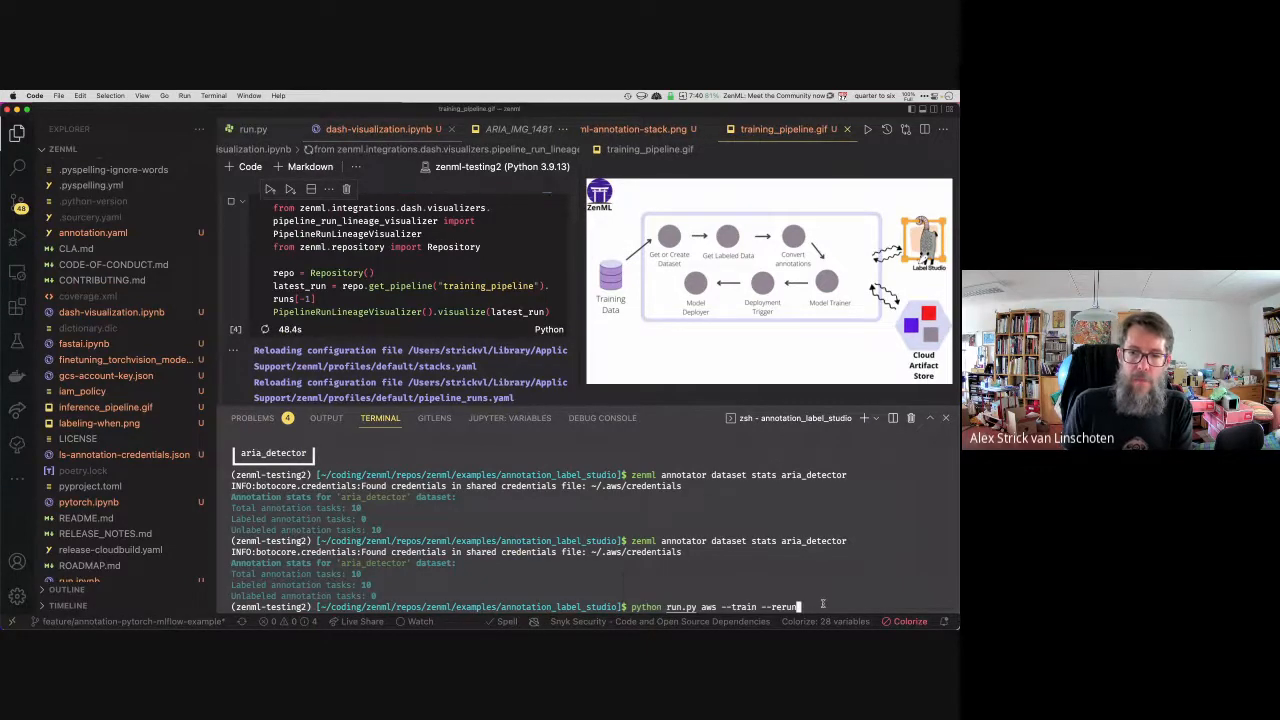
key("Return")
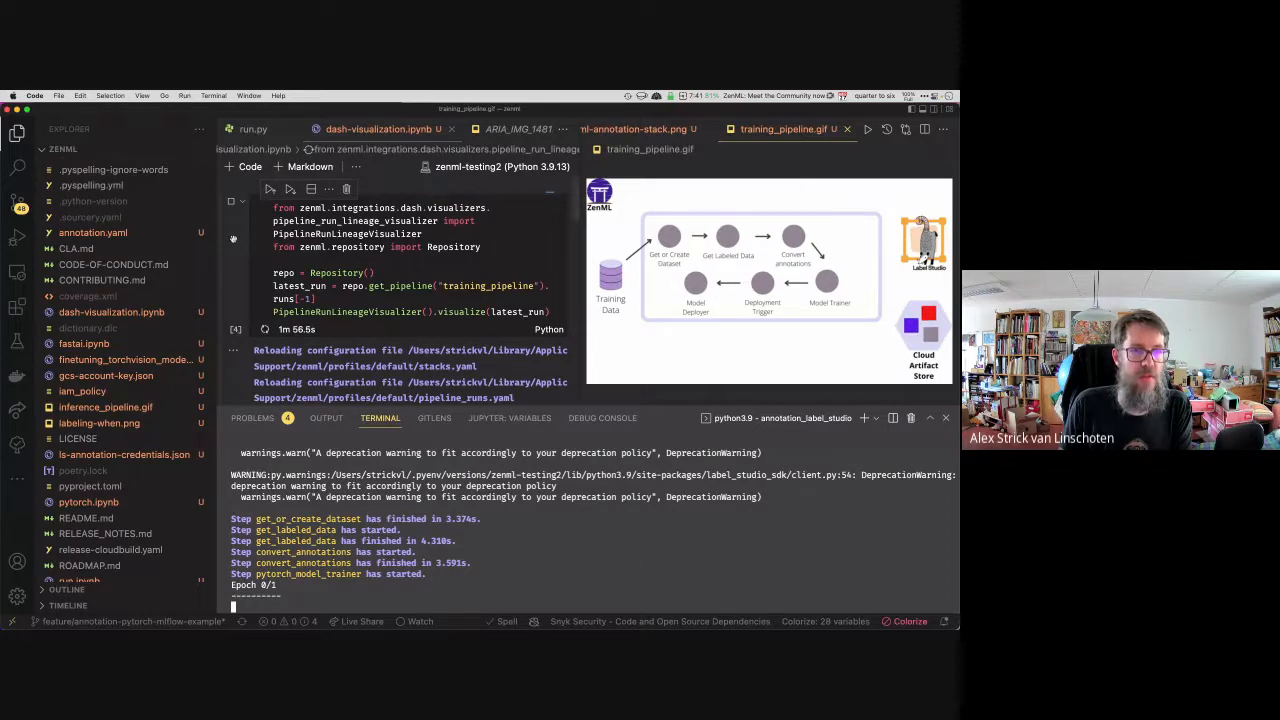
Step: Open run.py from the Explorer while the training run continues
left_click(252, 128)
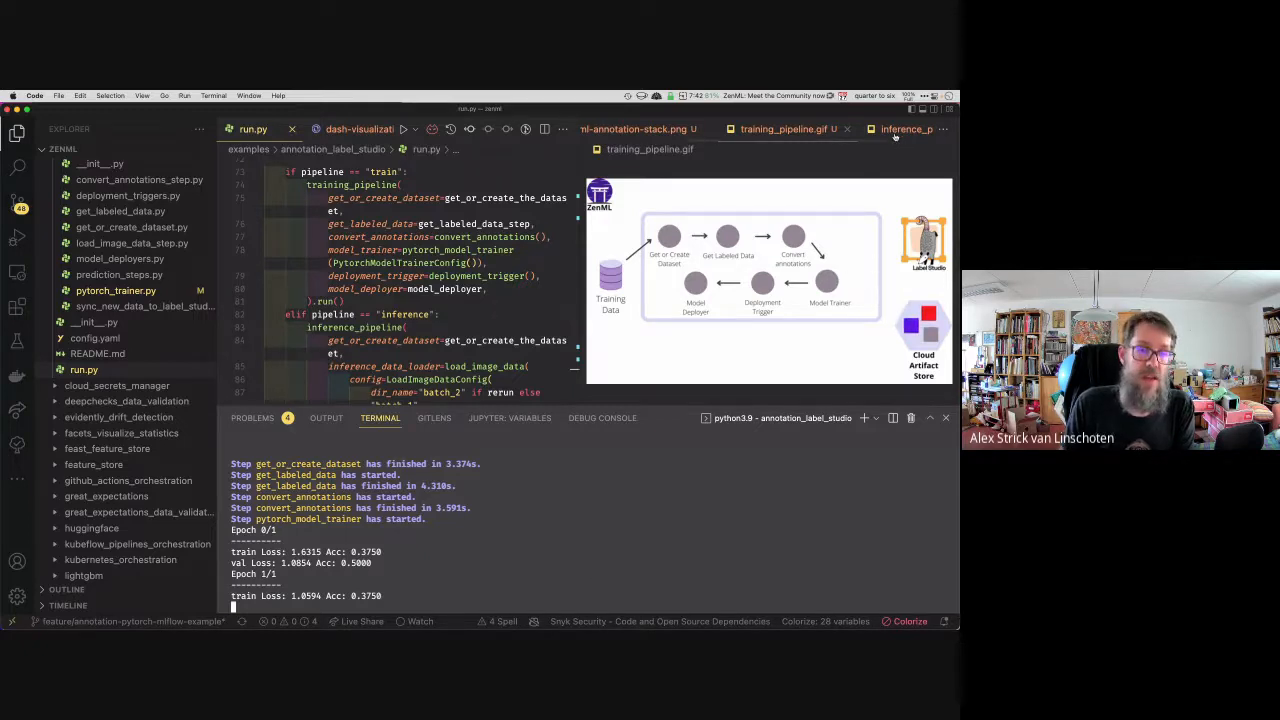
mouse_move(905, 128)
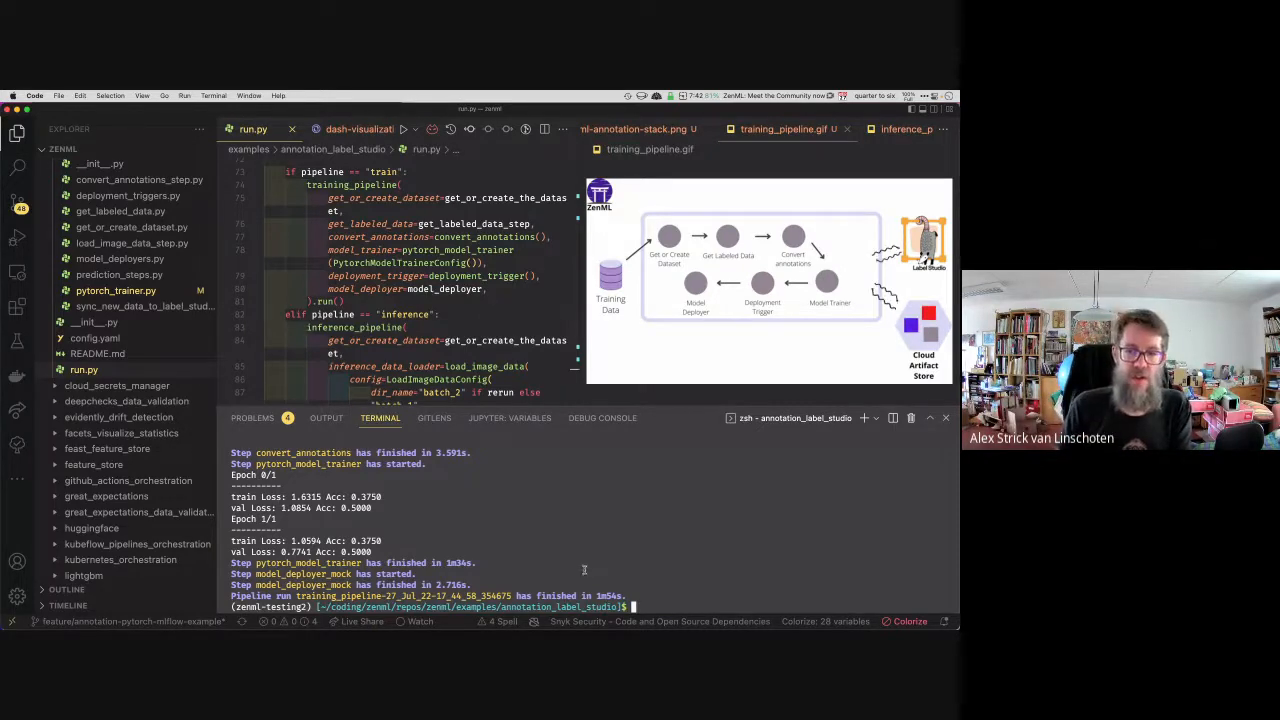
Step: Start `python run.py aws --inference --rerun`, then collapse batch_1 and expand batch_2 in the Explorer
type("python run.py aws --train --rerun")
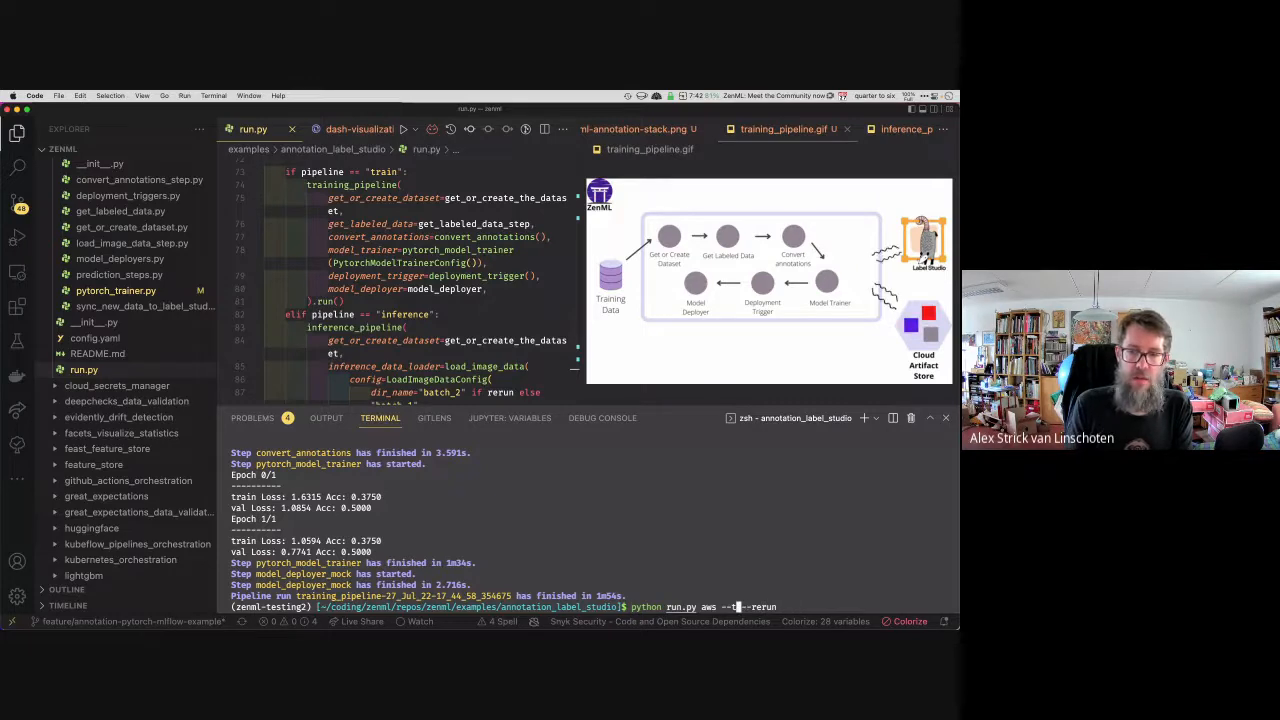
type("inference")
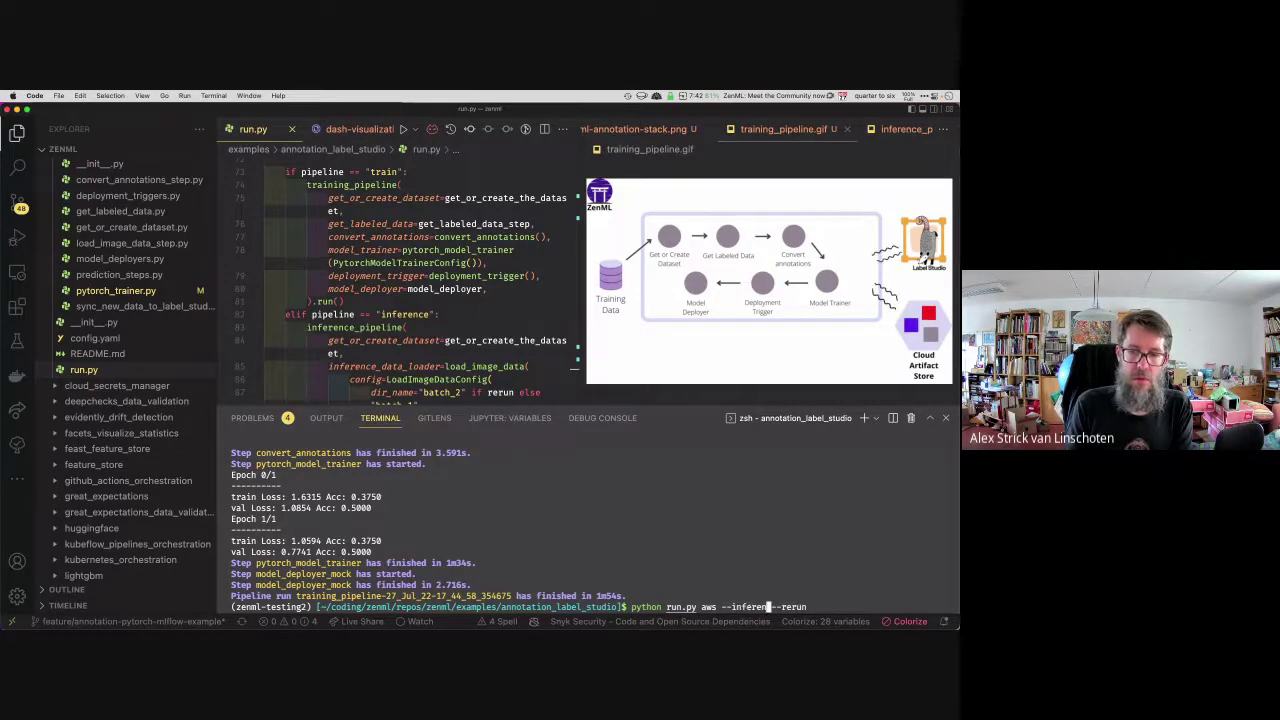
key("Return")
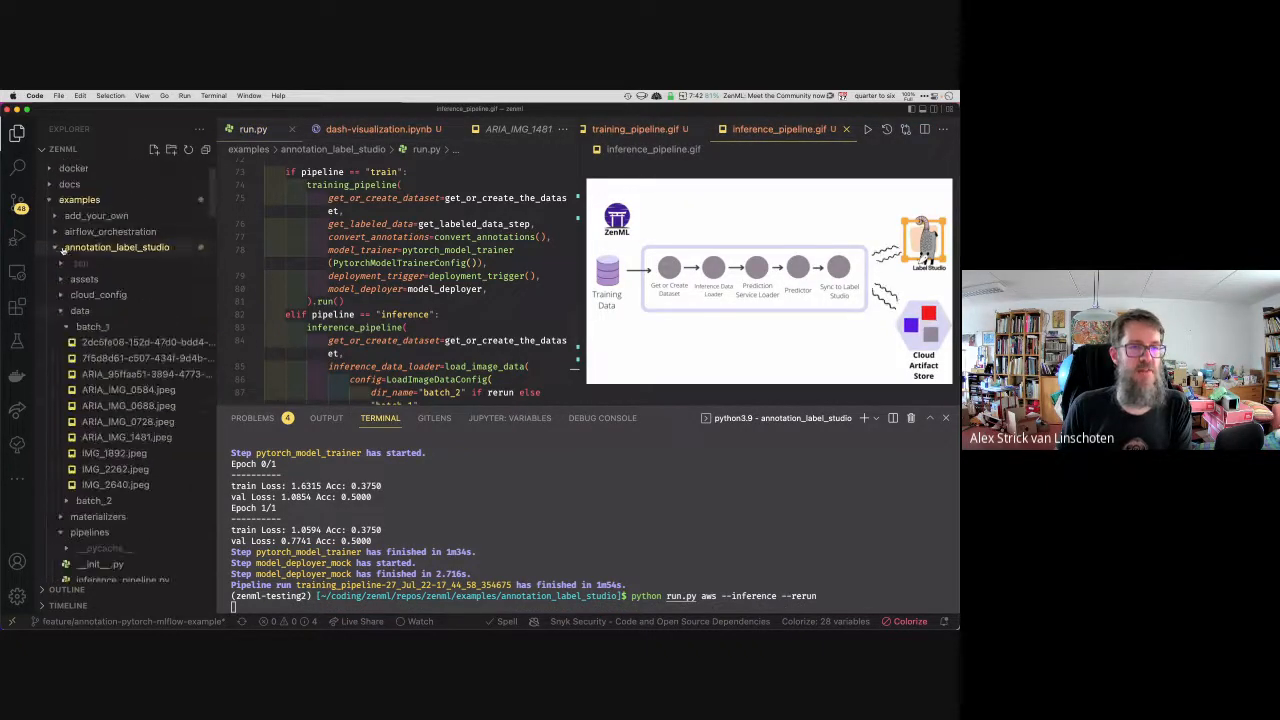
left_click(92, 326)
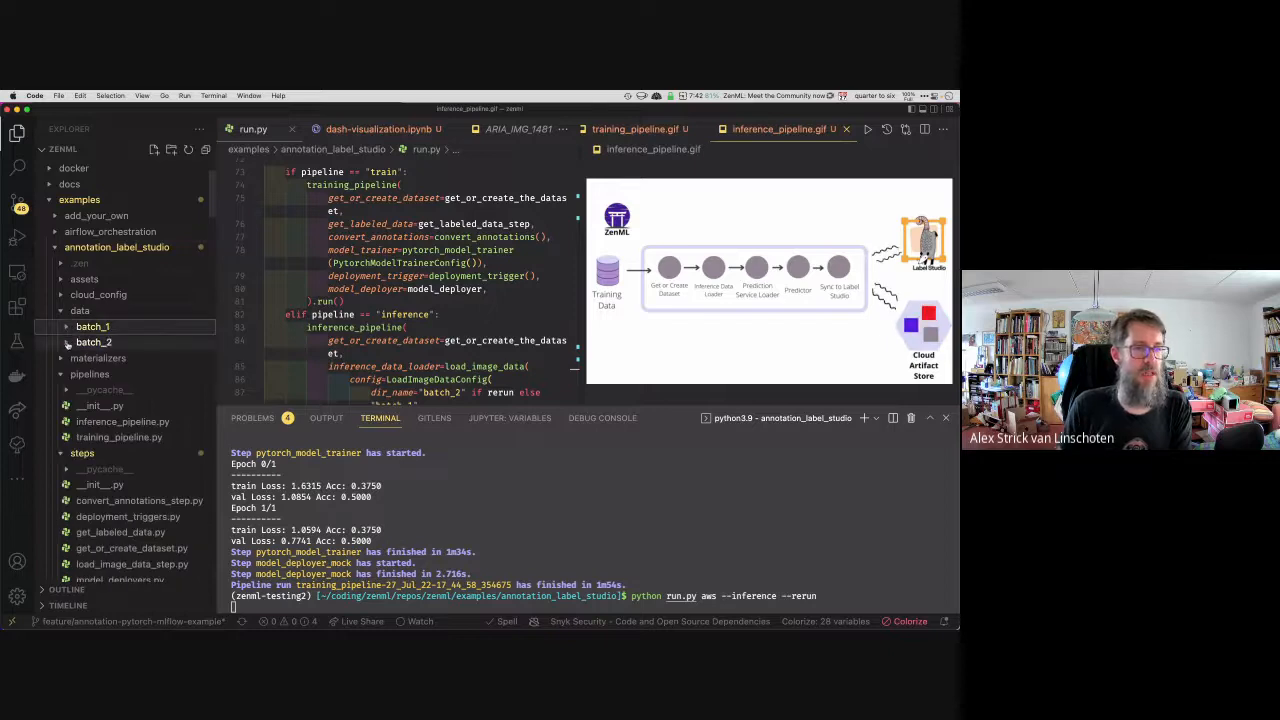
left_click(93, 342)
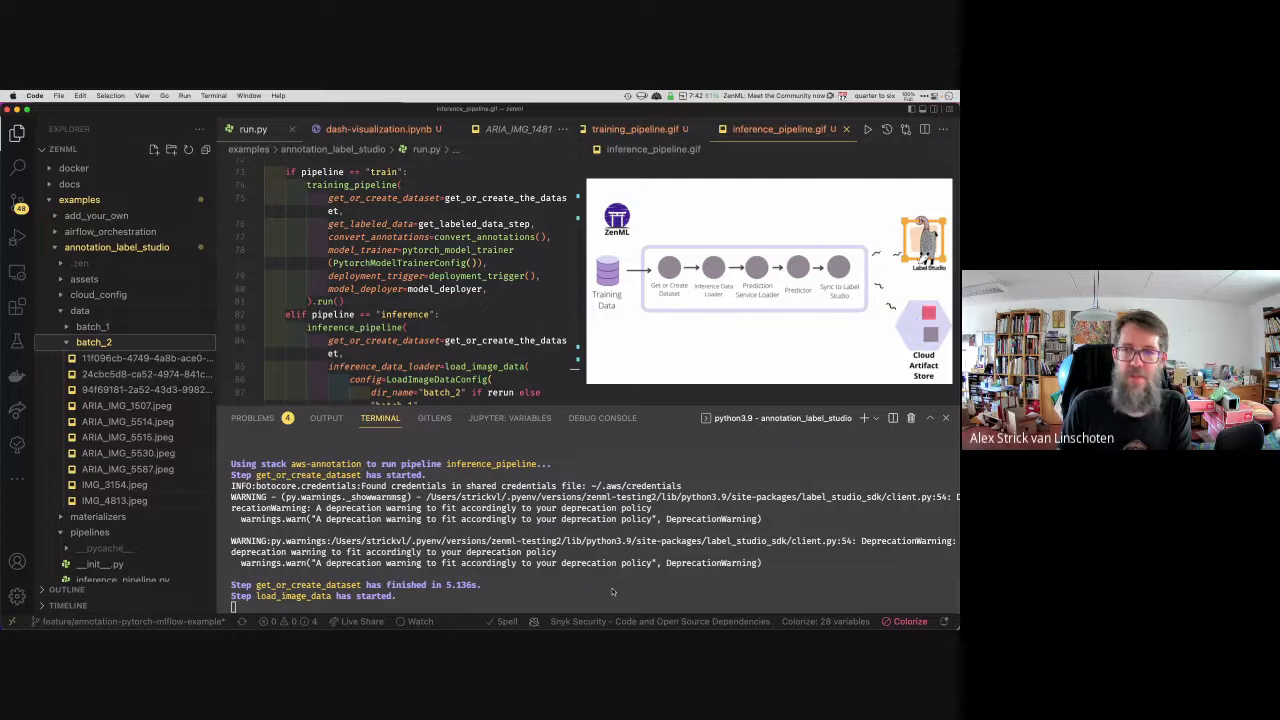
mouse_move(628, 591)
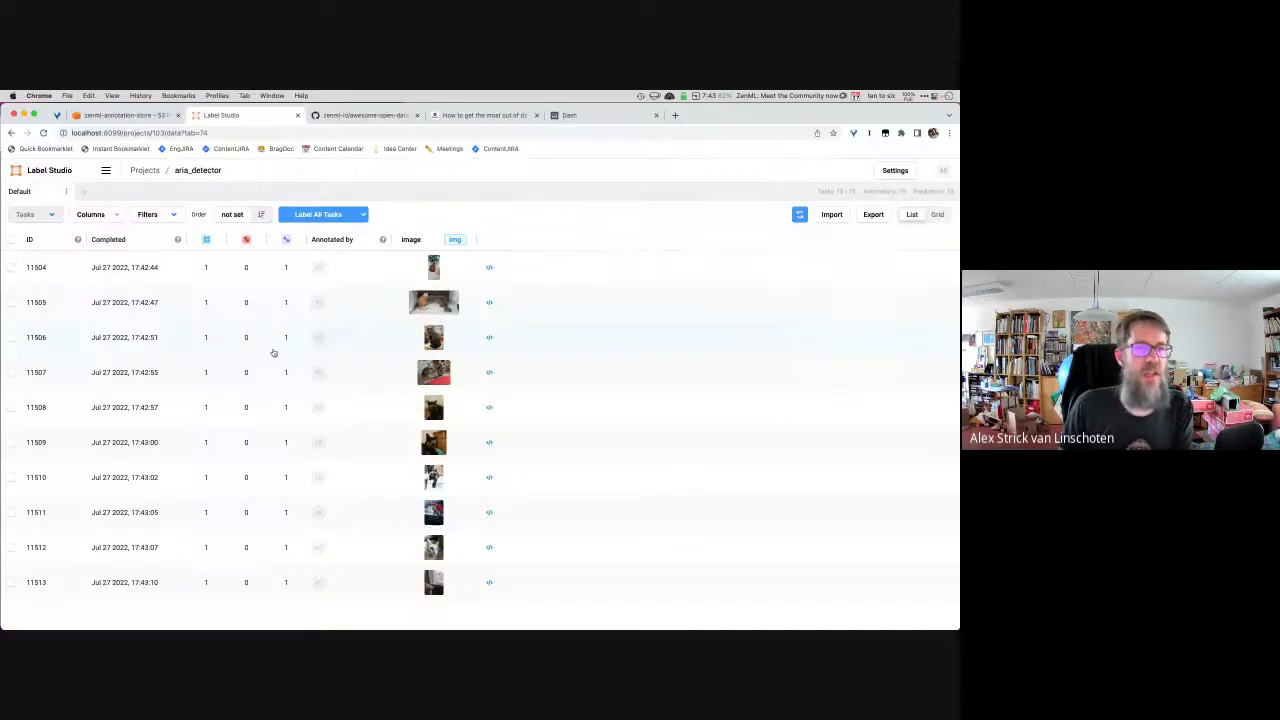
Step: Refresh the aria_detector data manager and scroll down to new tasks 11514–11522
left_click(145, 169)
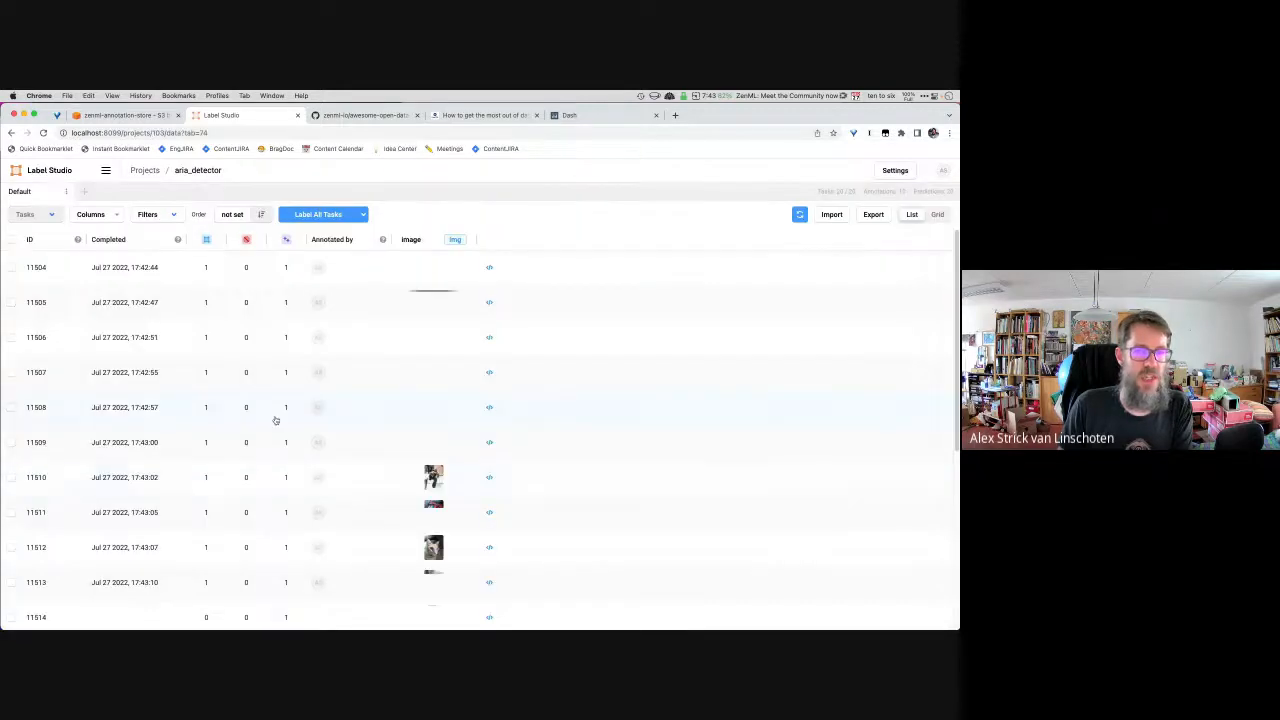
scroll("down", 3)
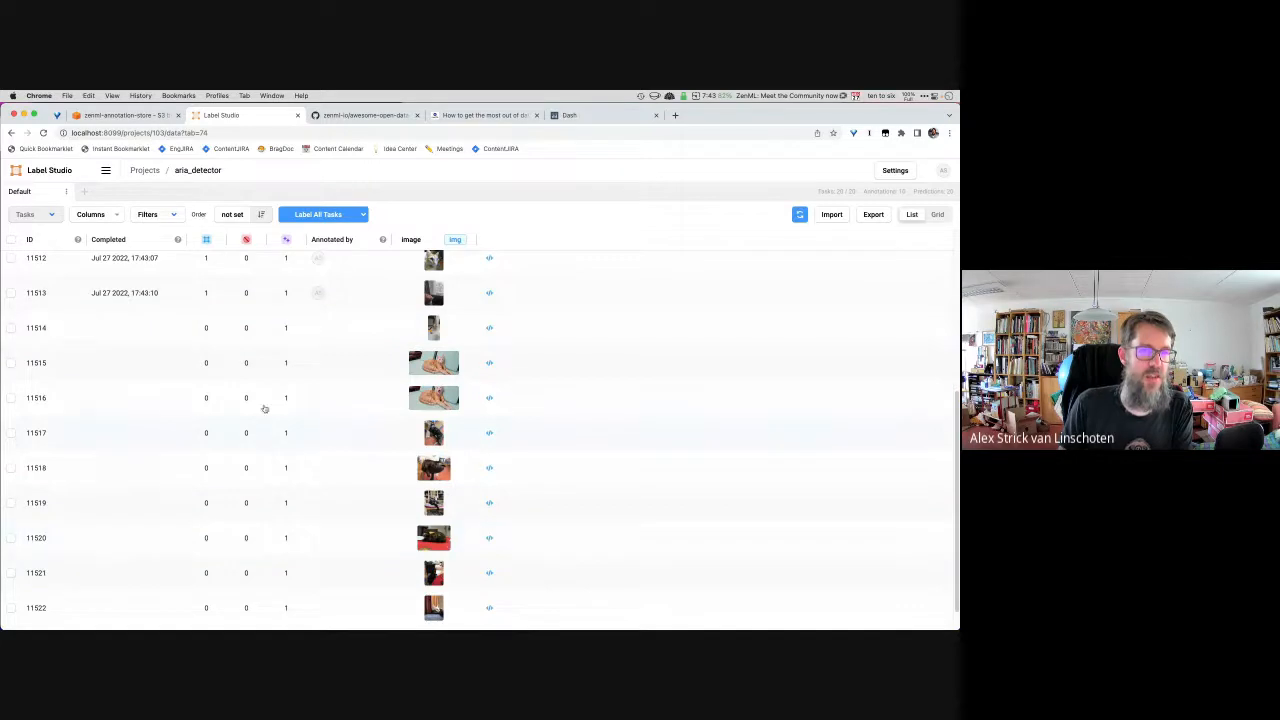
mouse_move(397, 208)
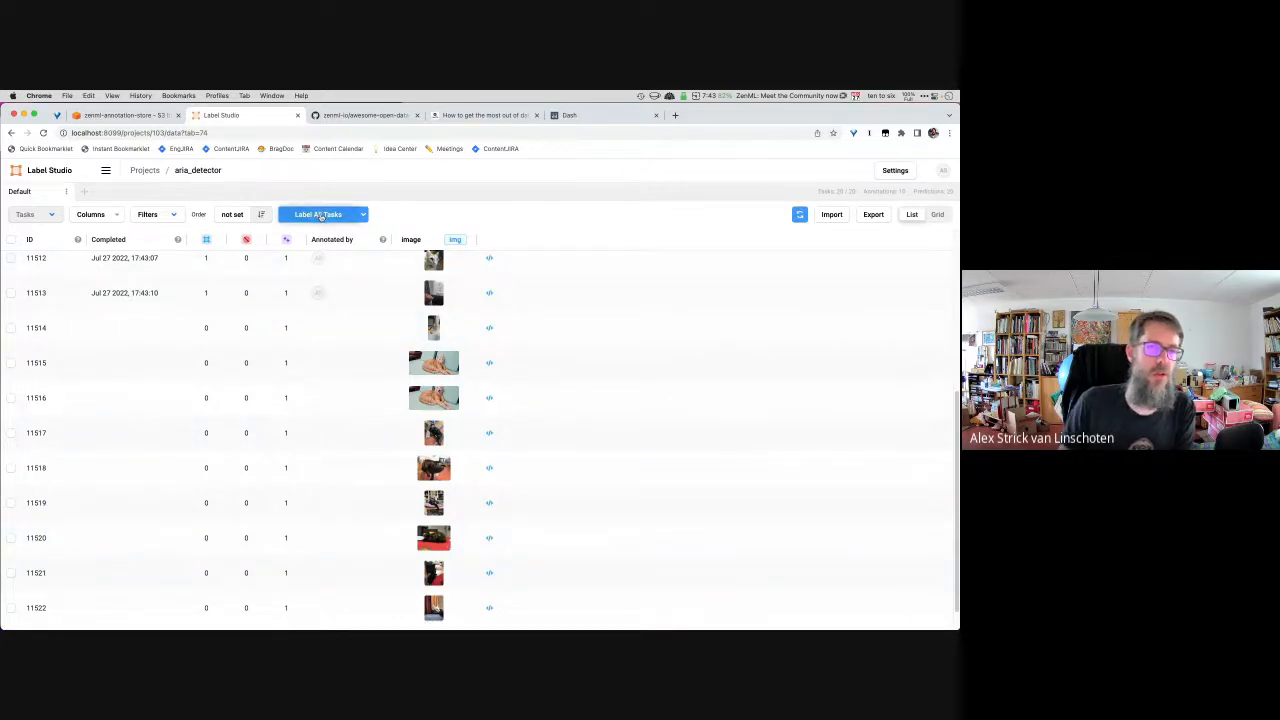
Step: Start Label All Tasks and submit the predicted labels for the first new tasks
left_click(318, 214)
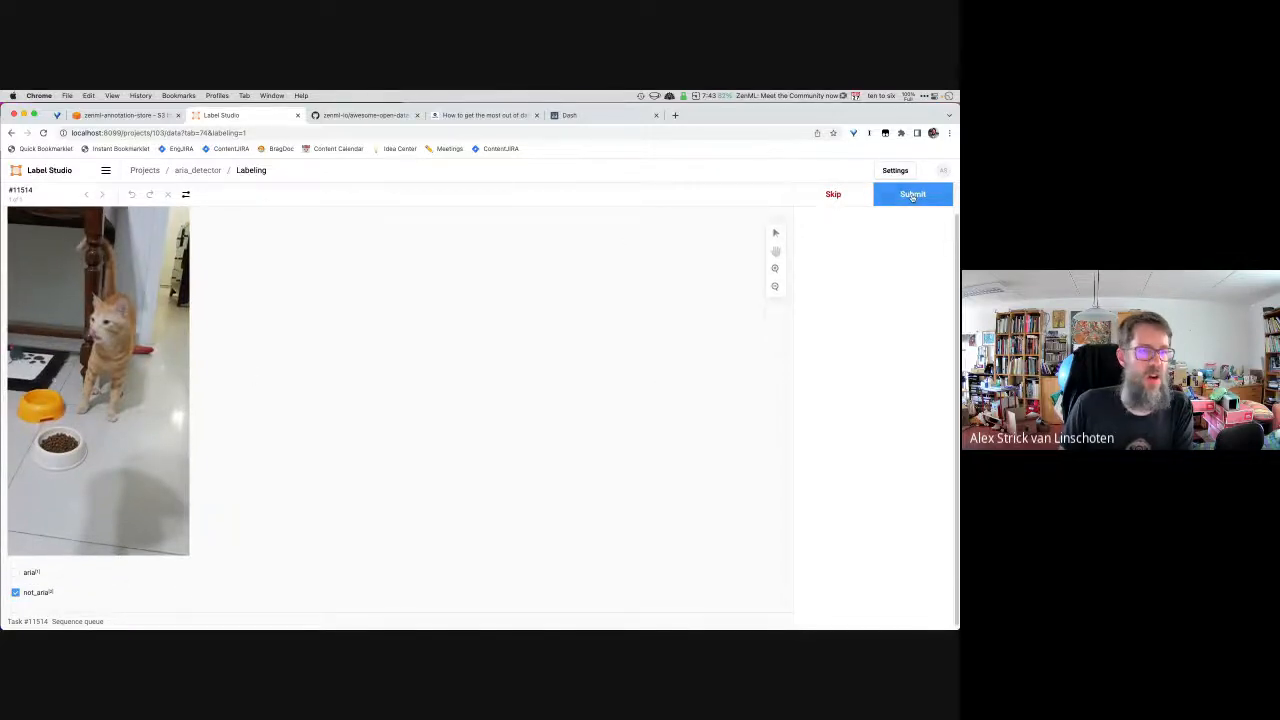
left_click(911, 194)
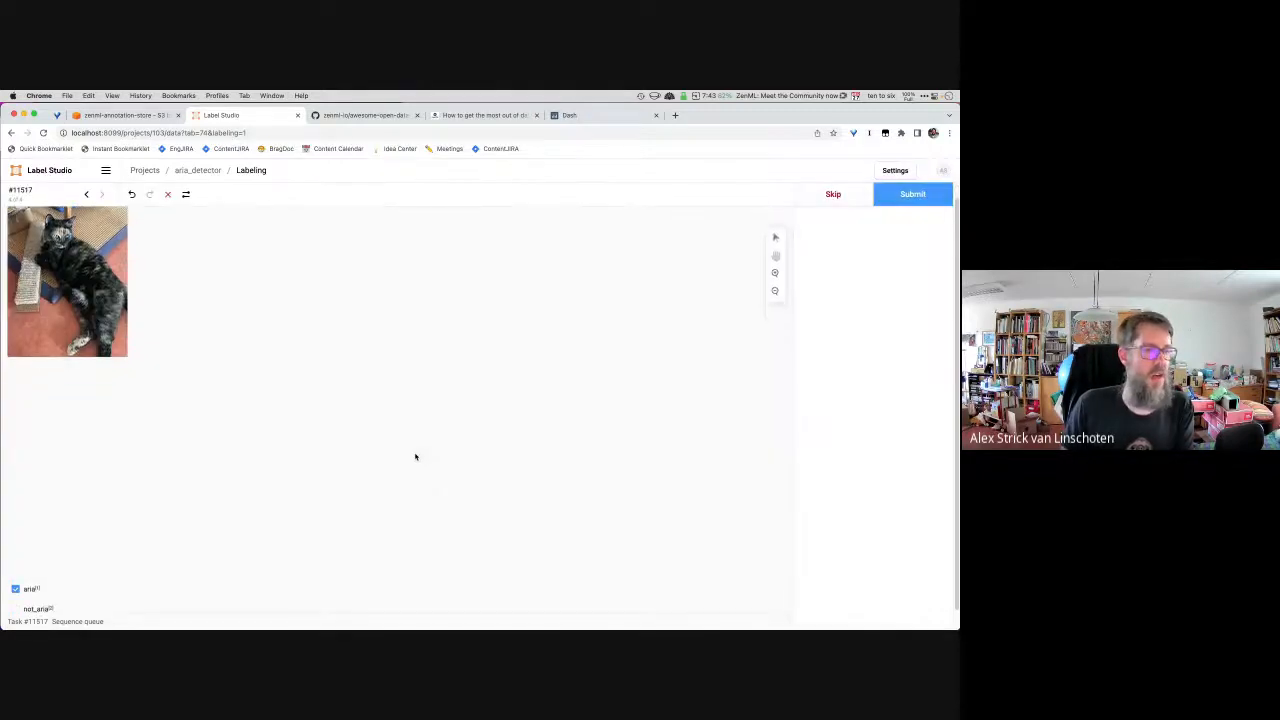
left_click(911, 193)
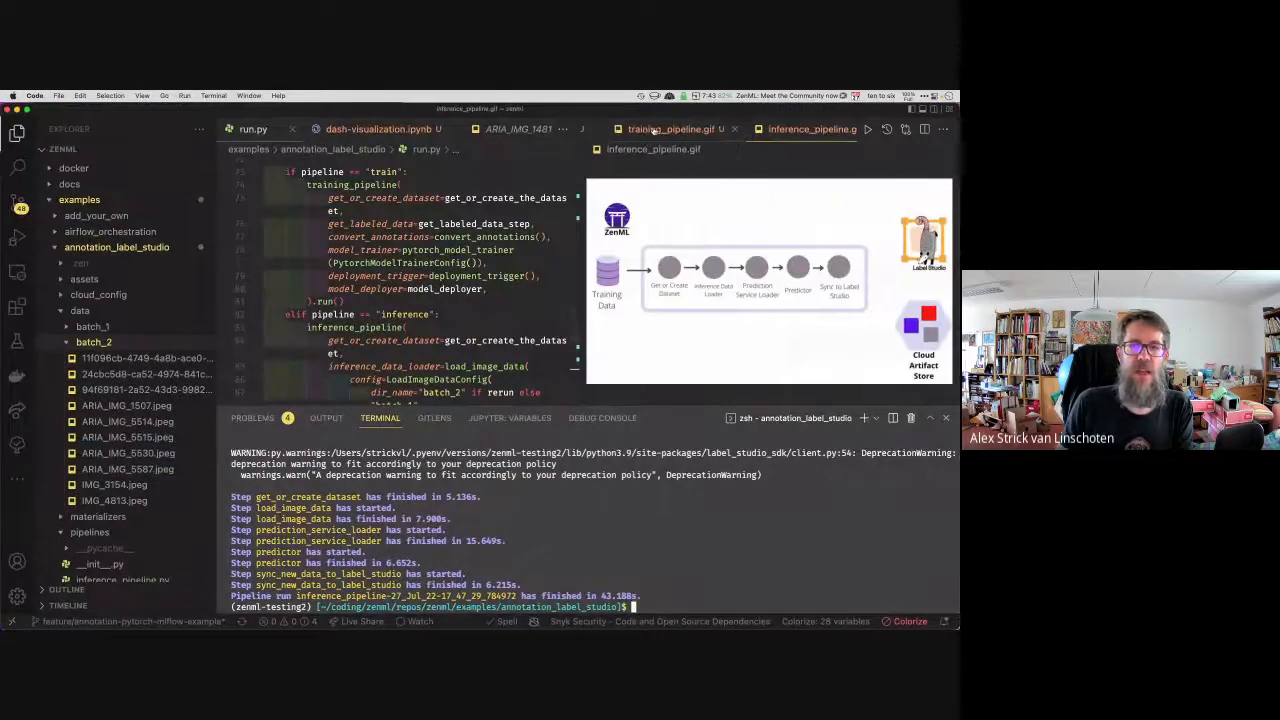
scroll("down", 3)
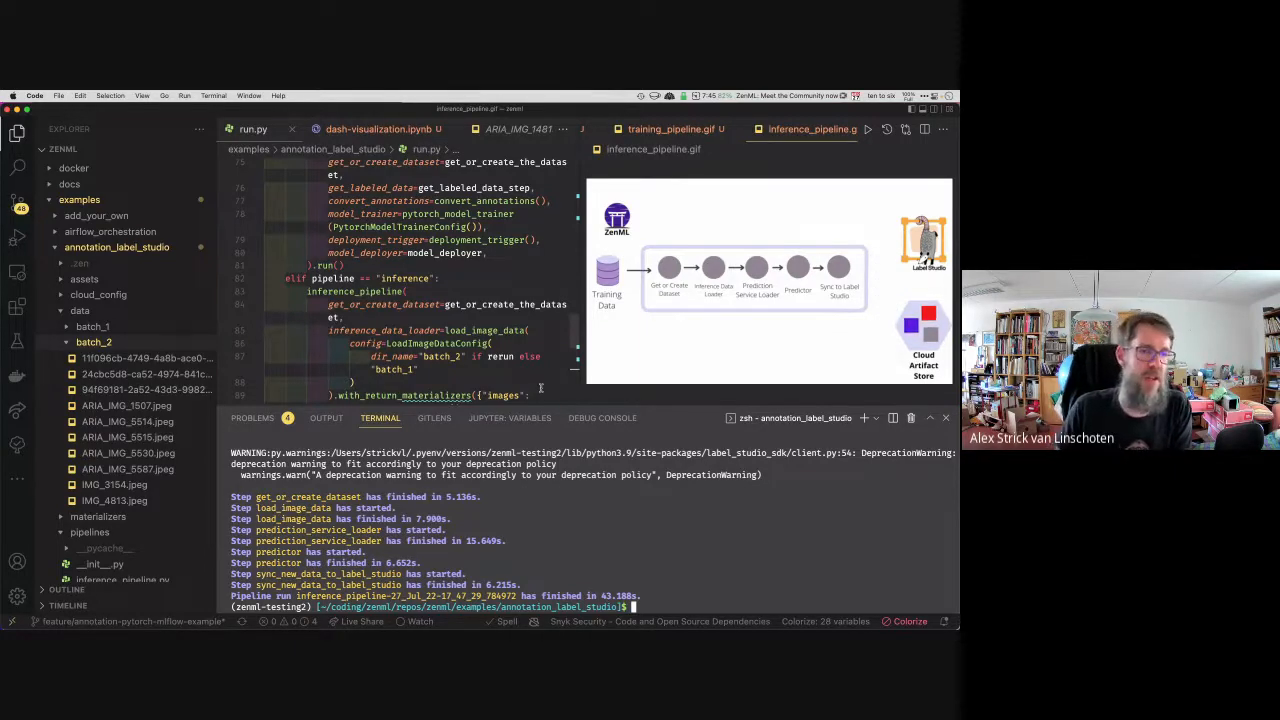
mouse_move(490, 304)
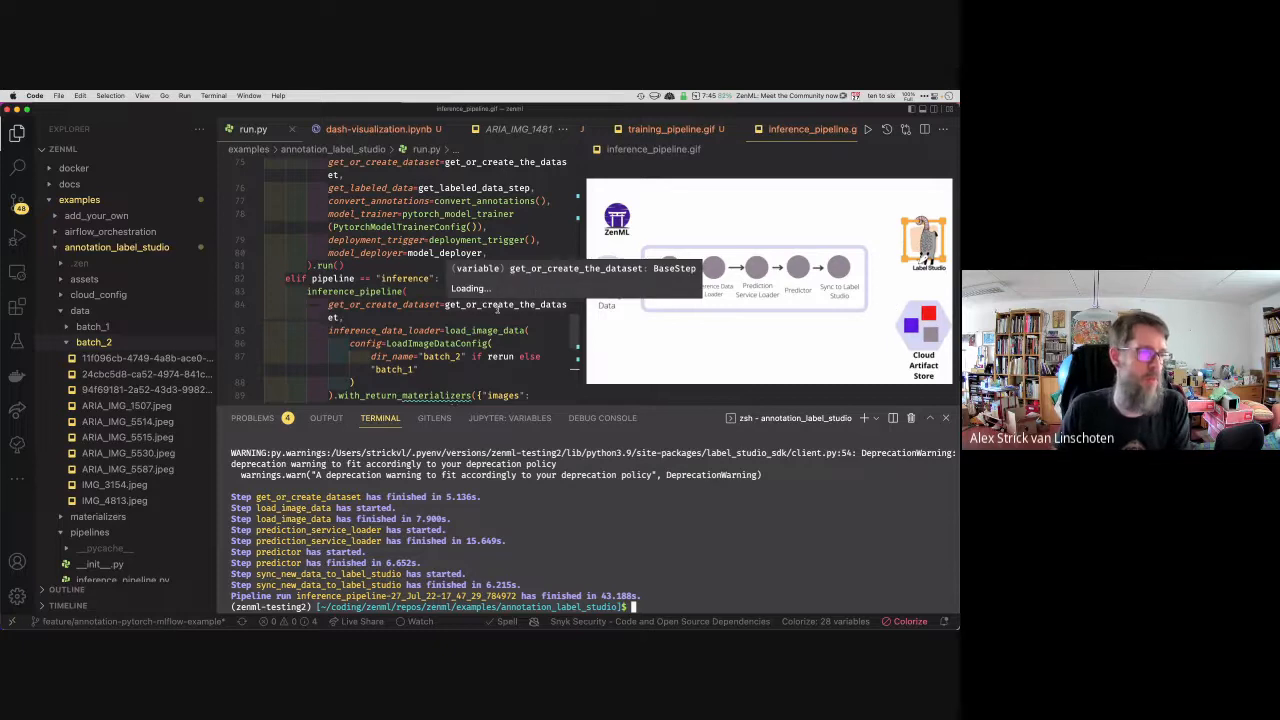